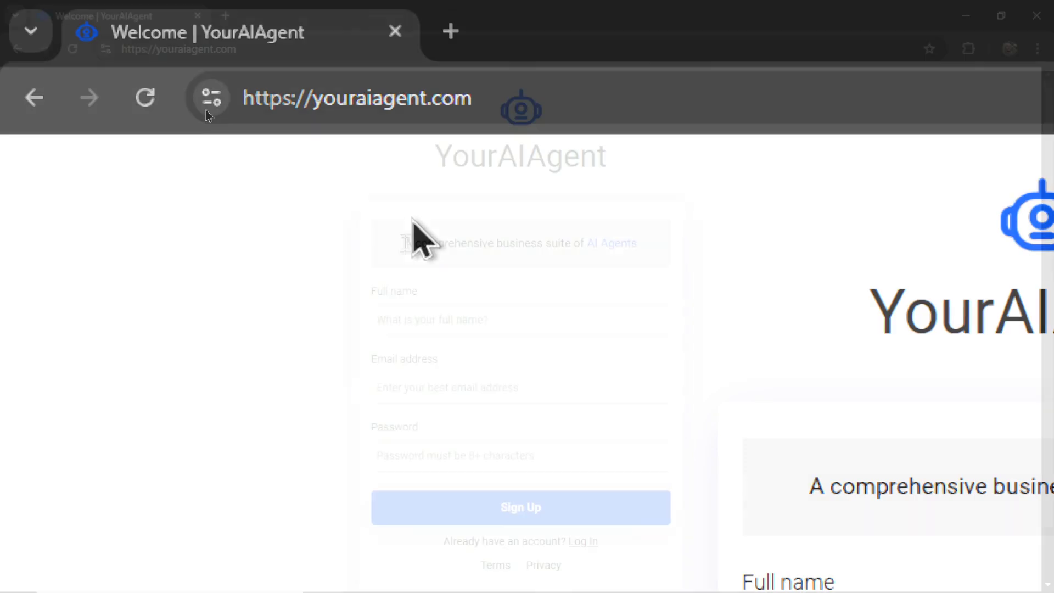
- Highlight the AI Agents tagline on the sign-up page
left_click_drag(402, 242, 533, 242)
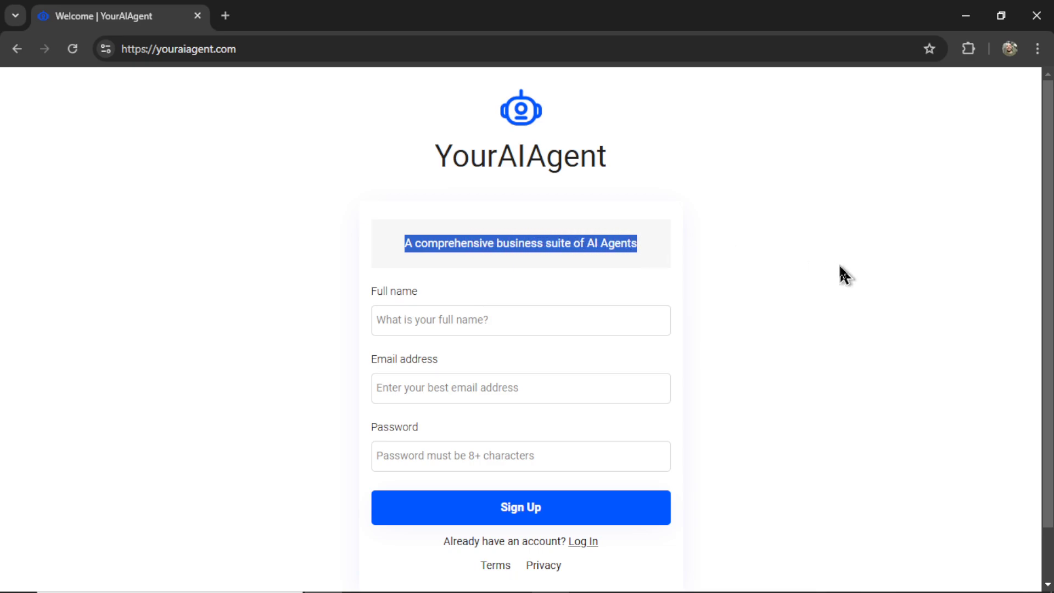
mouse_move(830, 295)
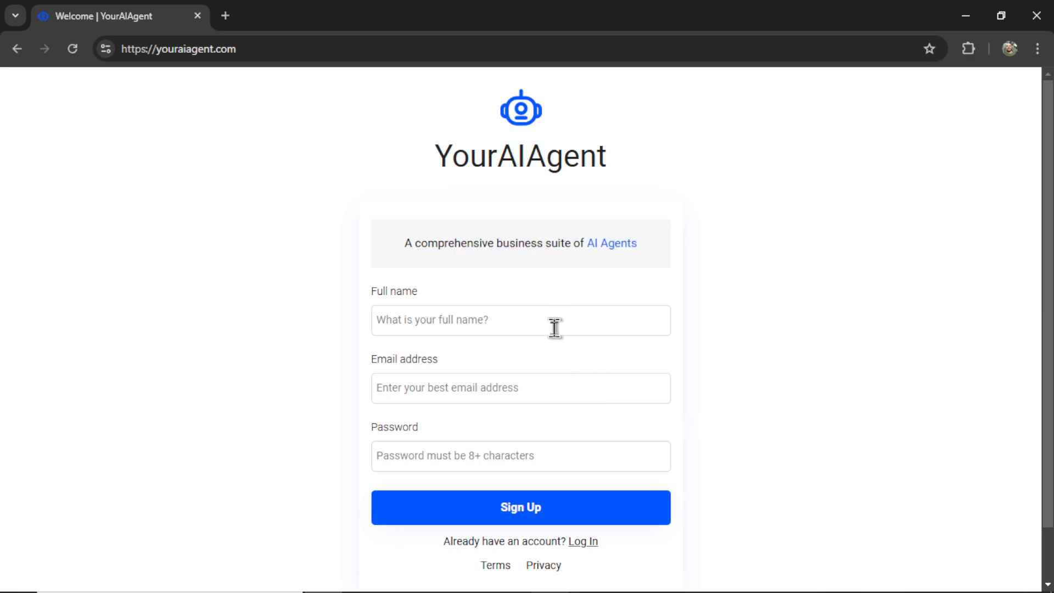
mouse_move(554, 529)
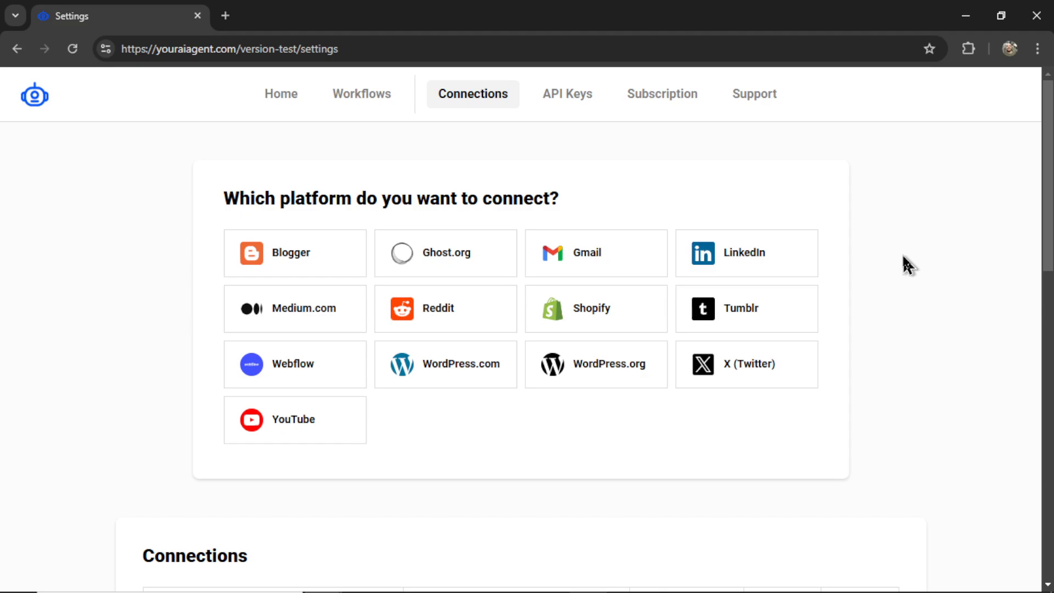
mouse_move(636, 262)
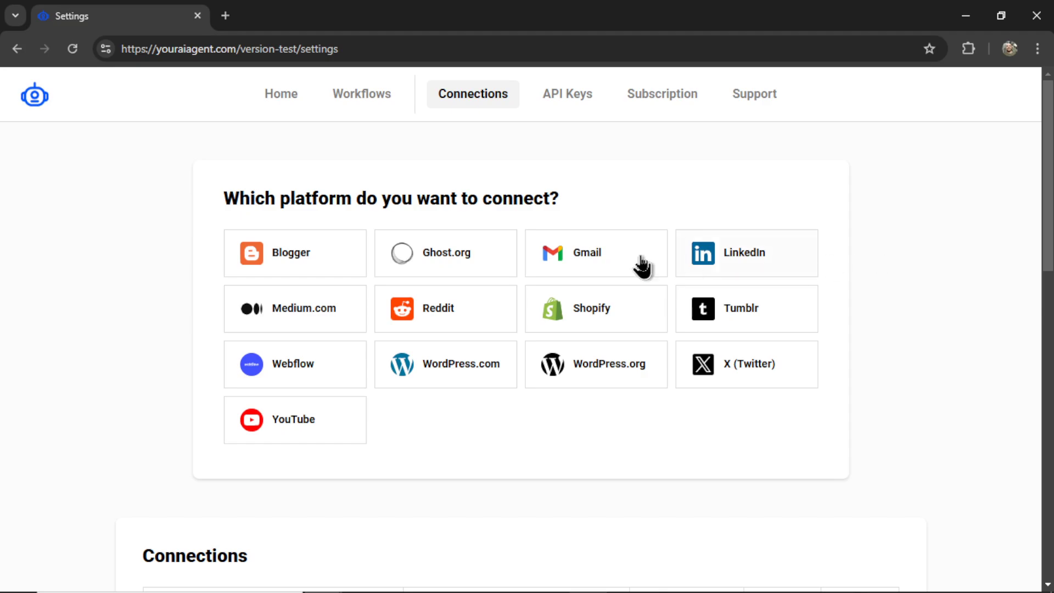
mouse_move(609, 433)
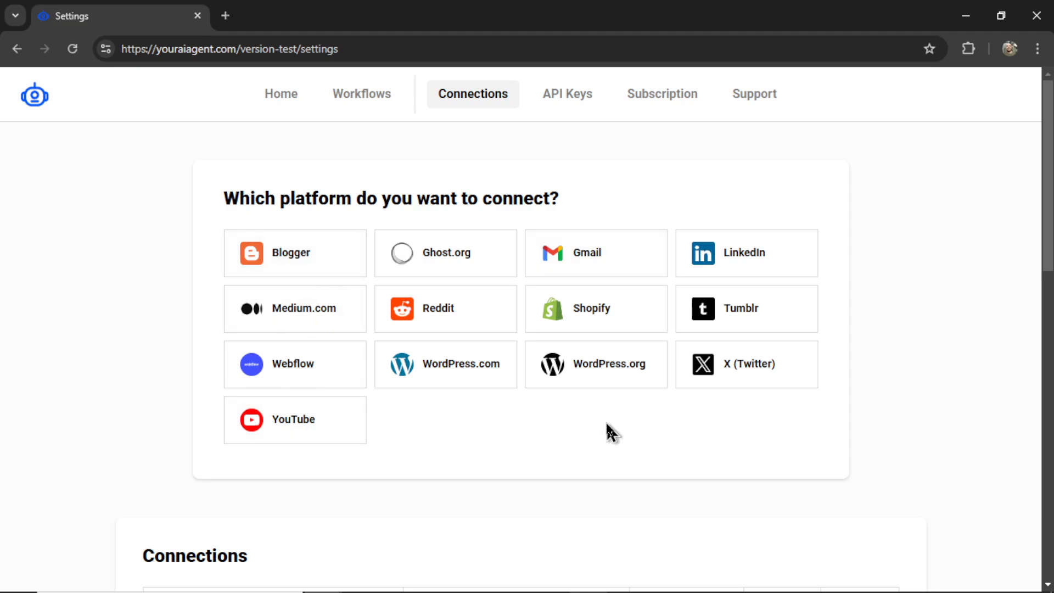
mouse_move(617, 432)
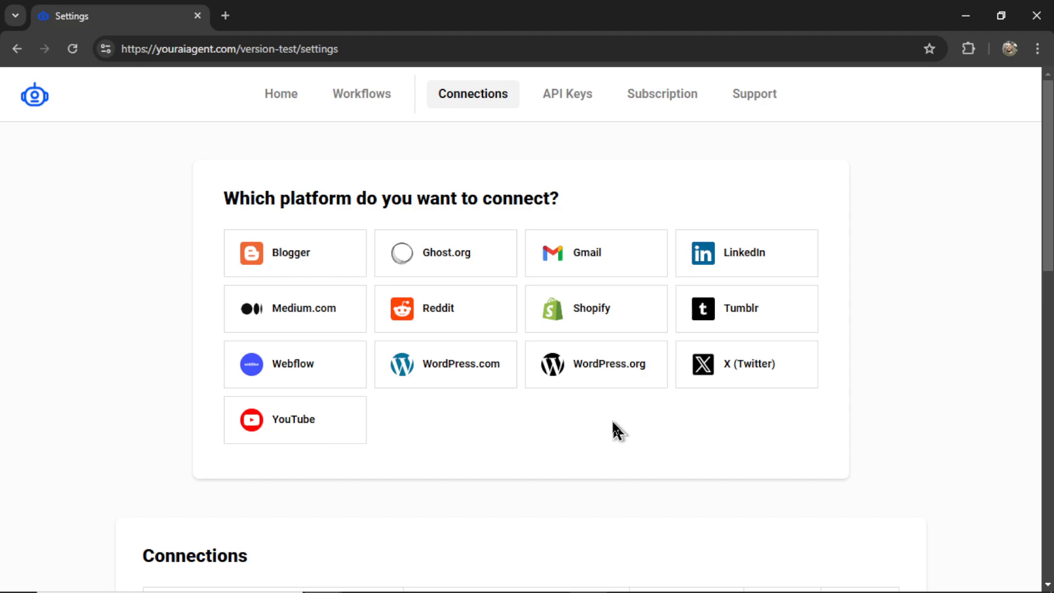
mouse_move(541, 467)
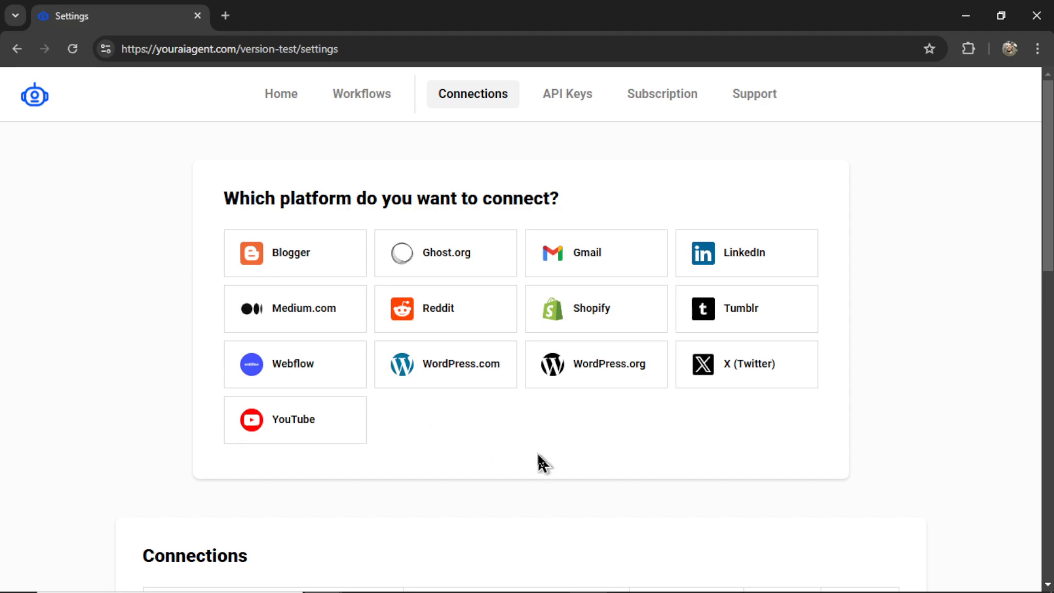
mouse_move(622, 433)
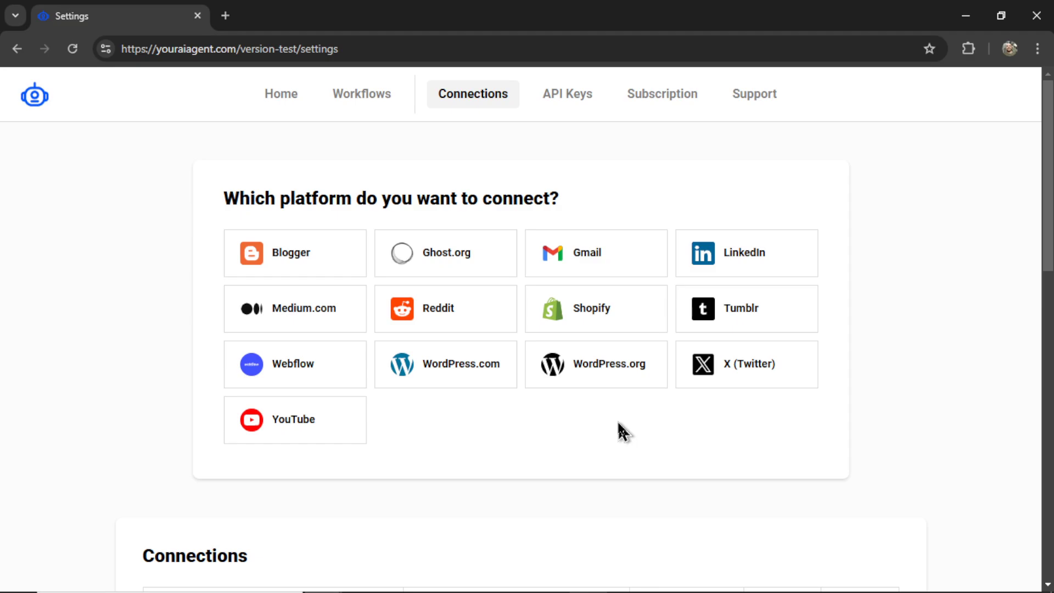
mouse_move(483, 439)
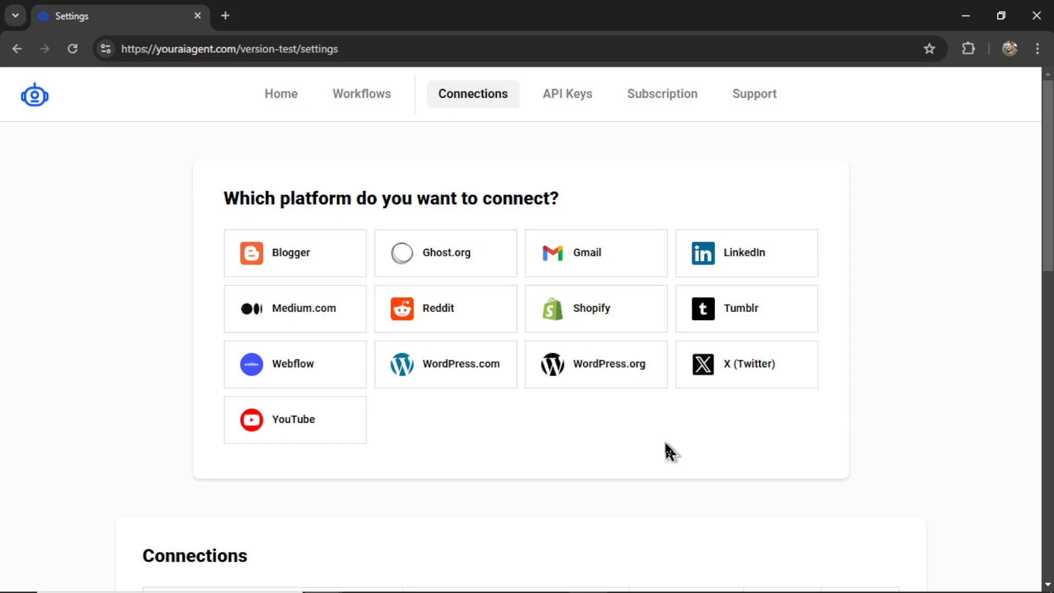
mouse_move(576, 439)
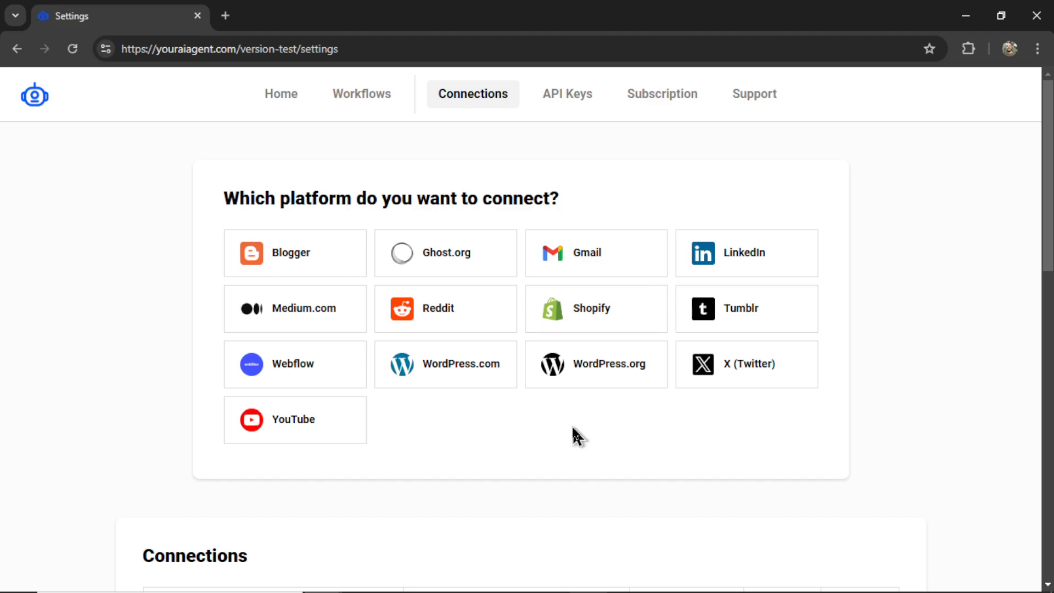
mouse_move(523, 427)
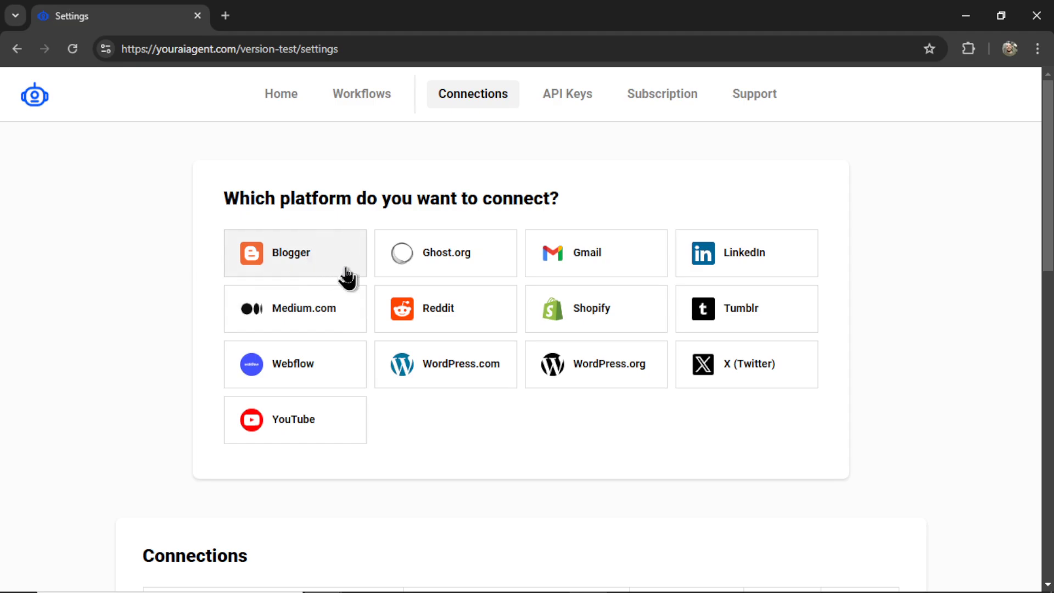
mouse_move(295, 341)
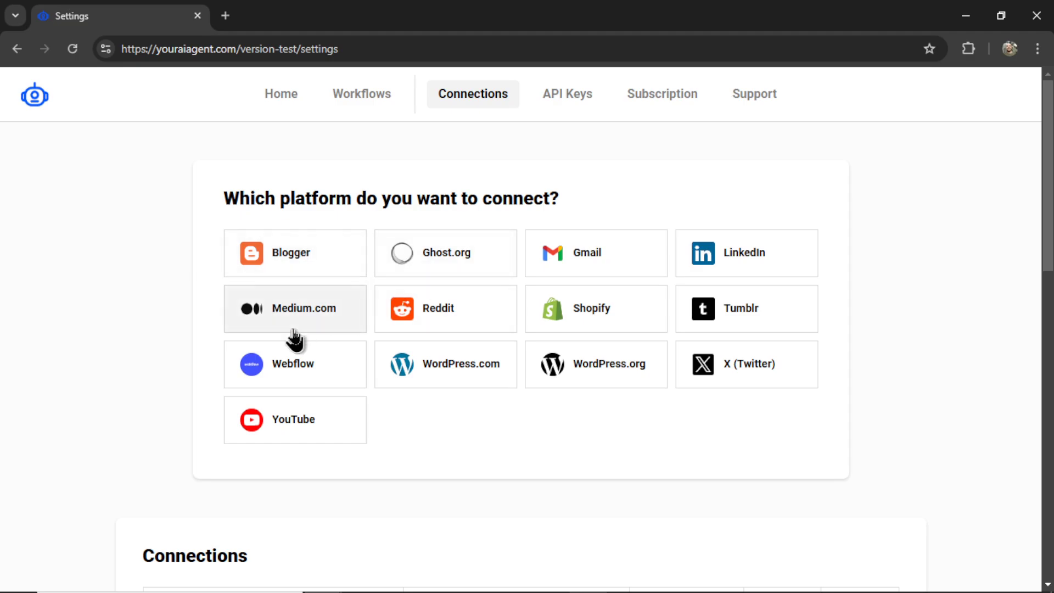
mouse_move(635, 329)
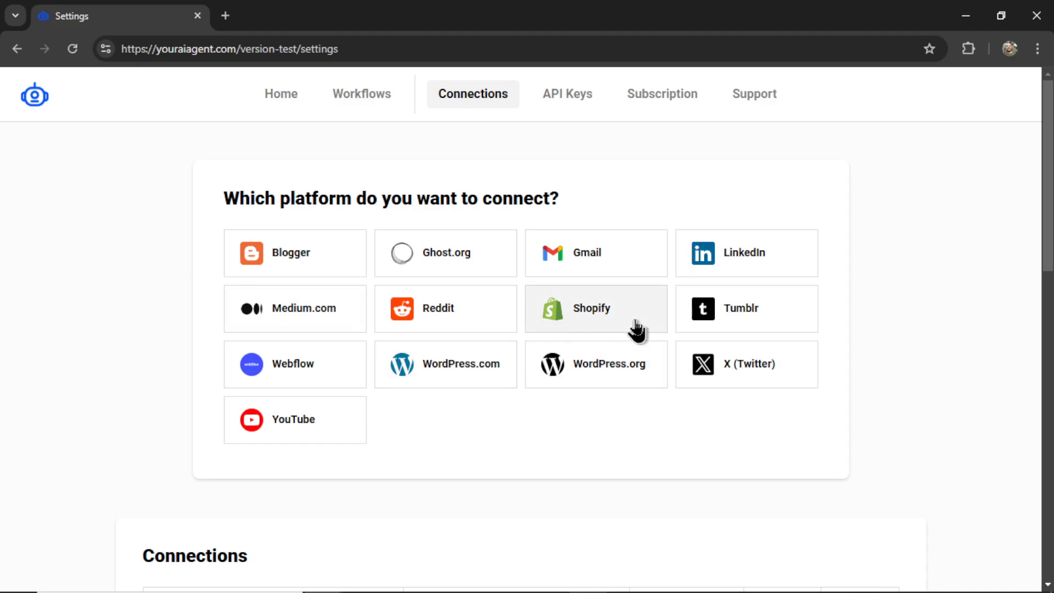
mouse_move(457, 377)
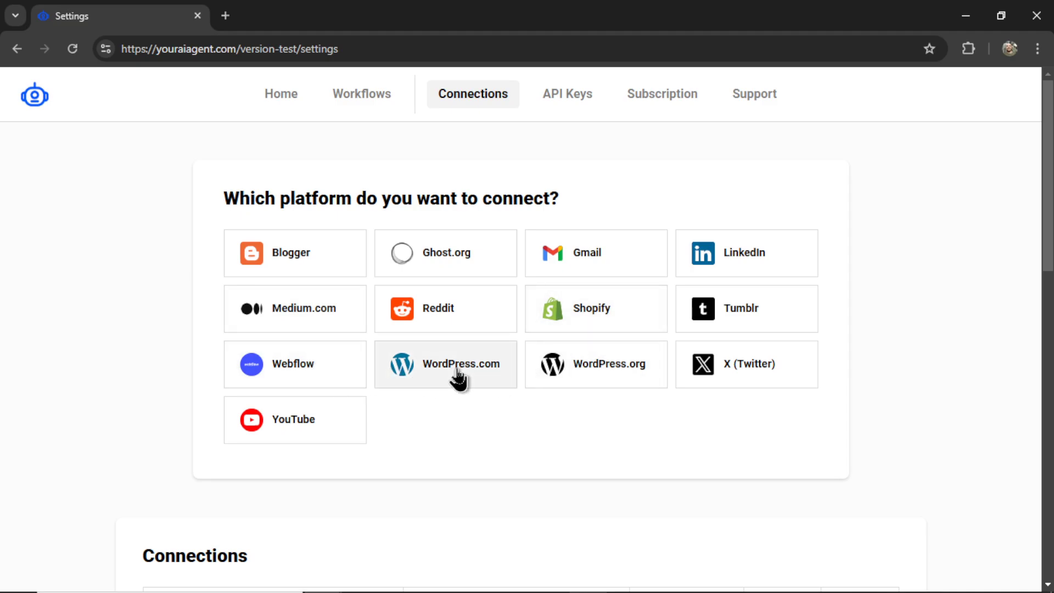
mouse_move(623, 387)
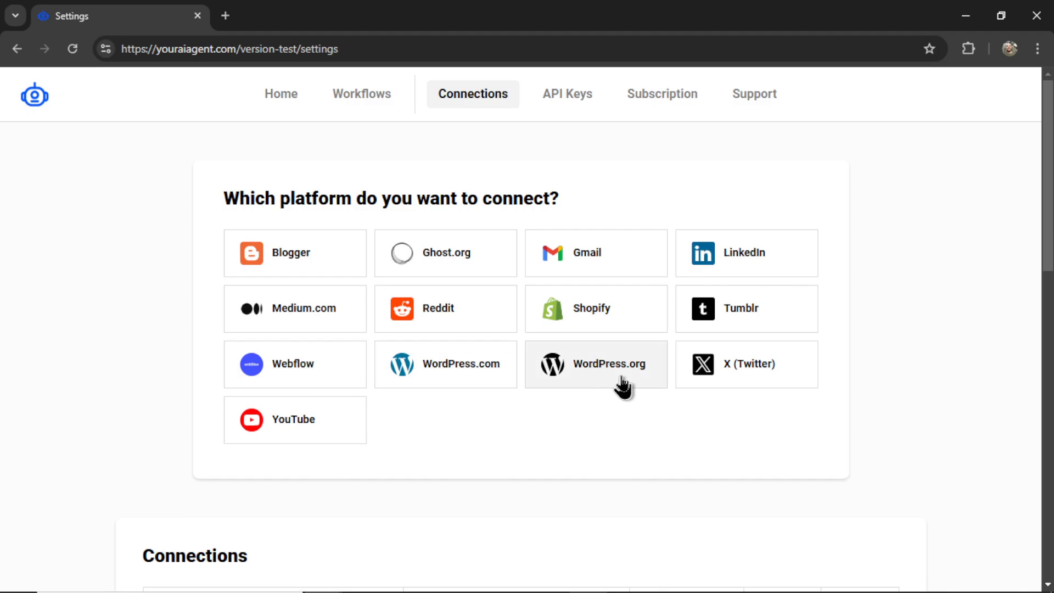
left_click(609, 364)
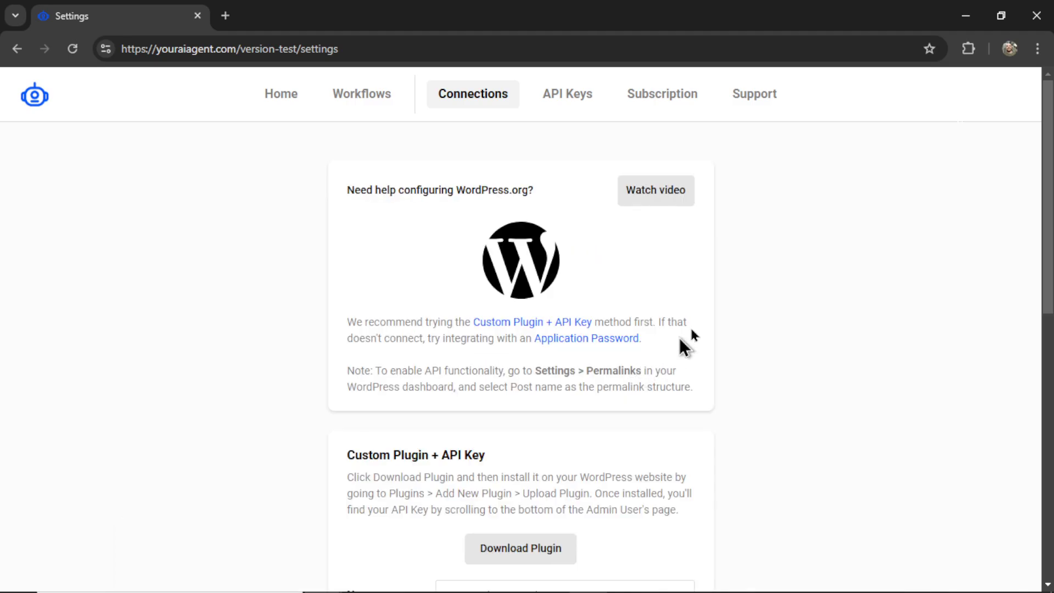
scroll("down", 3)
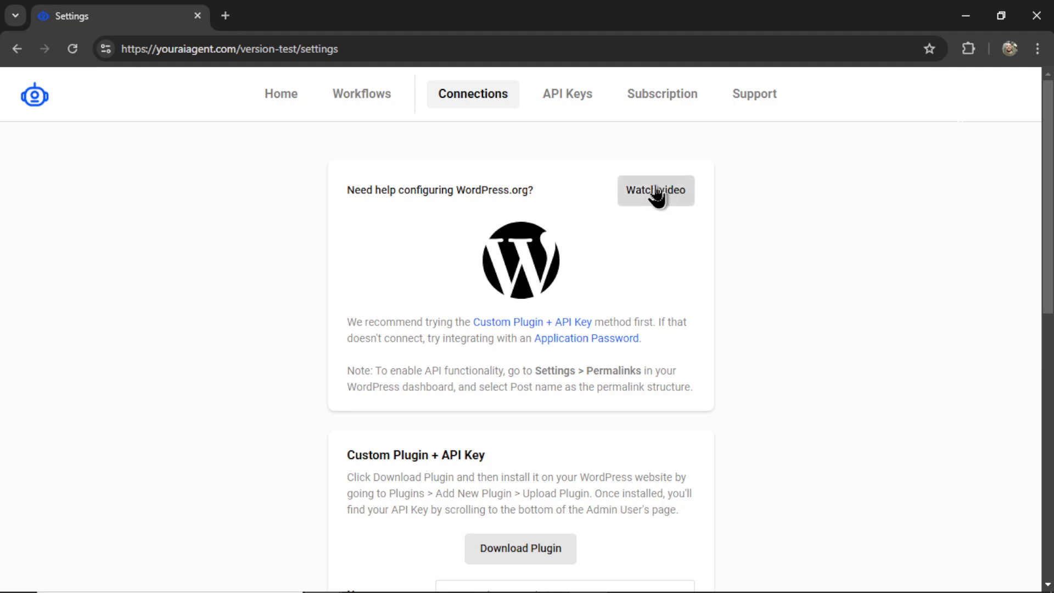
mouse_move(615, 297)
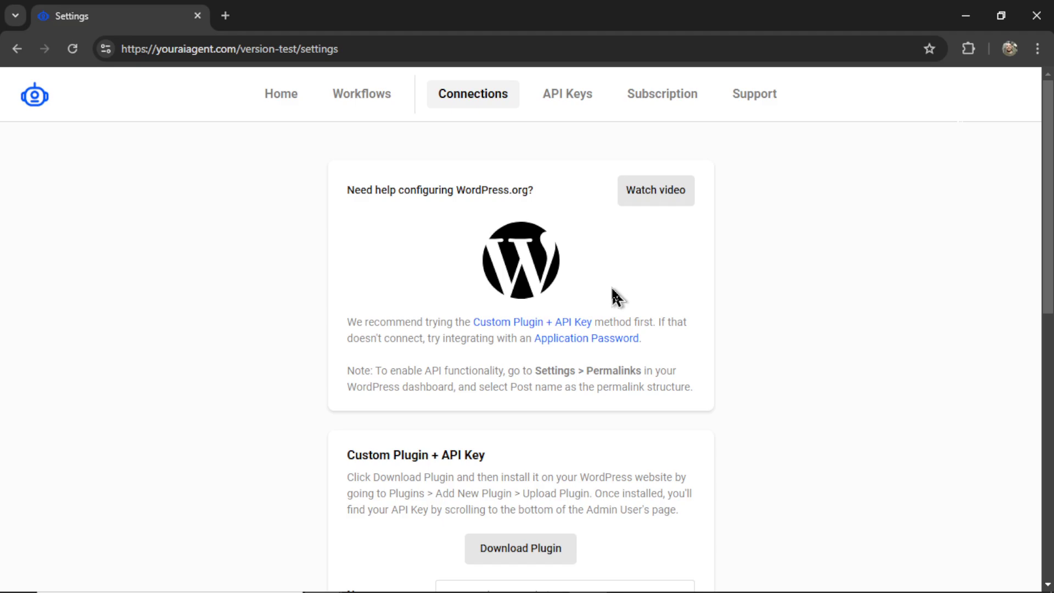
mouse_move(571, 325)
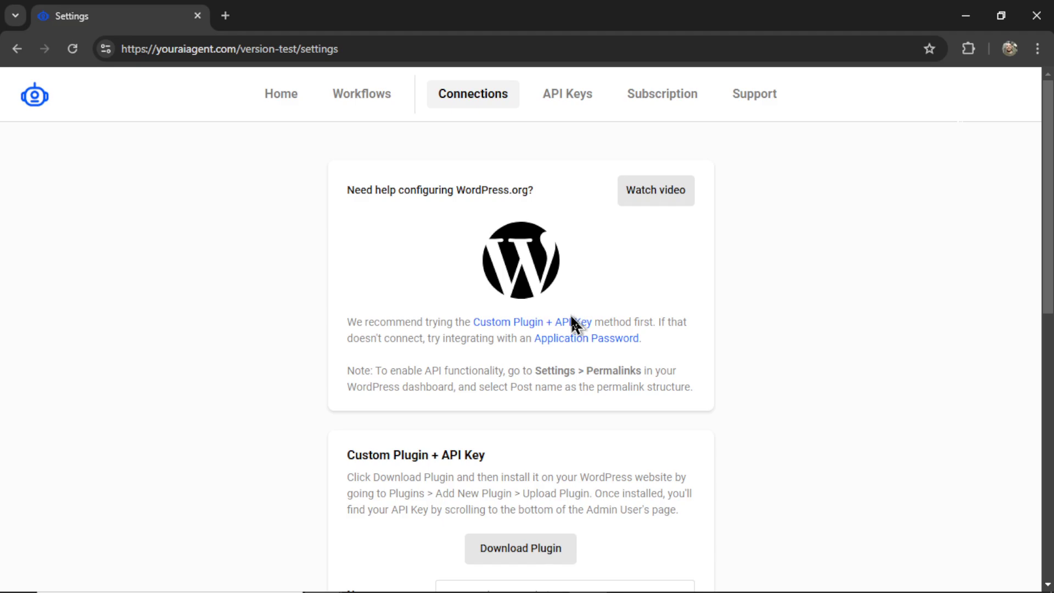
mouse_move(535, 390)
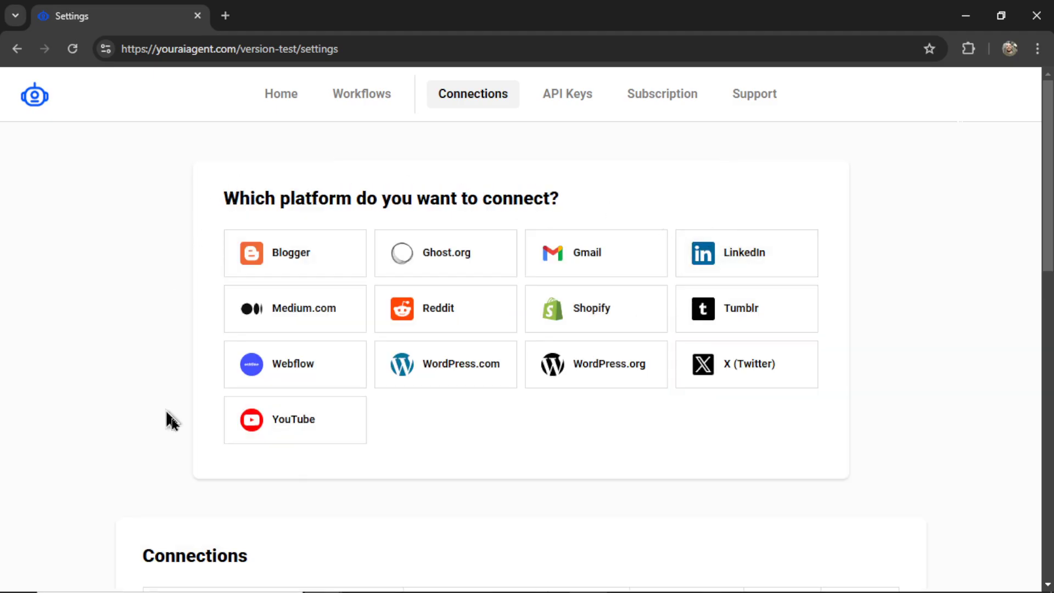
mouse_move(745, 132)
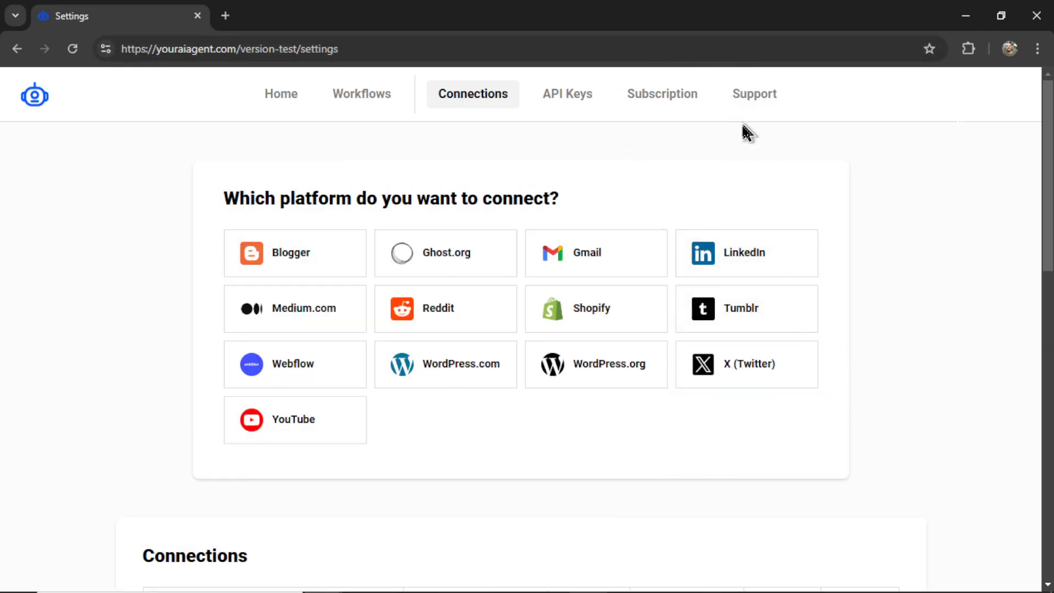
- Leave account settings for the Home task list and scroll down to the Top 10 card
left_click(669, 94)
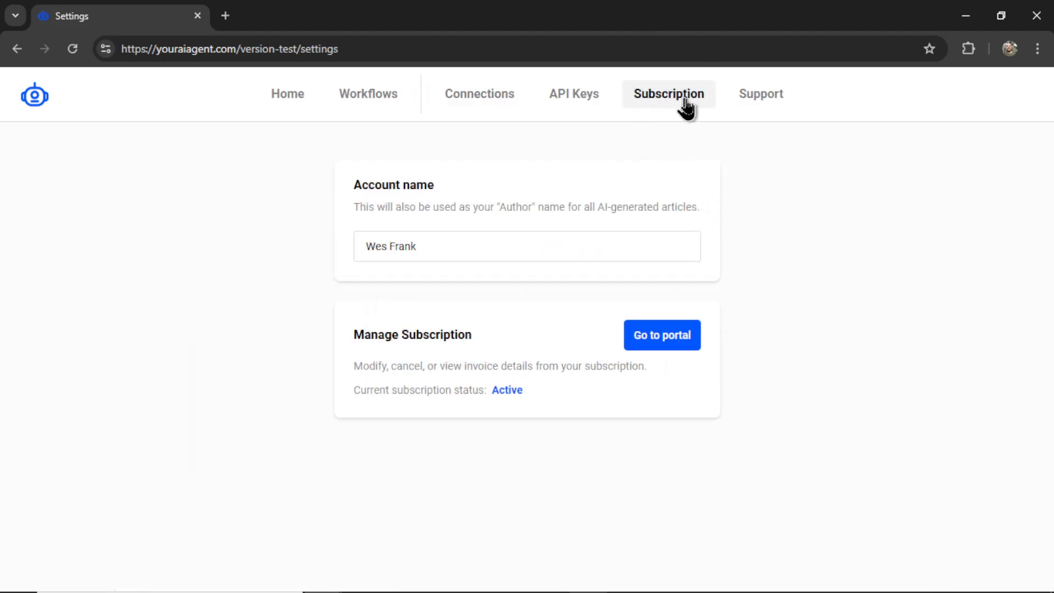
mouse_move(736, 332)
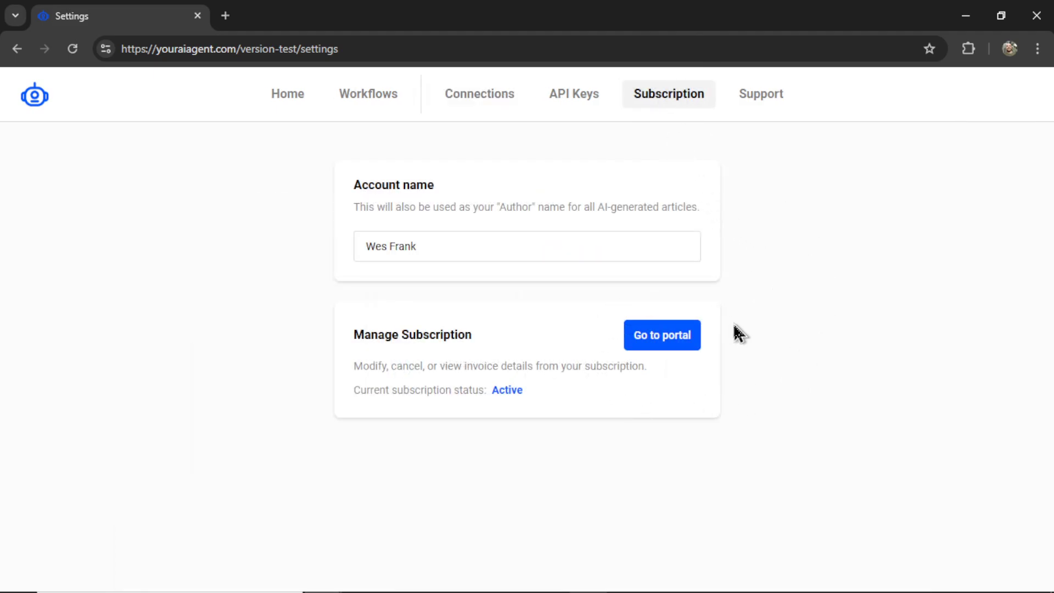
left_click(287, 94)
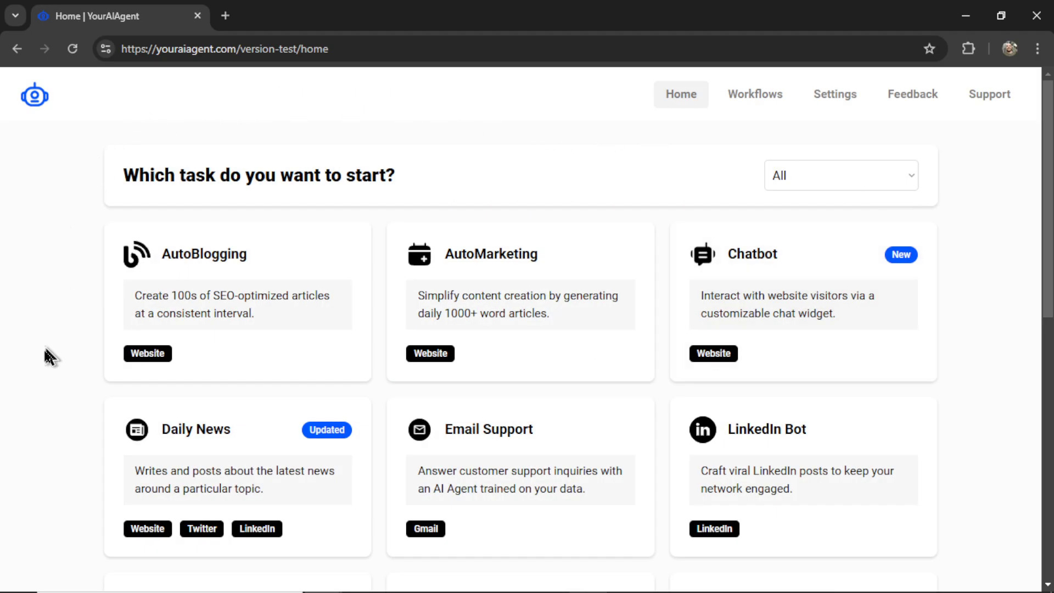
mouse_move(989, 268)
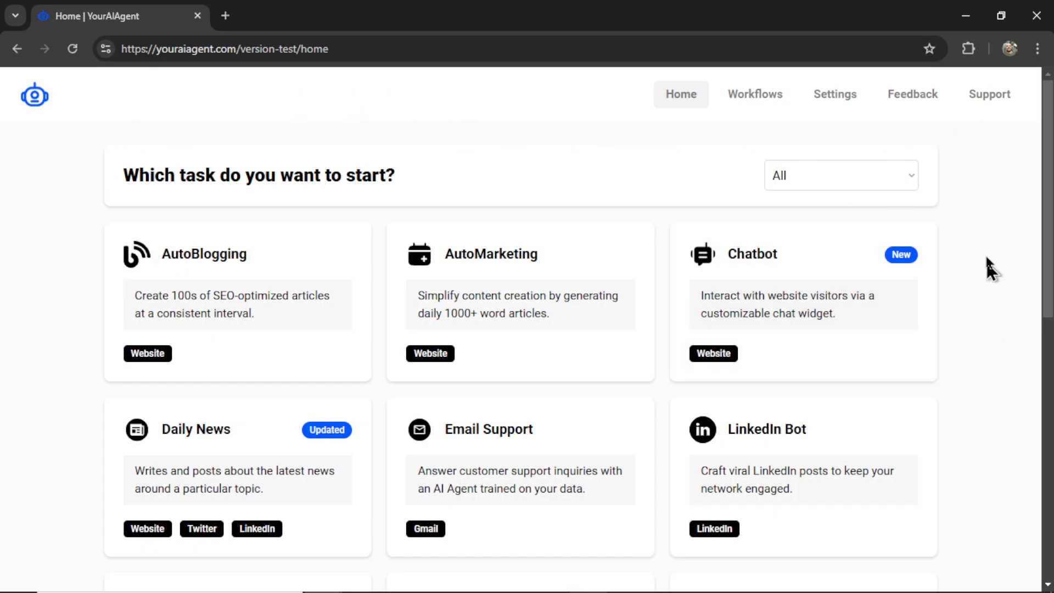
mouse_move(987, 351)
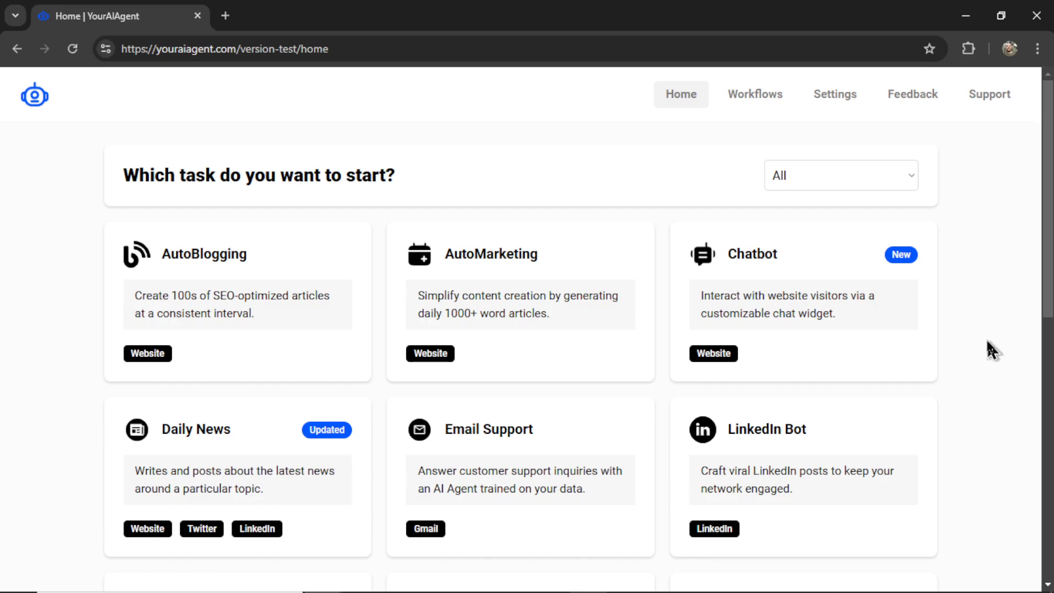
scroll("down", 3)
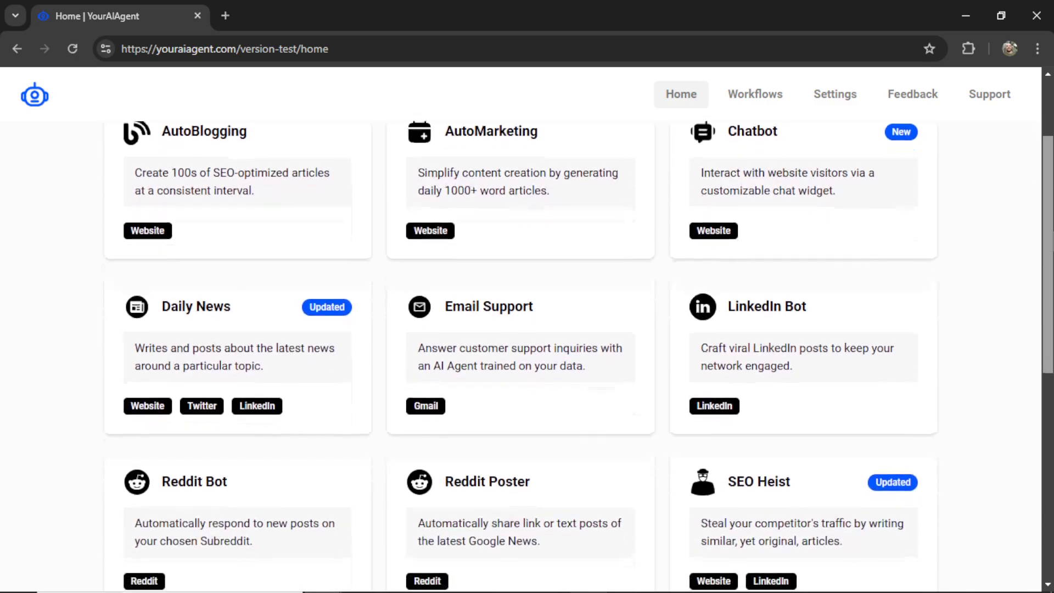
scroll("down", 3)
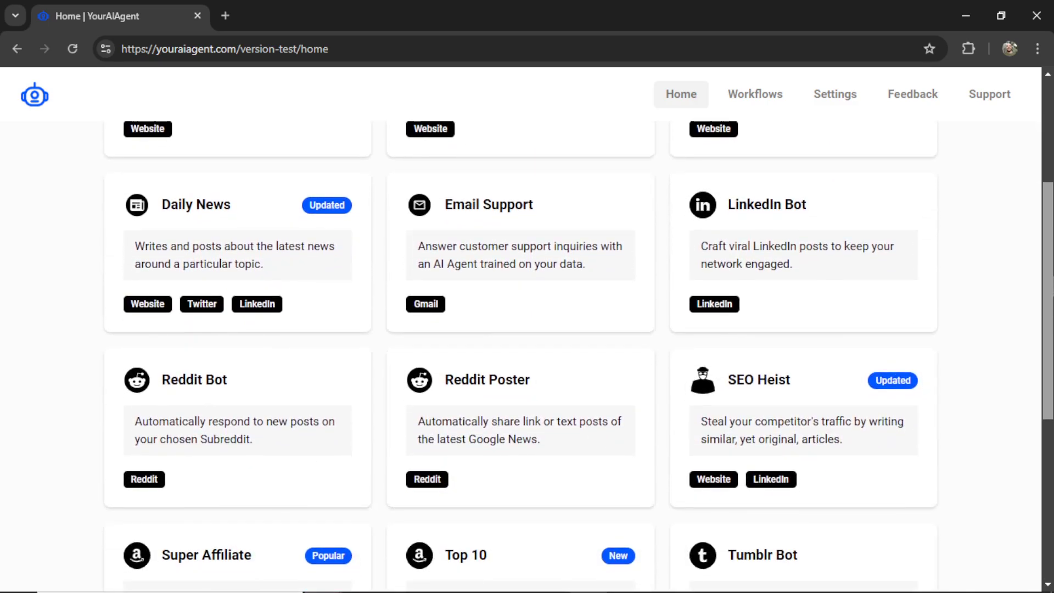
scroll("down", 3)
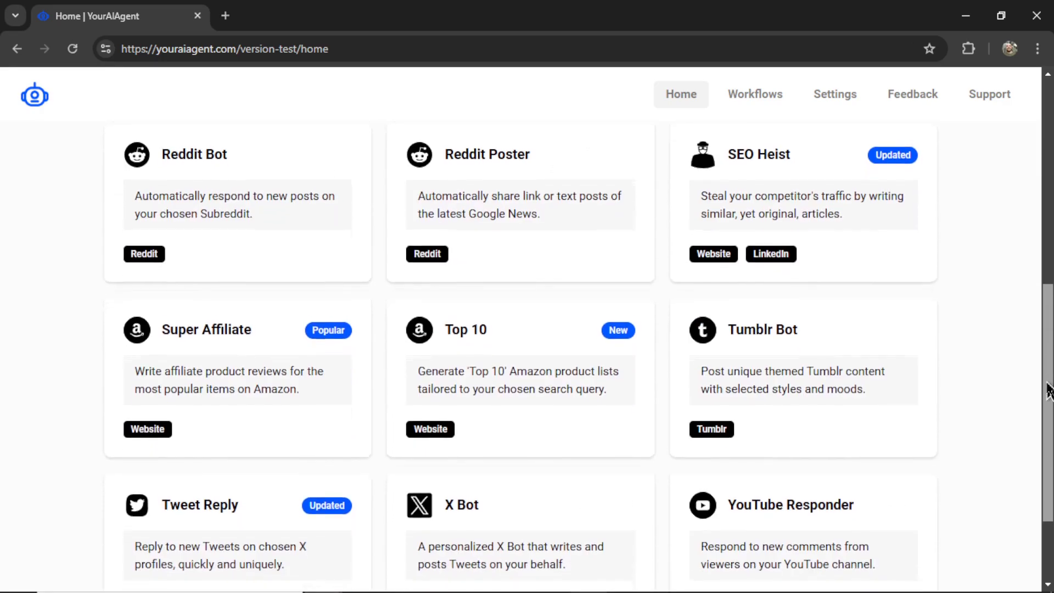
scroll("down", 3)
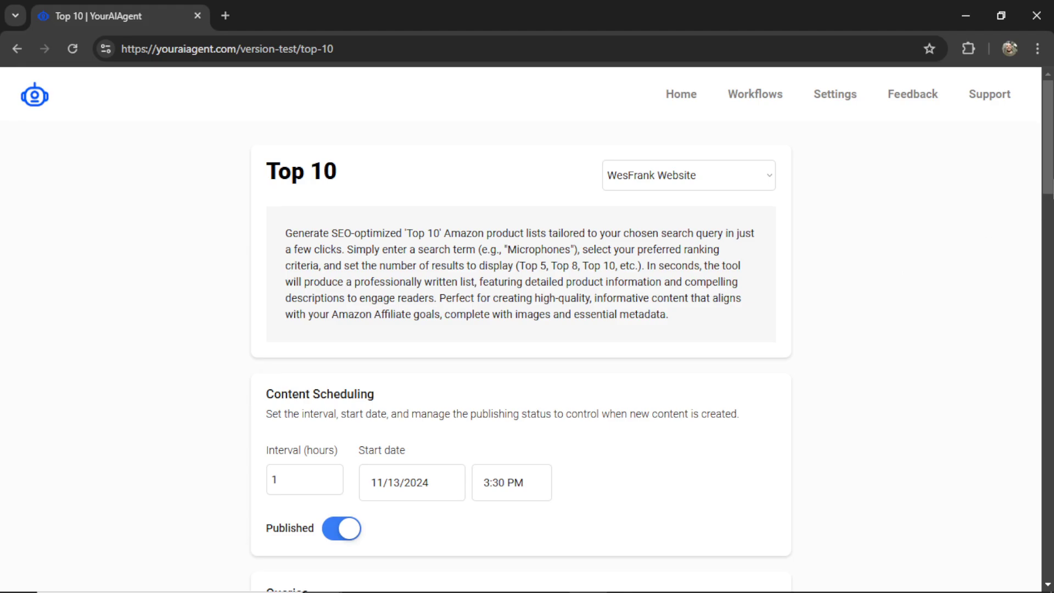
- Keep WesFrank Website as the Top 10 task's destination site
scroll("down", 3)
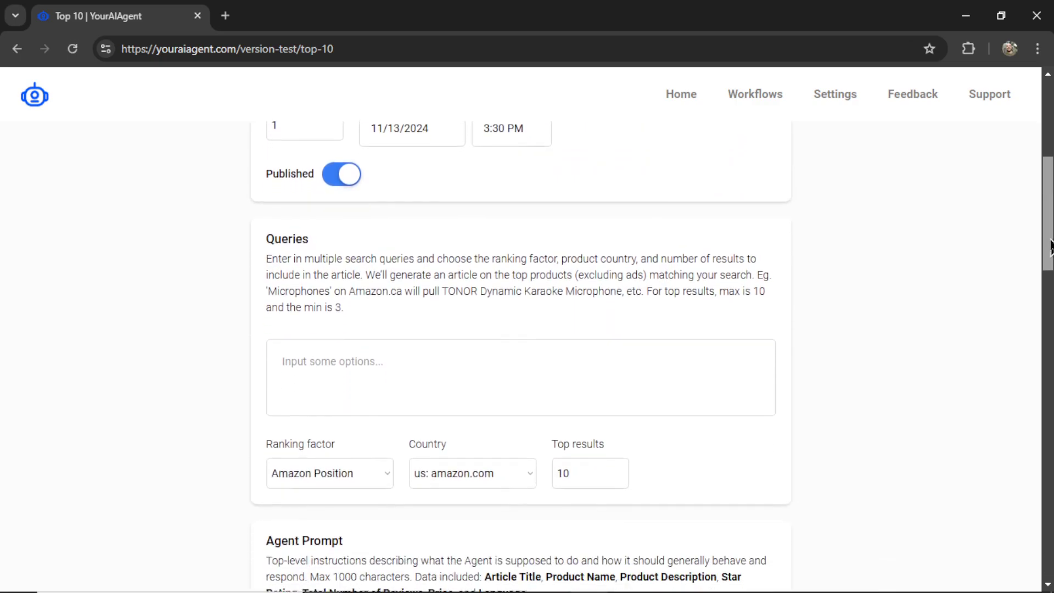
scroll("down", 3)
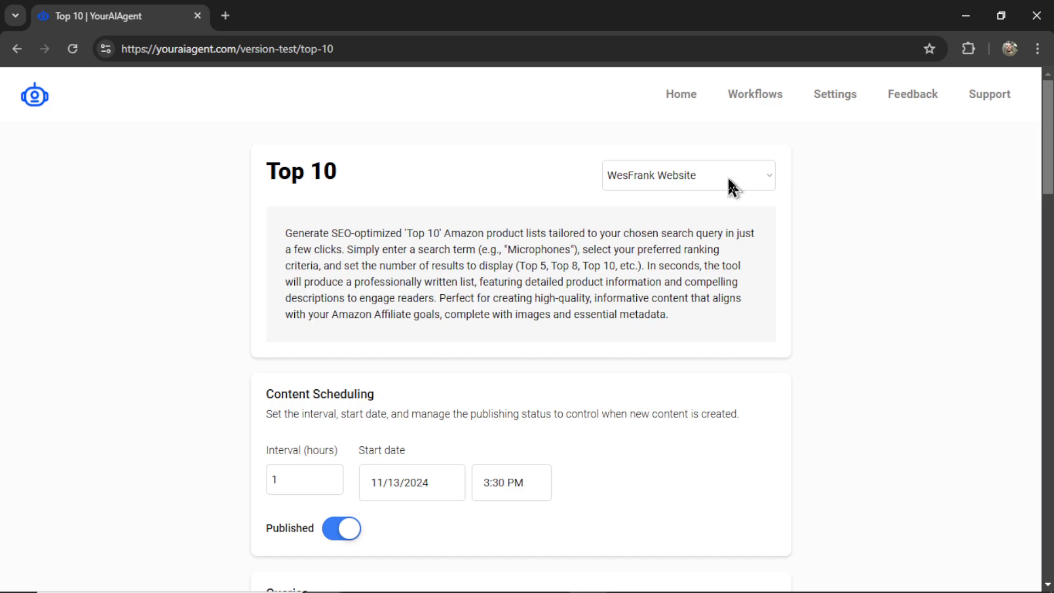
left_click(688, 176)
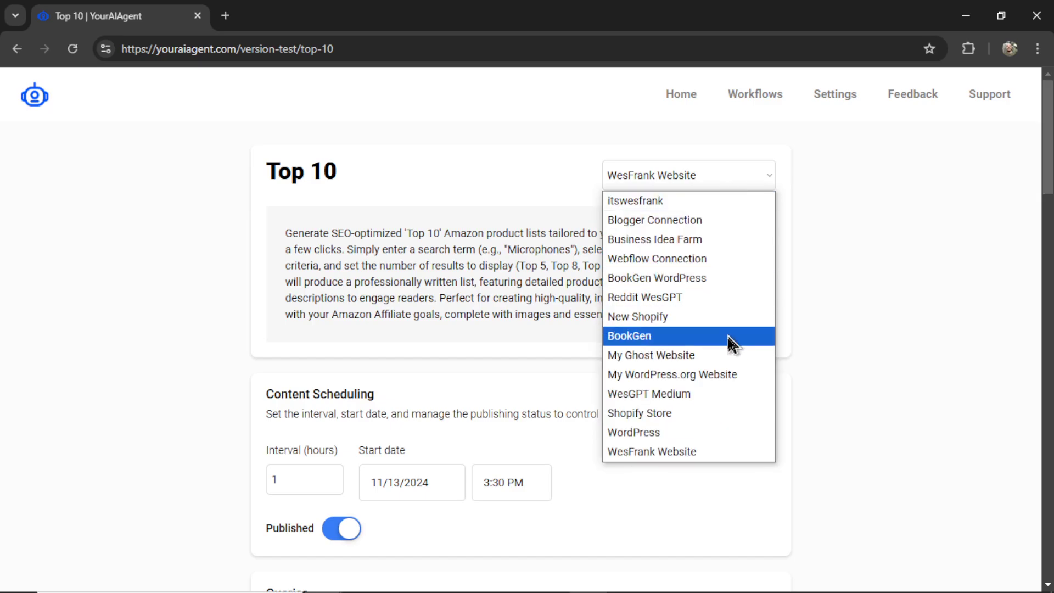
mouse_move(695, 468)
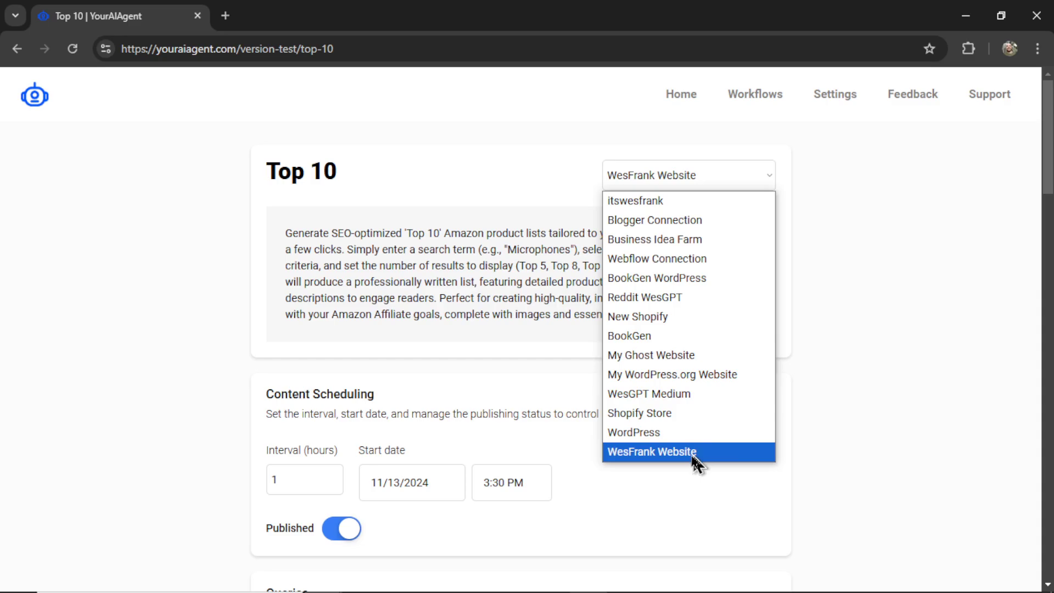
mouse_move(724, 461)
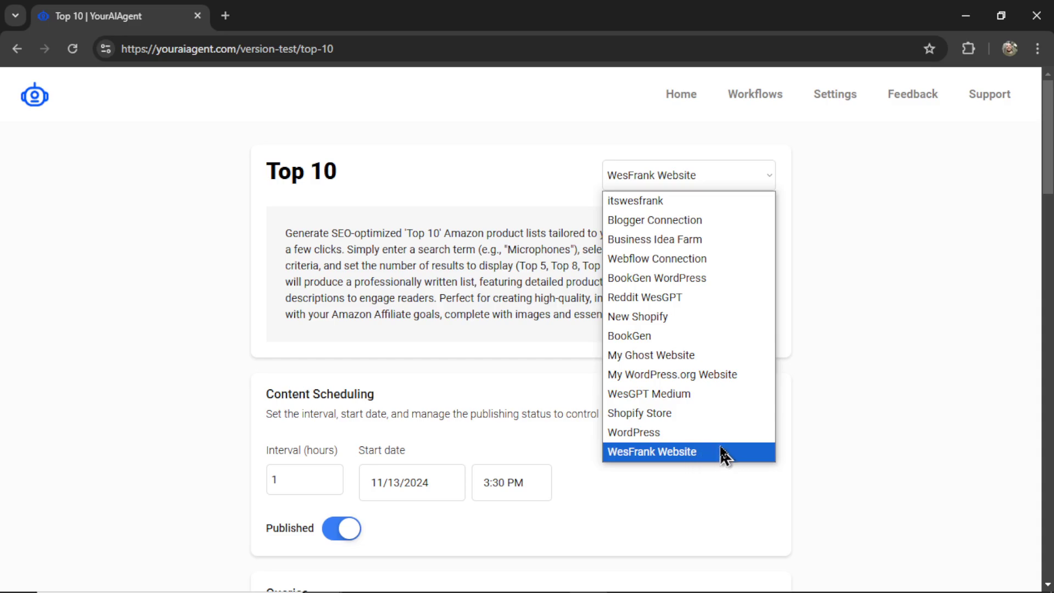
left_click(649, 394)
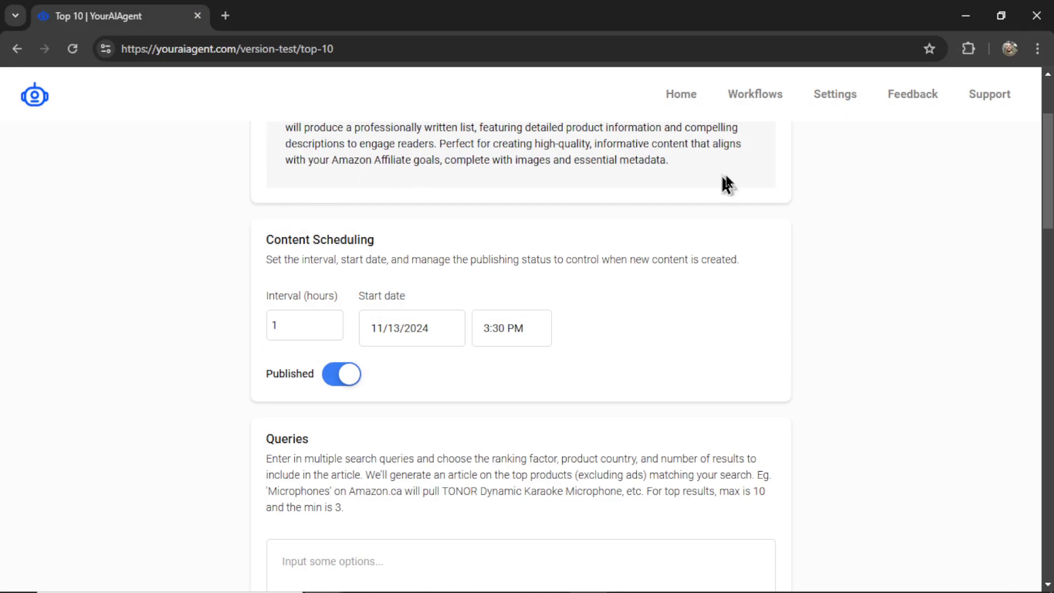
mouse_move(691, 366)
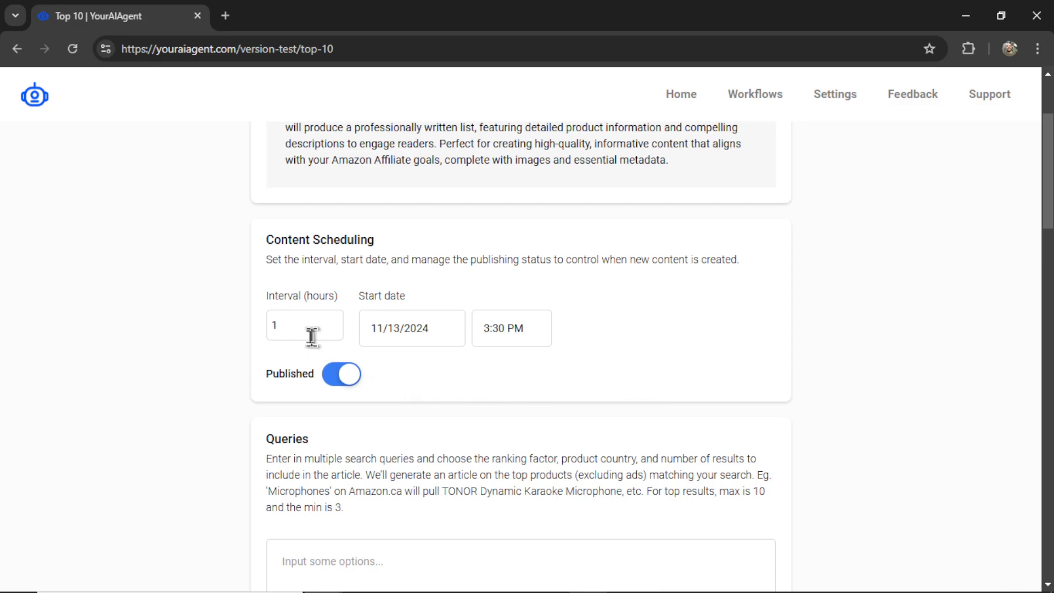
- Set the interval to 24 hours and switch the Published toggle off
double_click(304, 326)
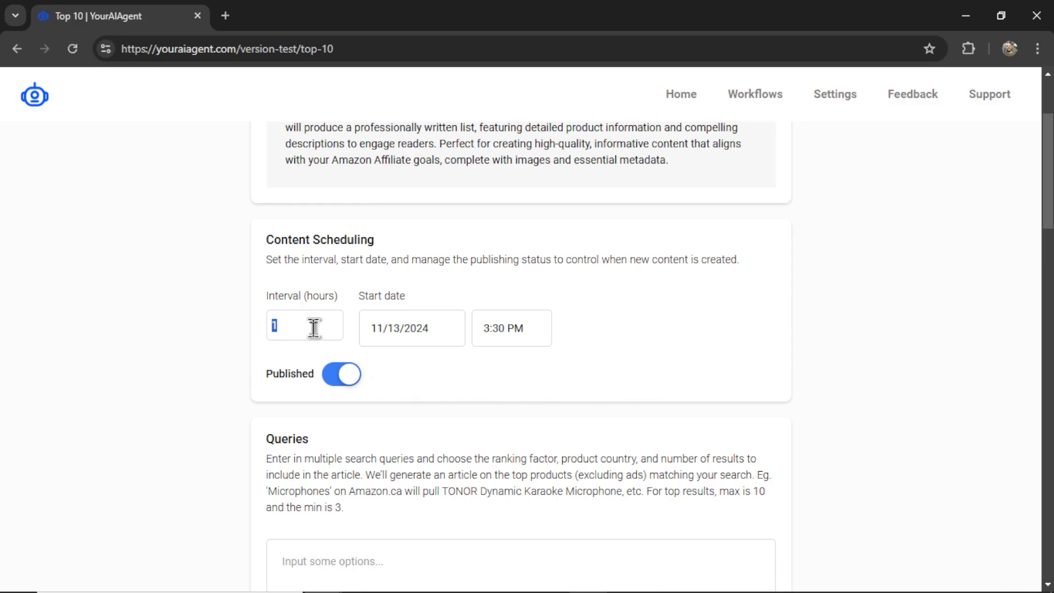
type("4")
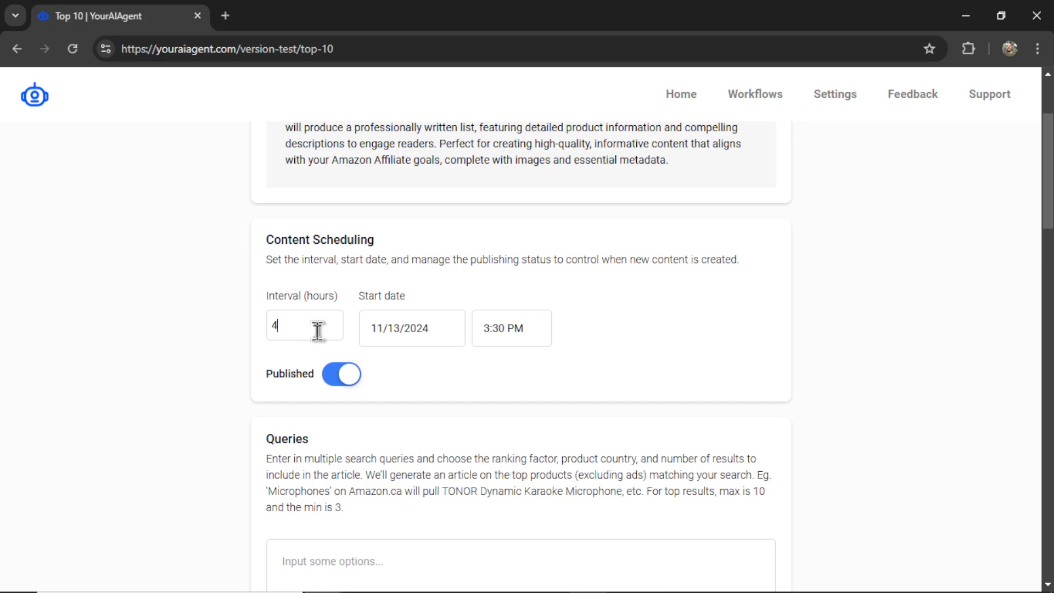
type("48")
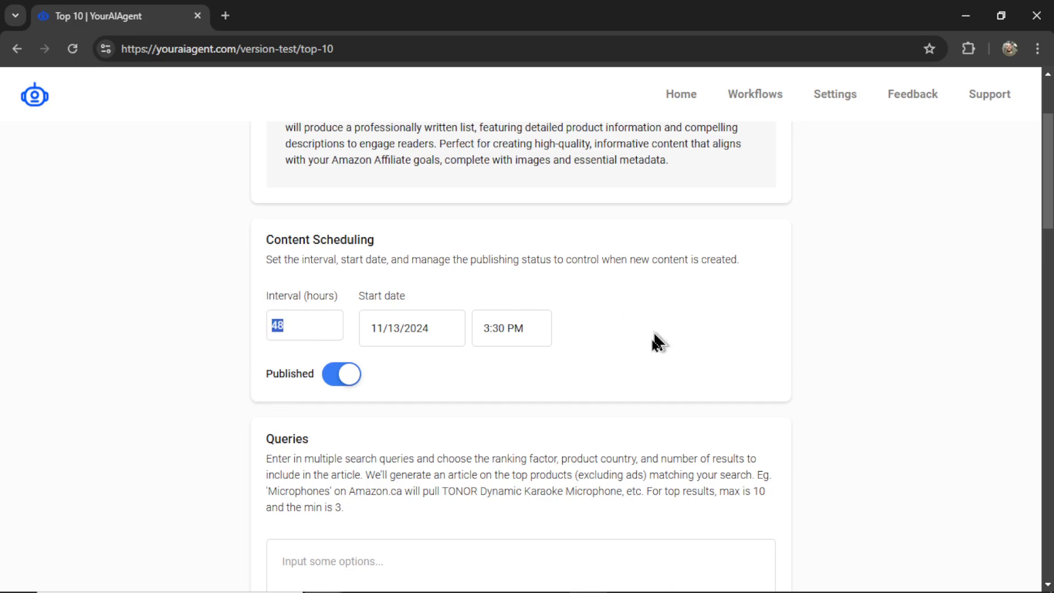
type("24")
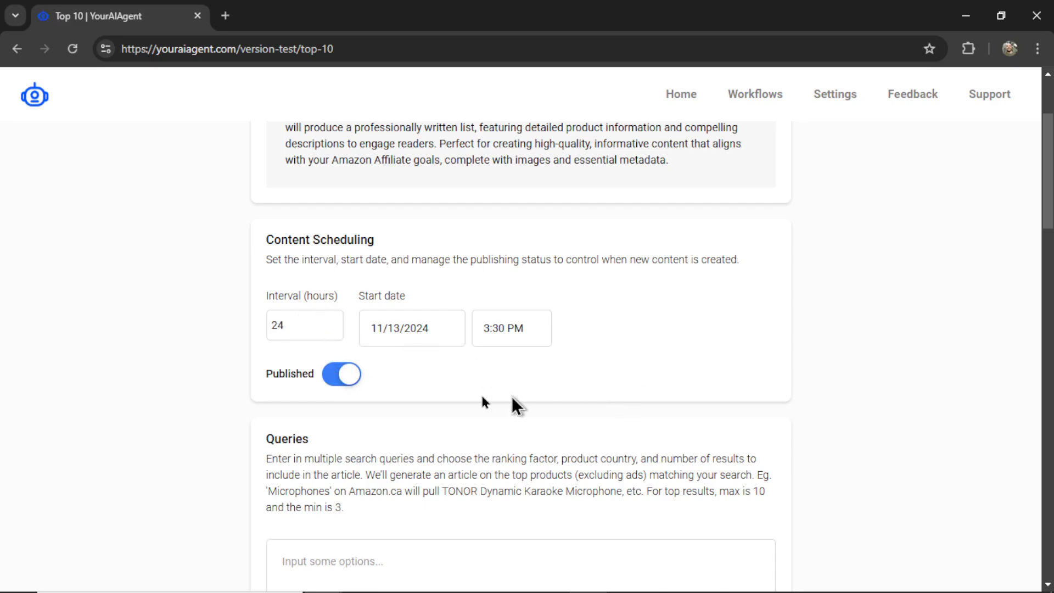
mouse_move(402, 414)
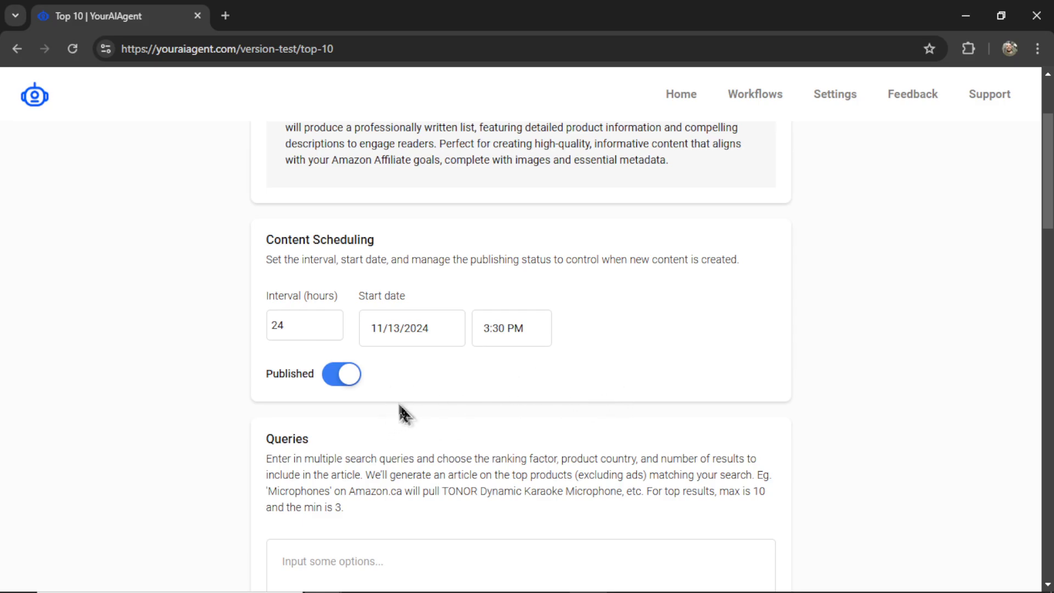
left_click(342, 374)
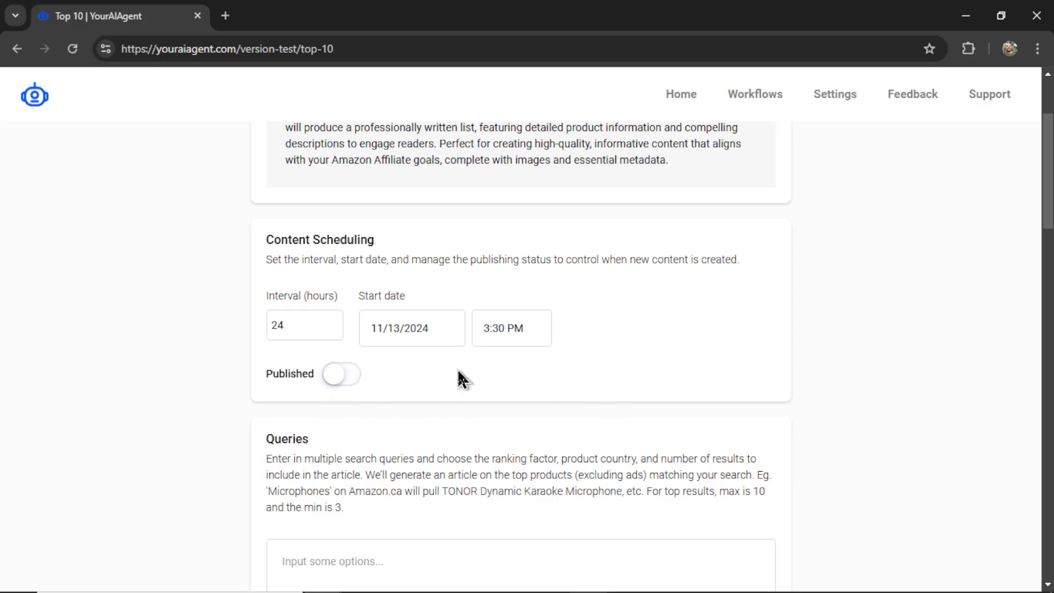
mouse_move(286, 404)
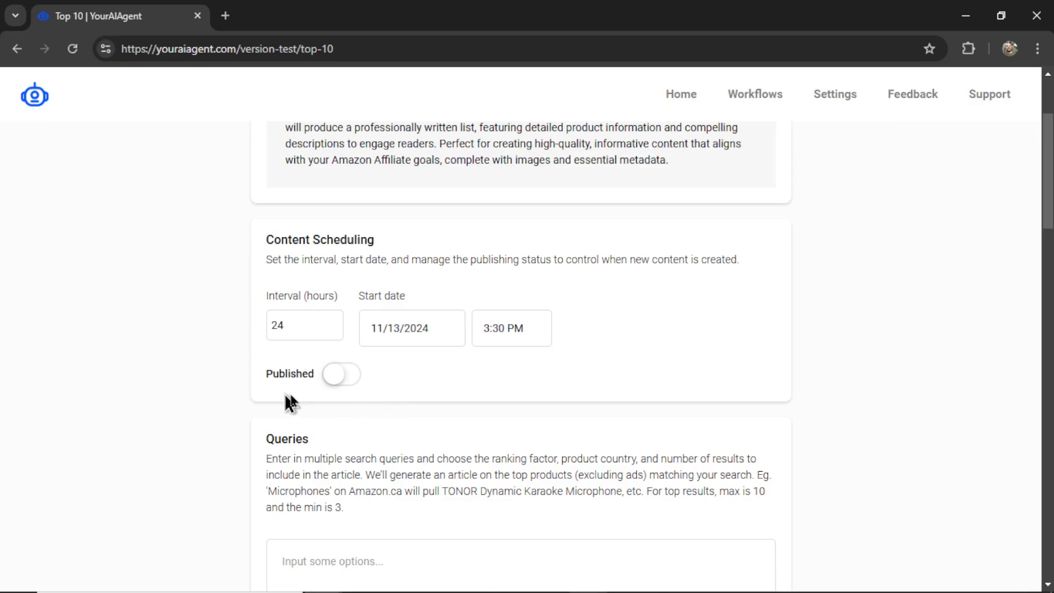
- Add candy, sugar treats, gum, chocolate, suckers and candy bars as search queries
scroll("down", 3)
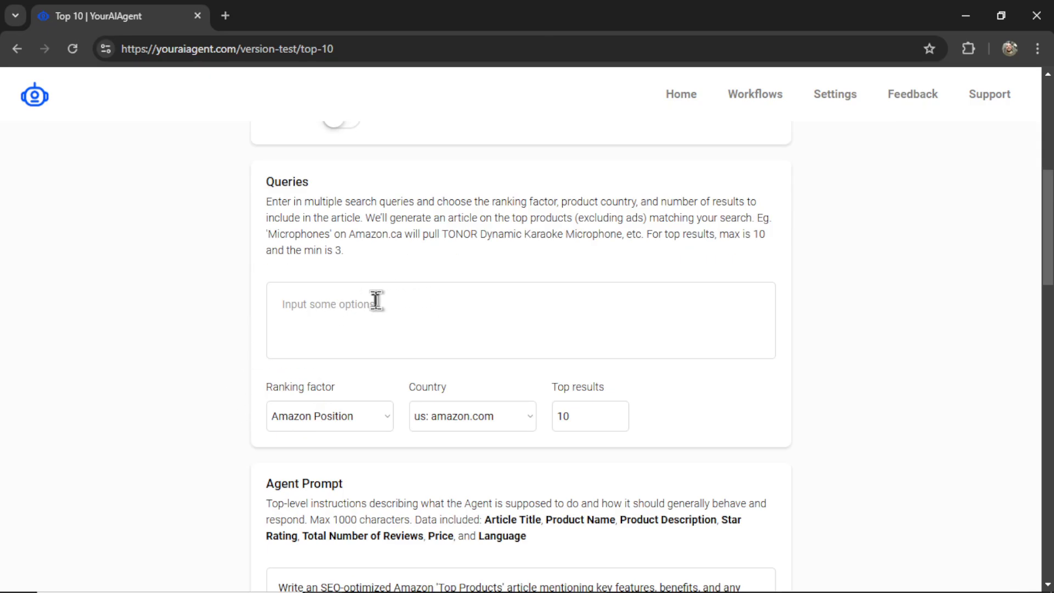
mouse_move(366, 329)
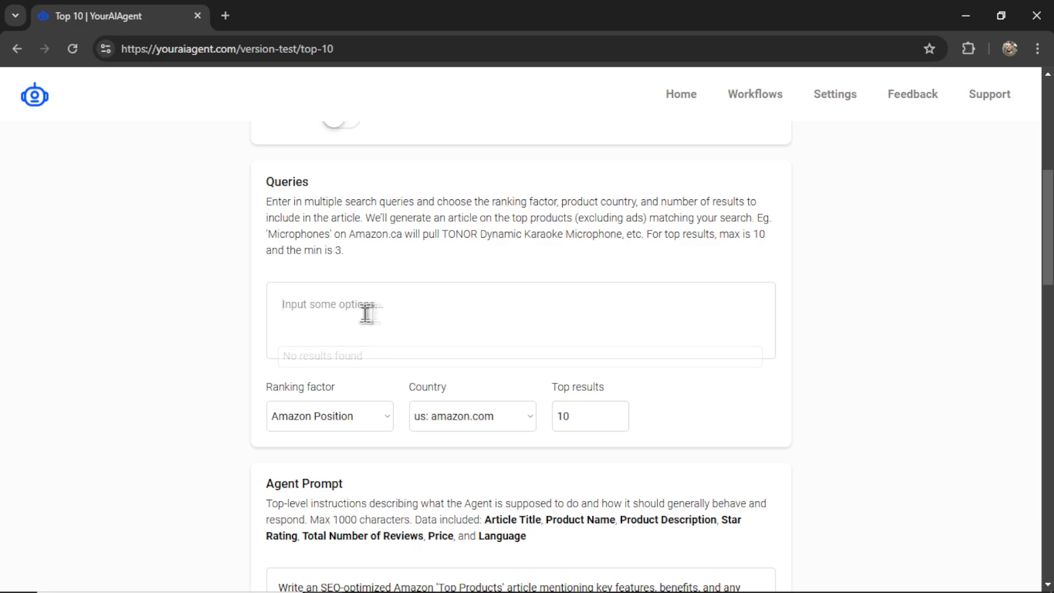
type("sugar treats ×gum ×chocolate ×suckers ×candy bars")
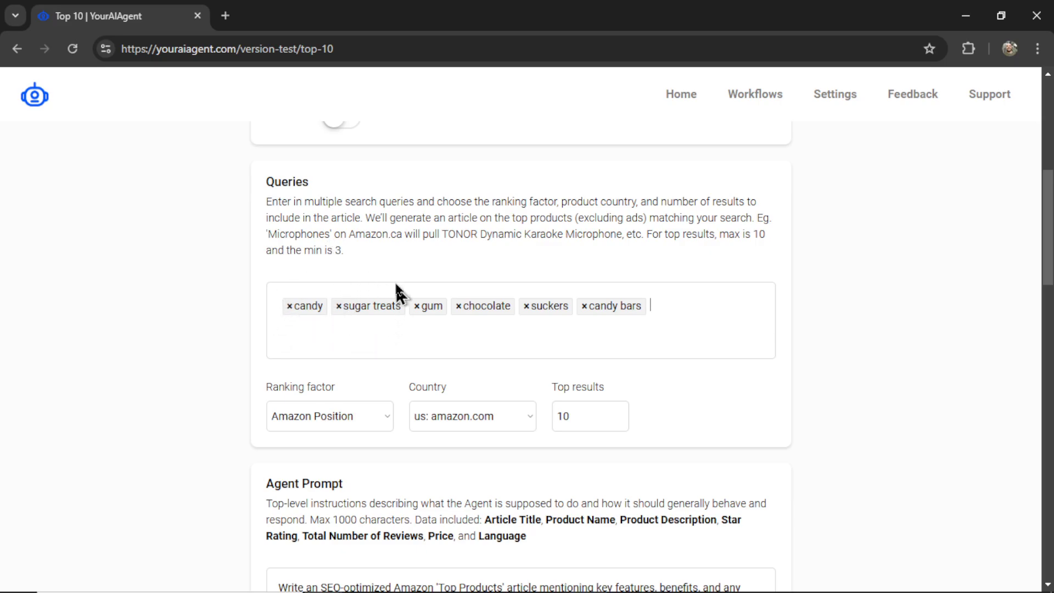
mouse_move(440, 330)
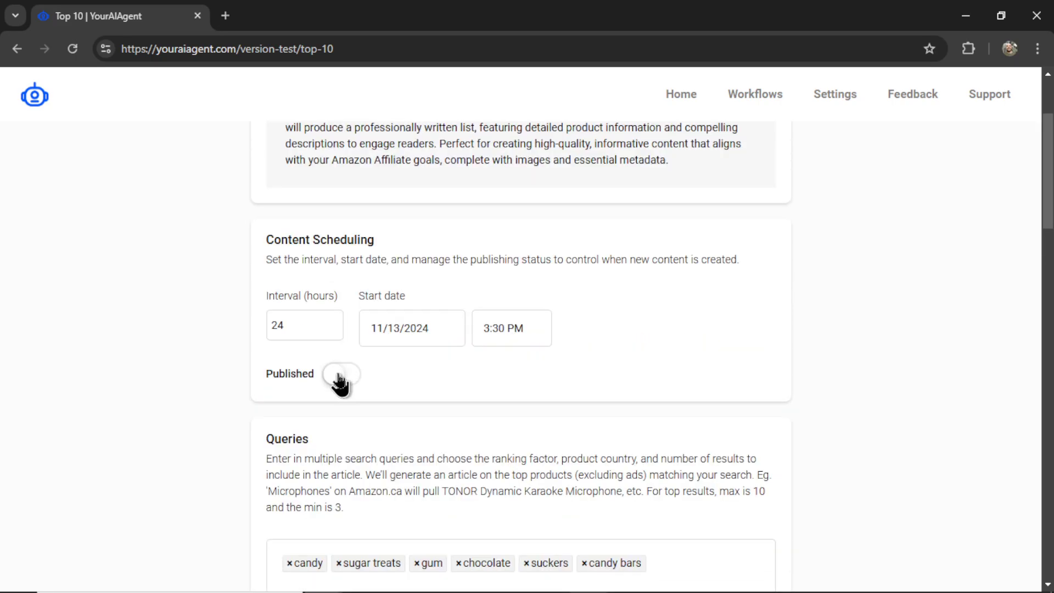
scroll("down", 3)
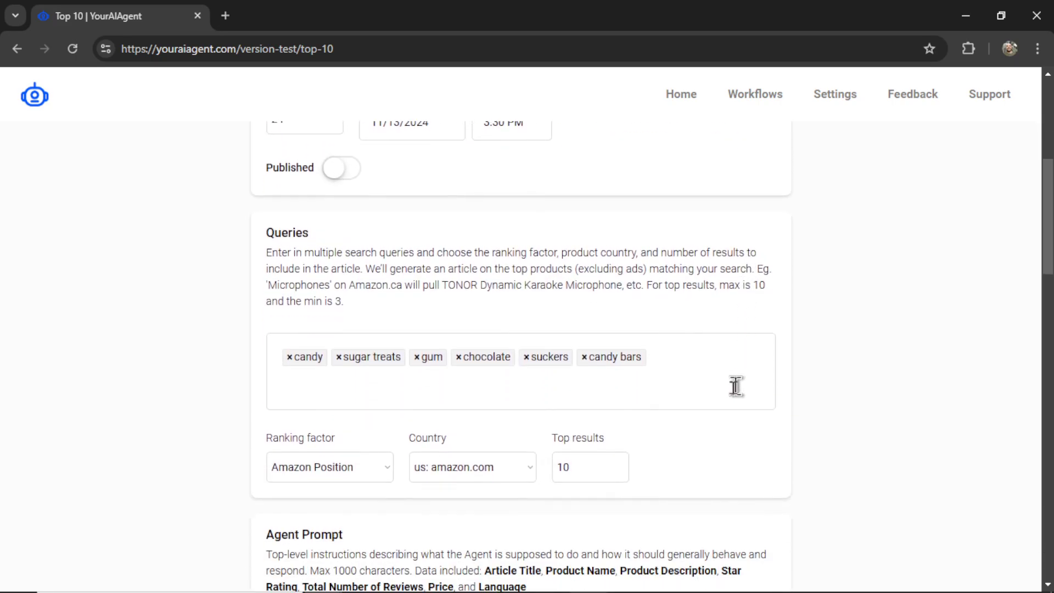
mouse_move(622, 413)
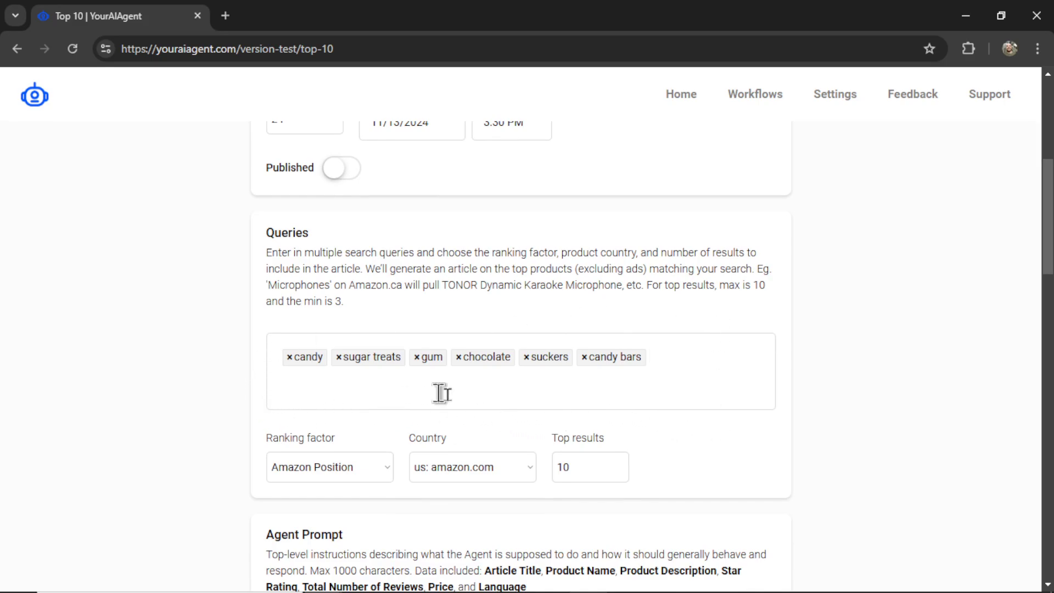
scroll("down", 3)
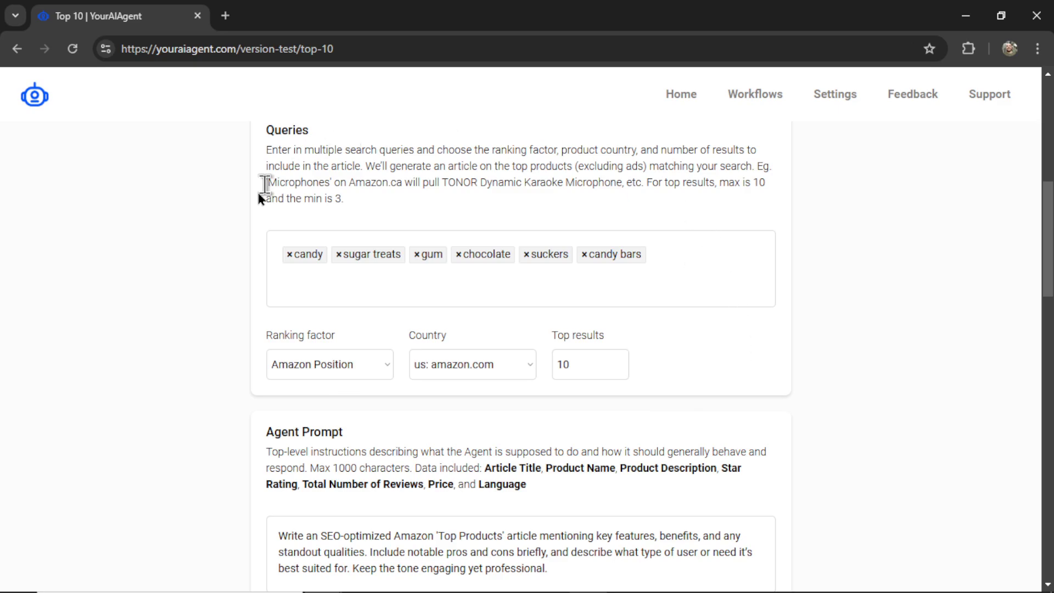
mouse_move(742, 320)
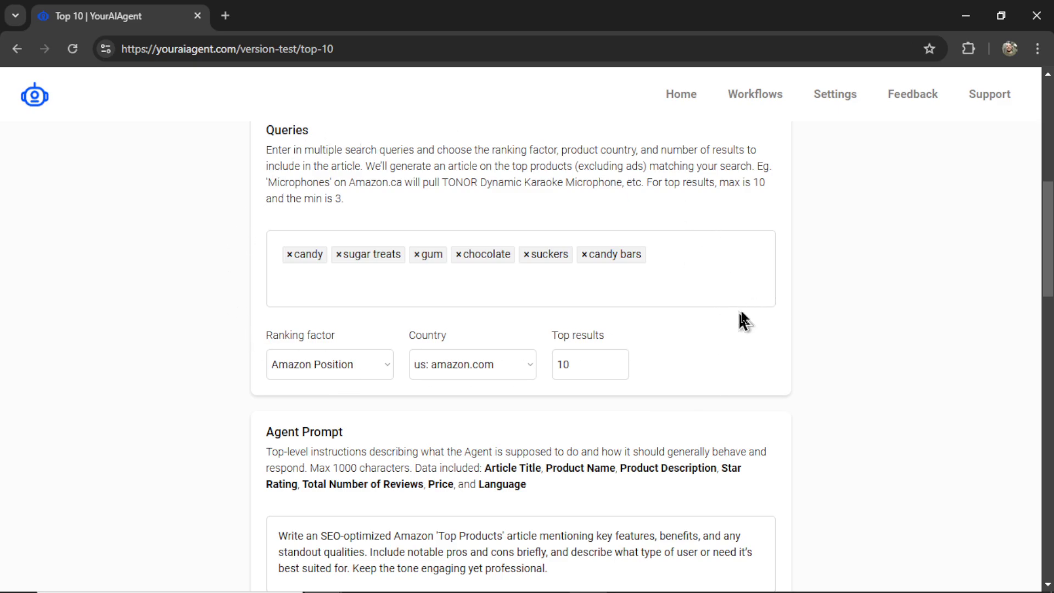
scroll("down", 3)
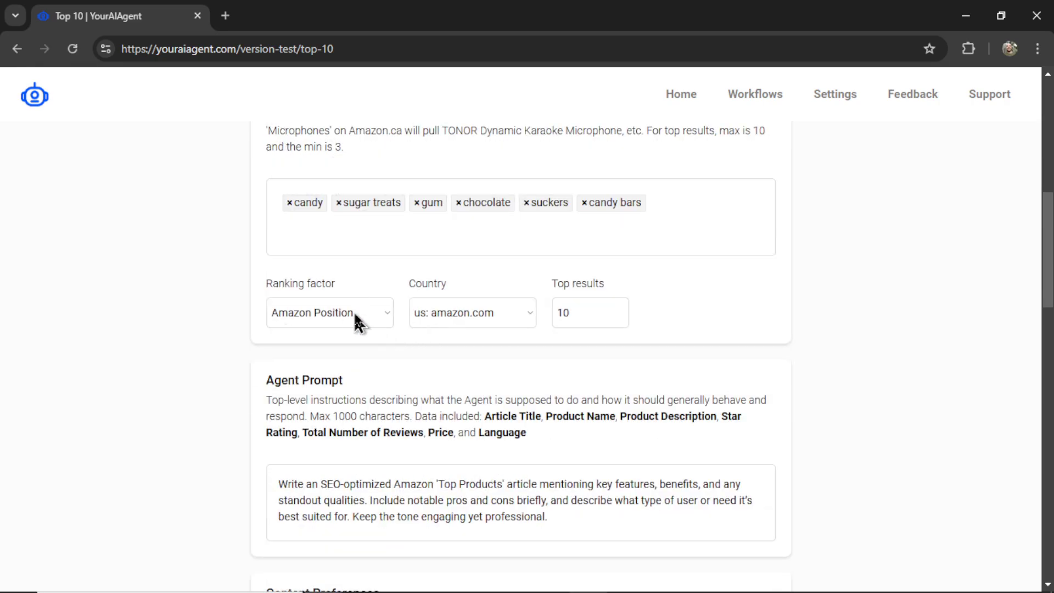
- Search Amazon for candy in a new tab and browse the results
left_click(330, 313)
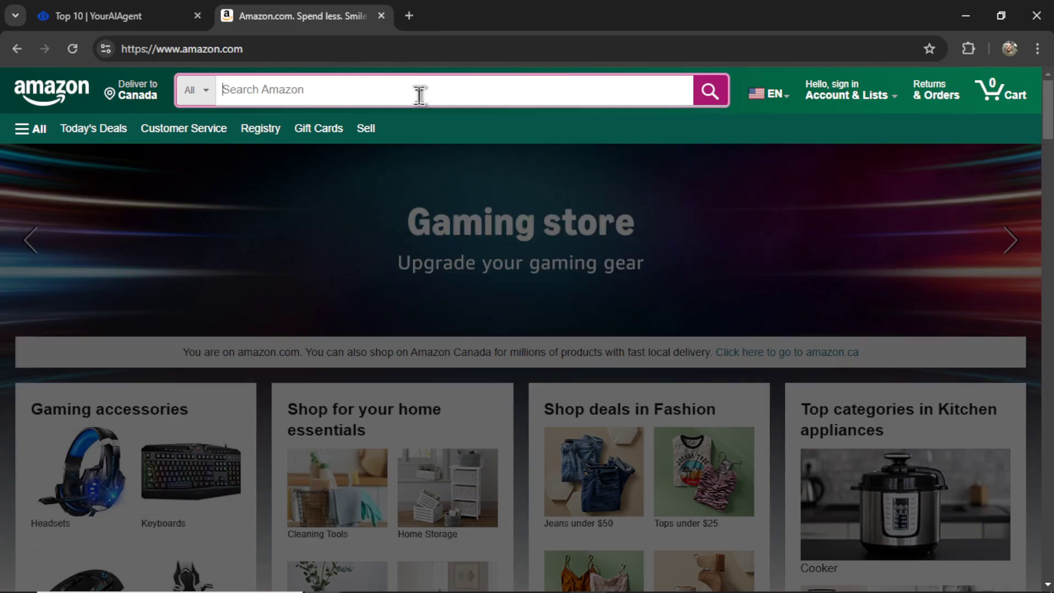
type("candy")
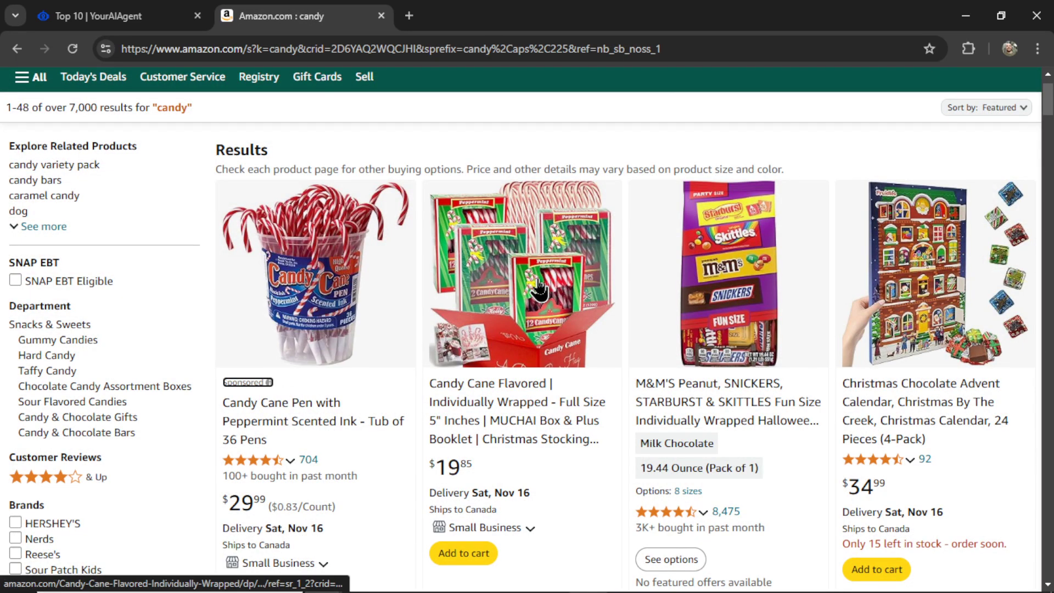
scroll("down", 3)
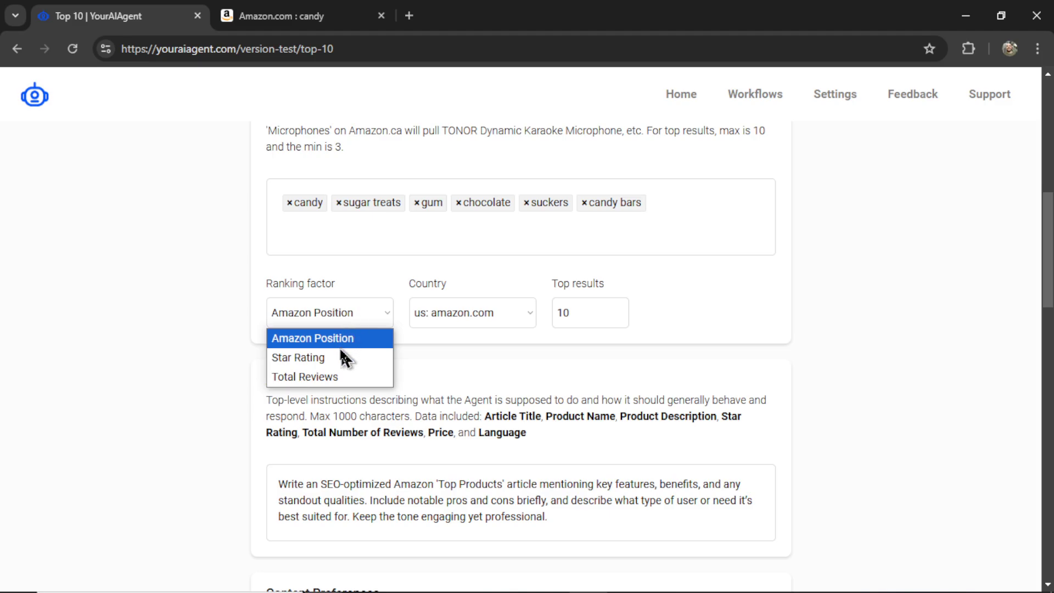
left_click(295, 16)
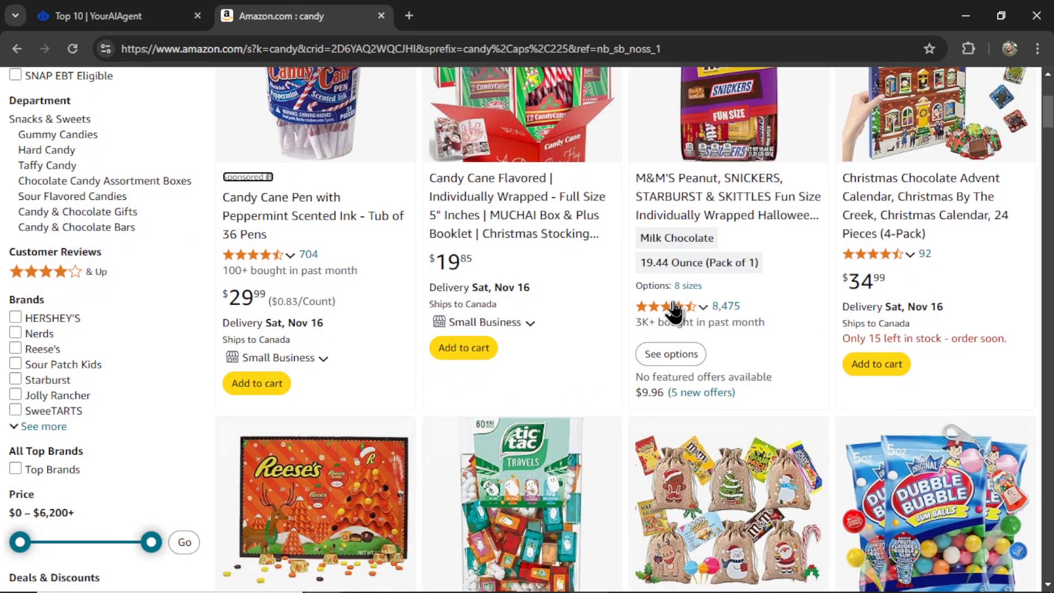
left_click(673, 306)
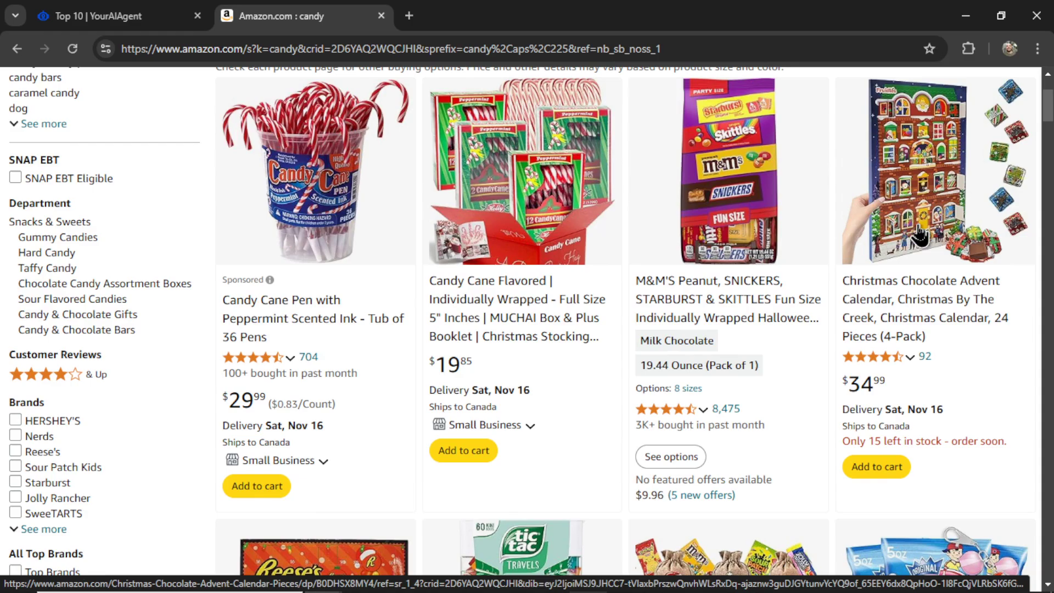
scroll("down", 3)
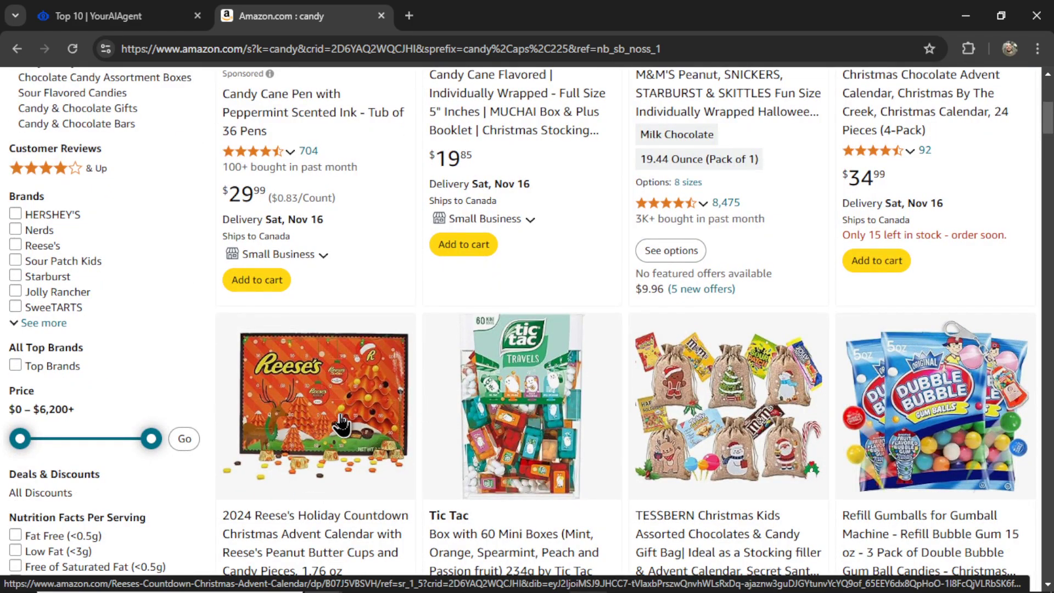
- Check candy star-rating breakdowns and set the agent's ranking factor to Total Reviews
left_click(99, 15)
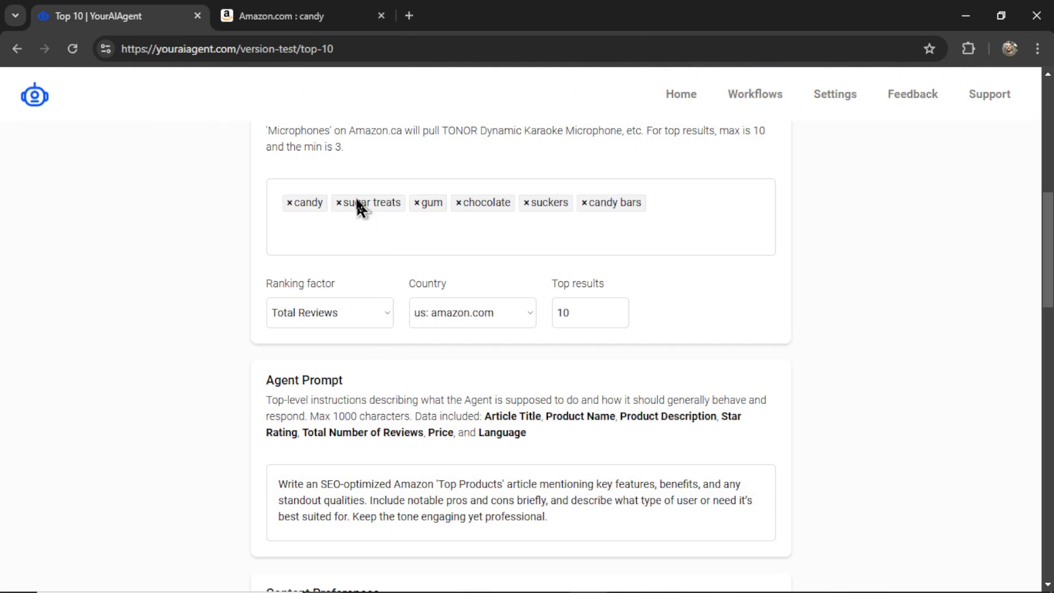
left_click(281, 15)
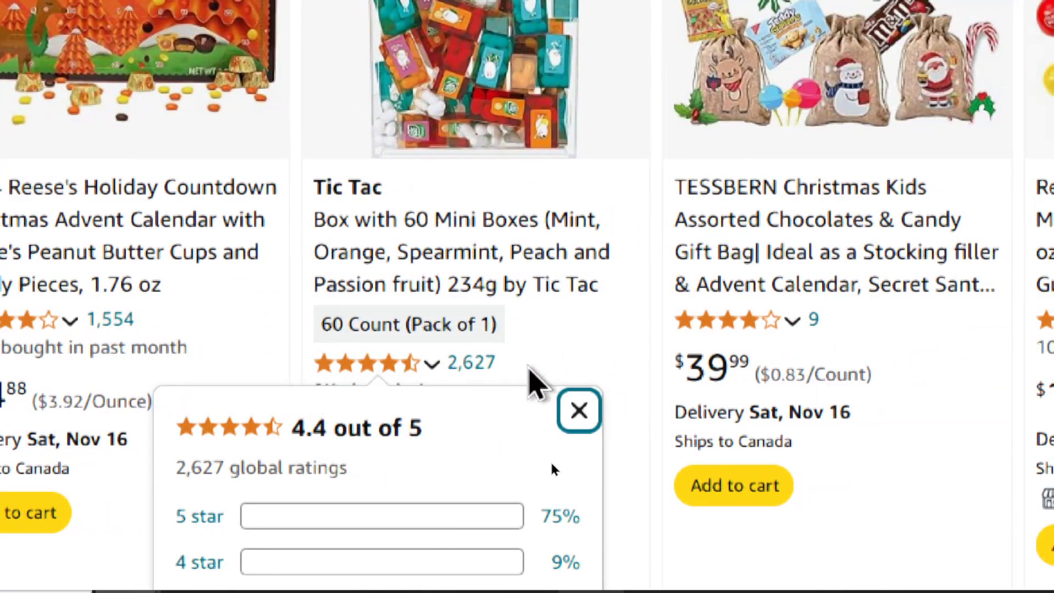
left_click(580, 410)
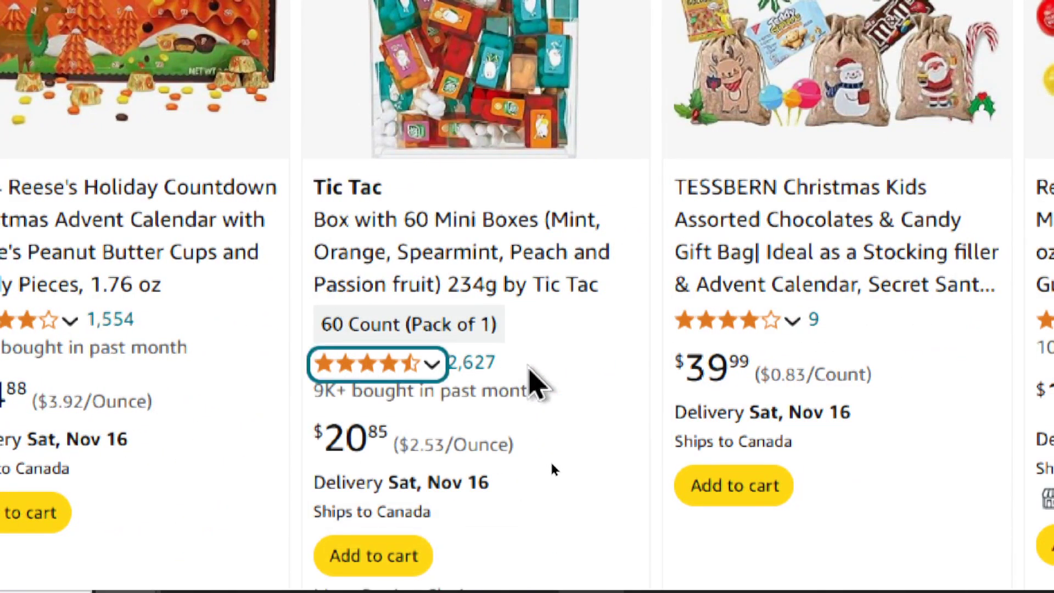
scroll("down", 3)
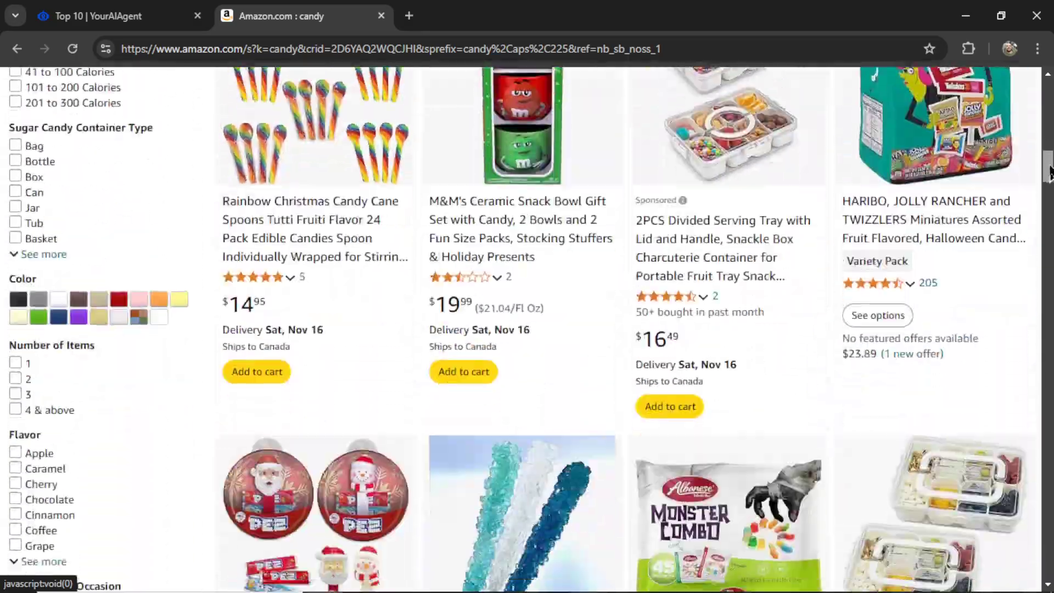
scroll("down", 3)
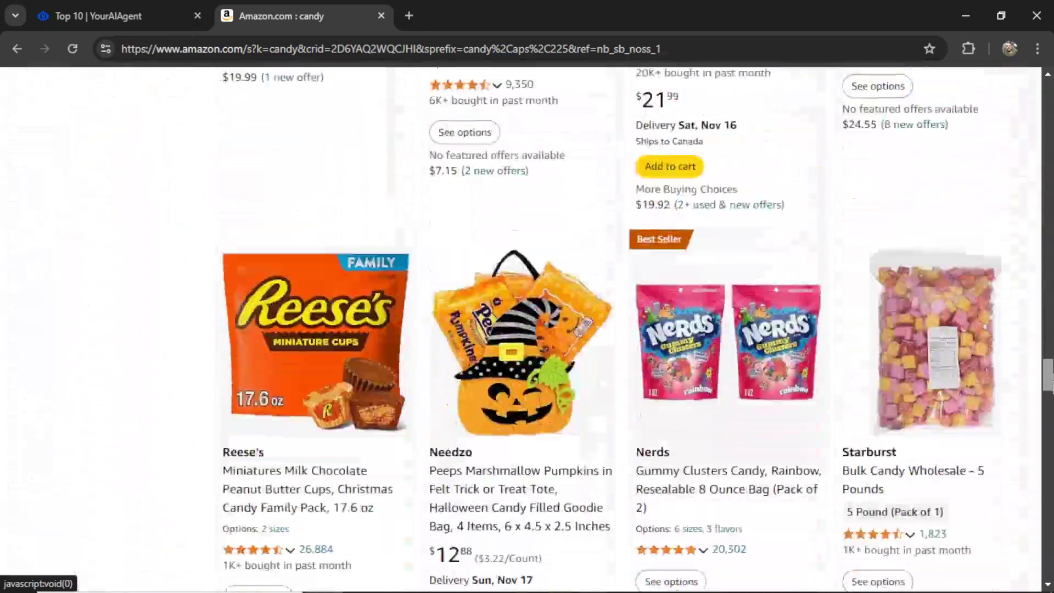
scroll("down", 3)
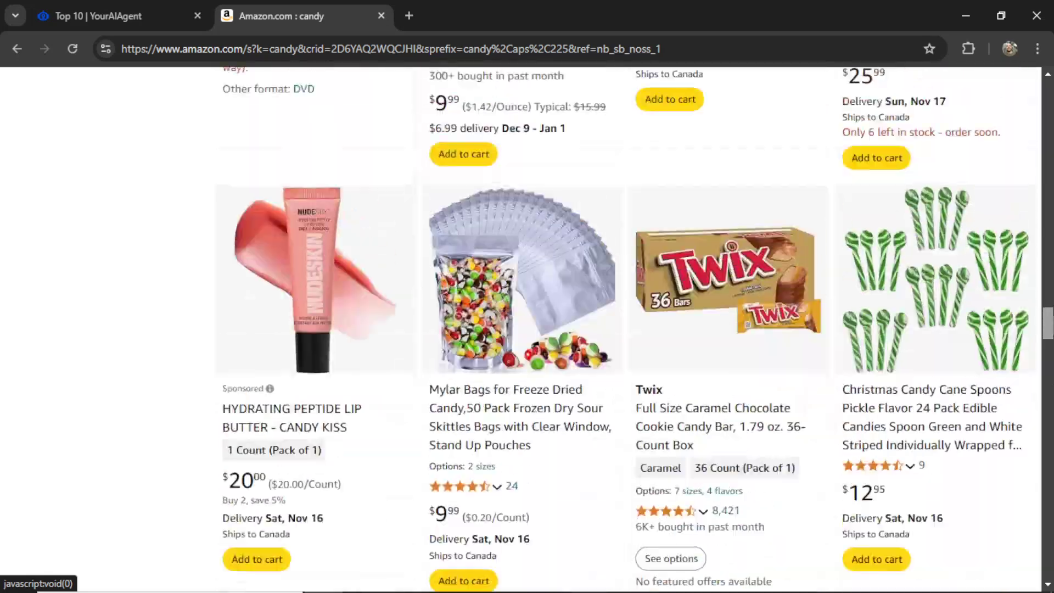
left_click(104, 15)
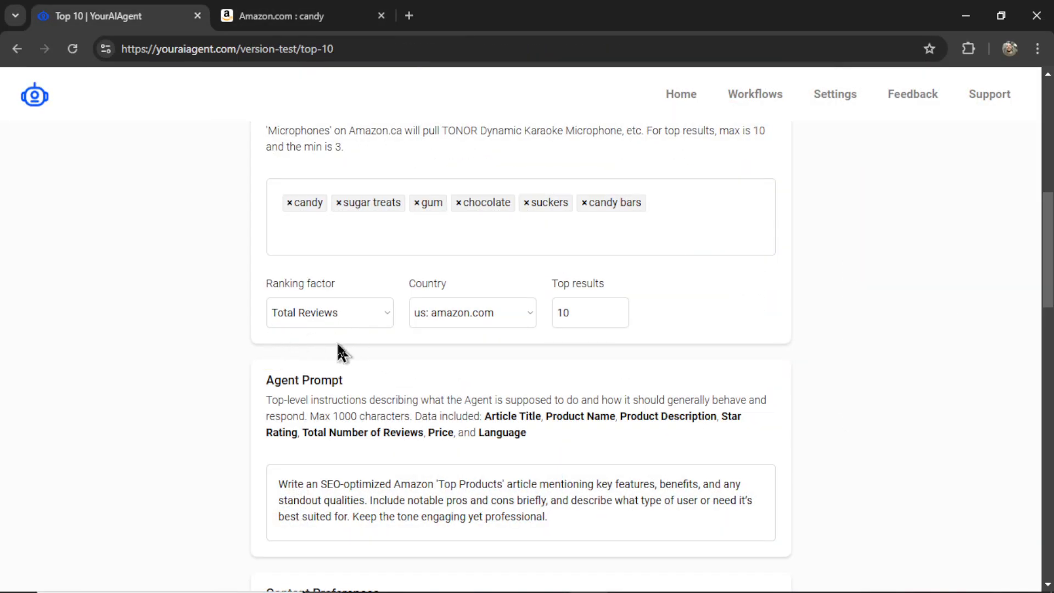
mouse_move(518, 349)
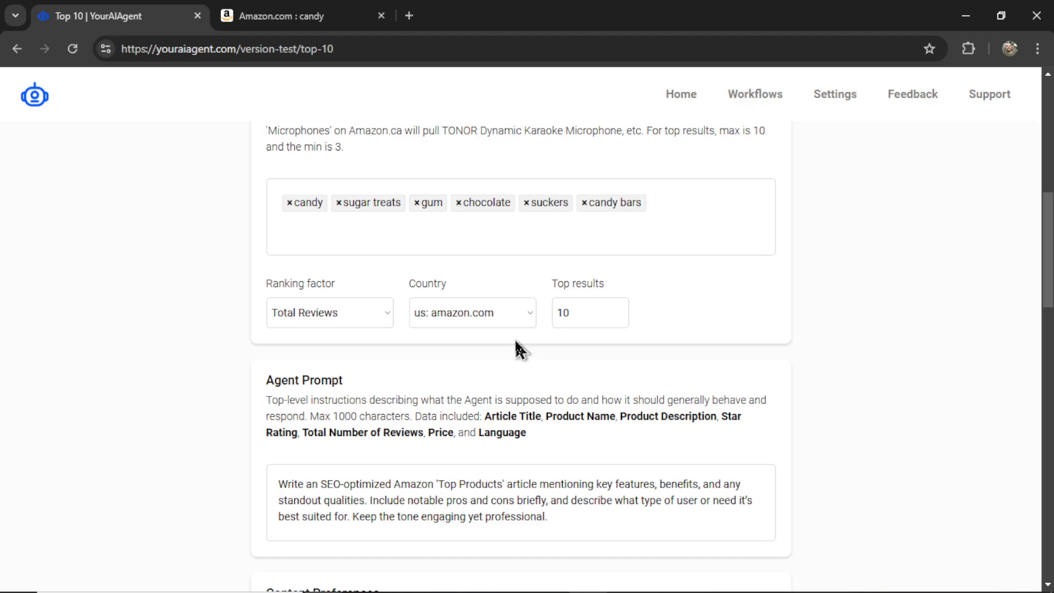
mouse_move(477, 330)
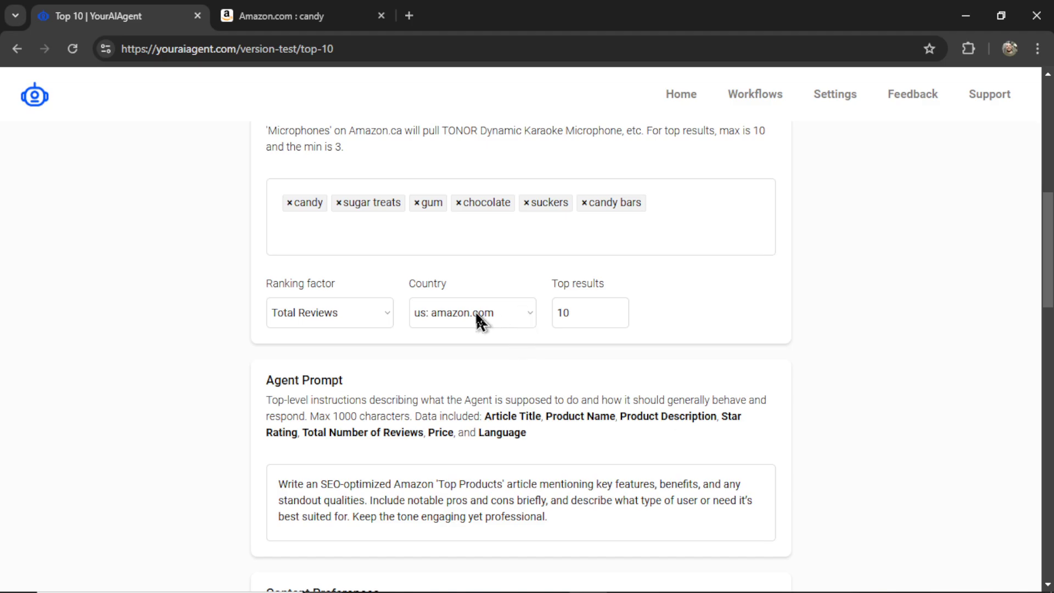
mouse_move(515, 331)
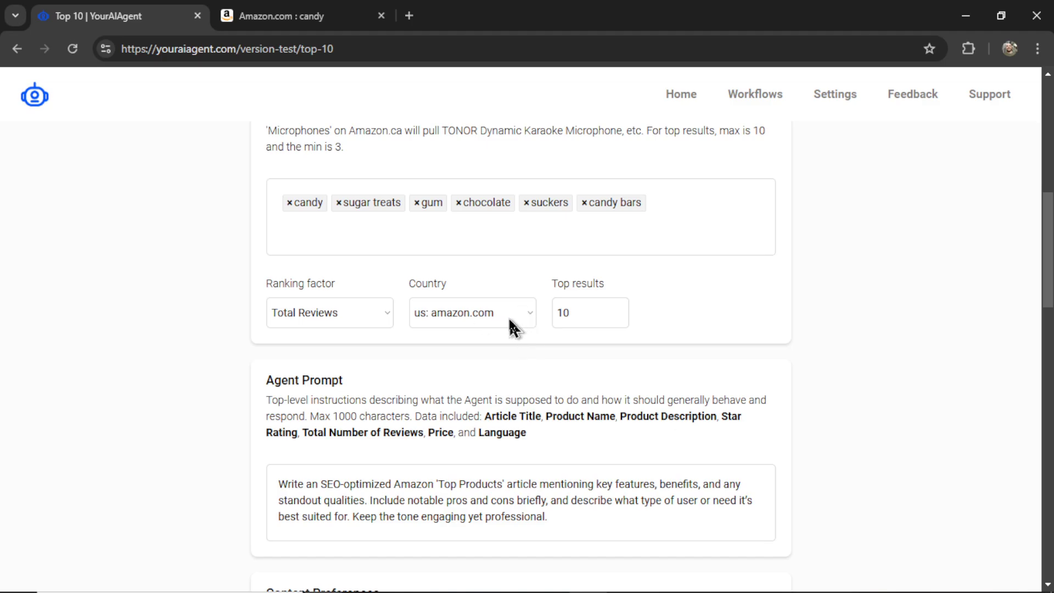
- Keep the country on us: amazon.com and set Top results to 8
left_click(472, 313)
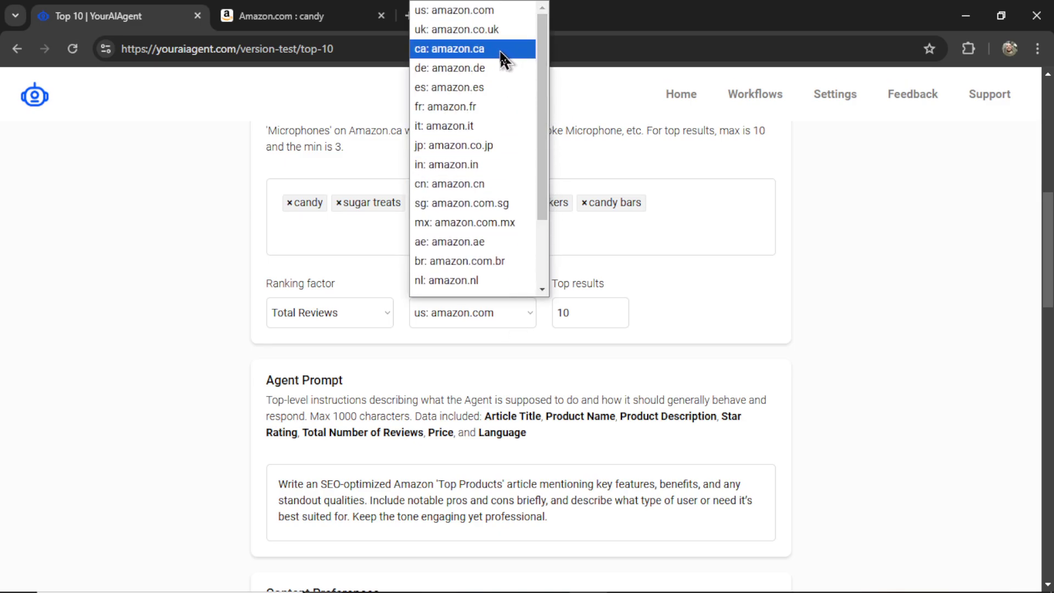
left_click(460, 49)
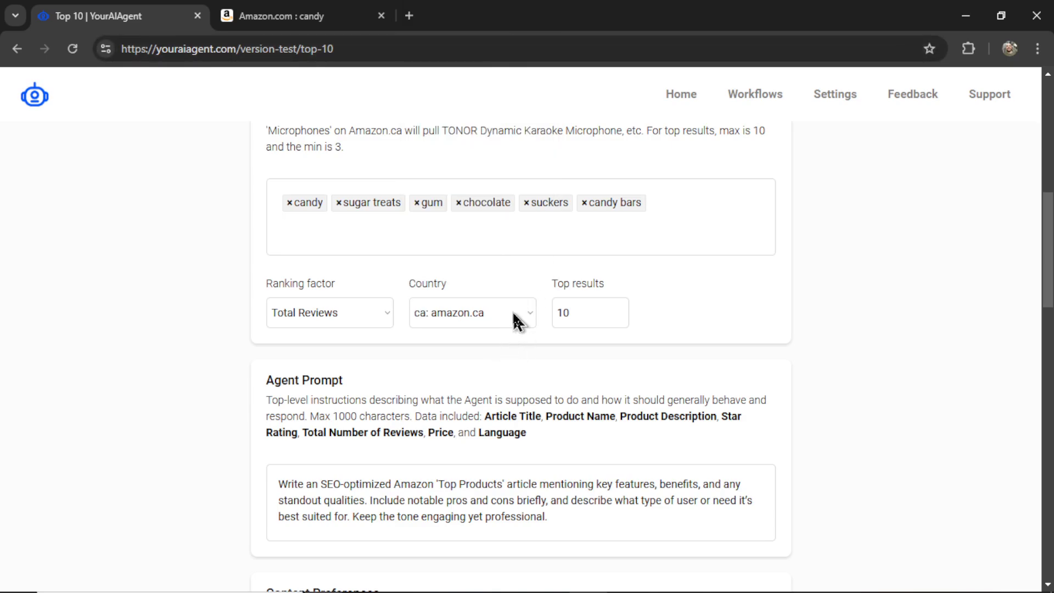
left_click(472, 313)
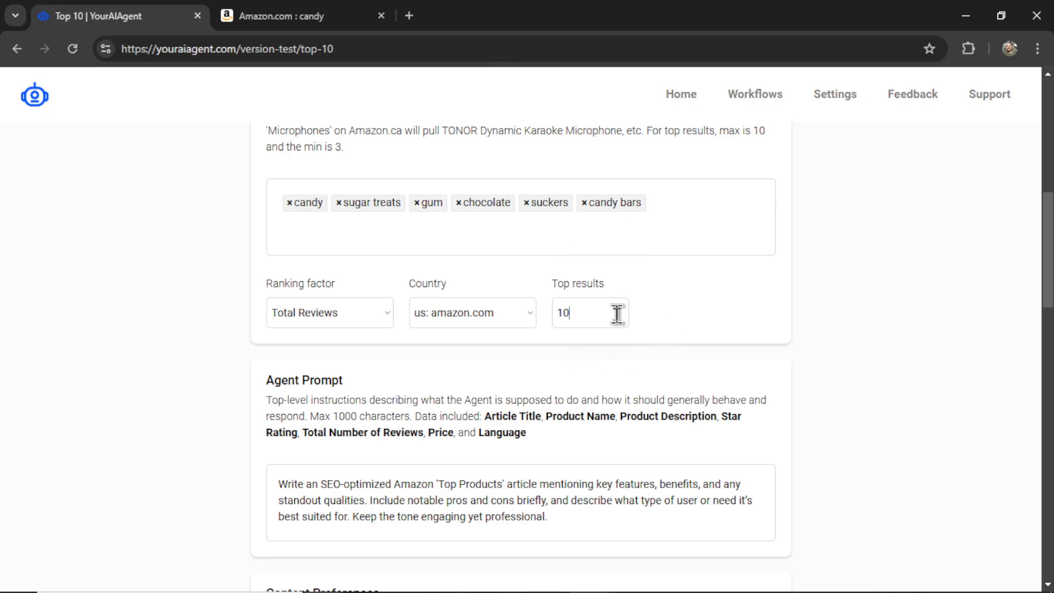
type("5")
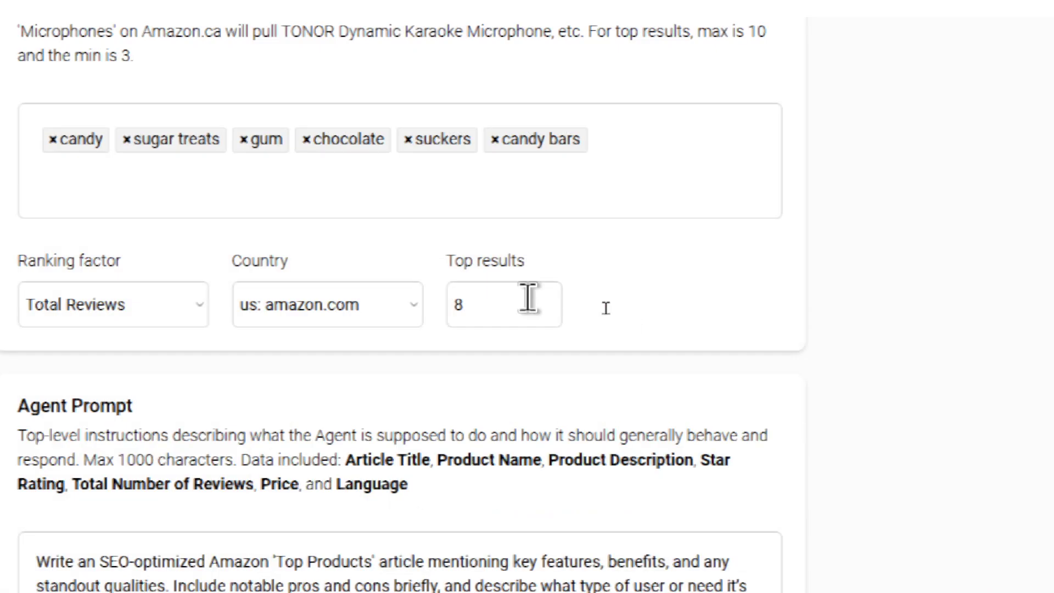
scroll("down", 3)
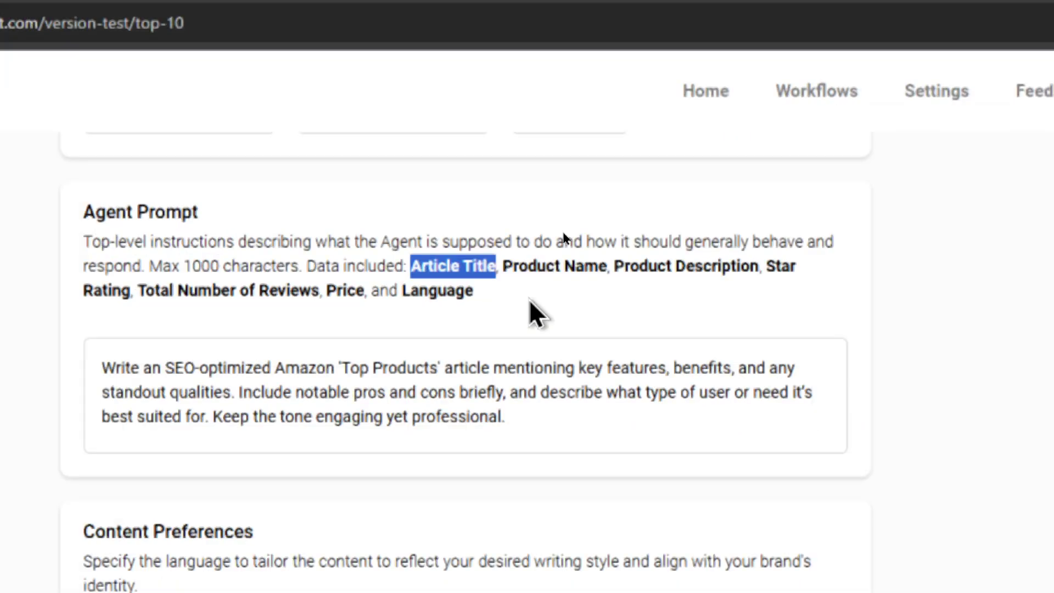
left_click(535, 318)
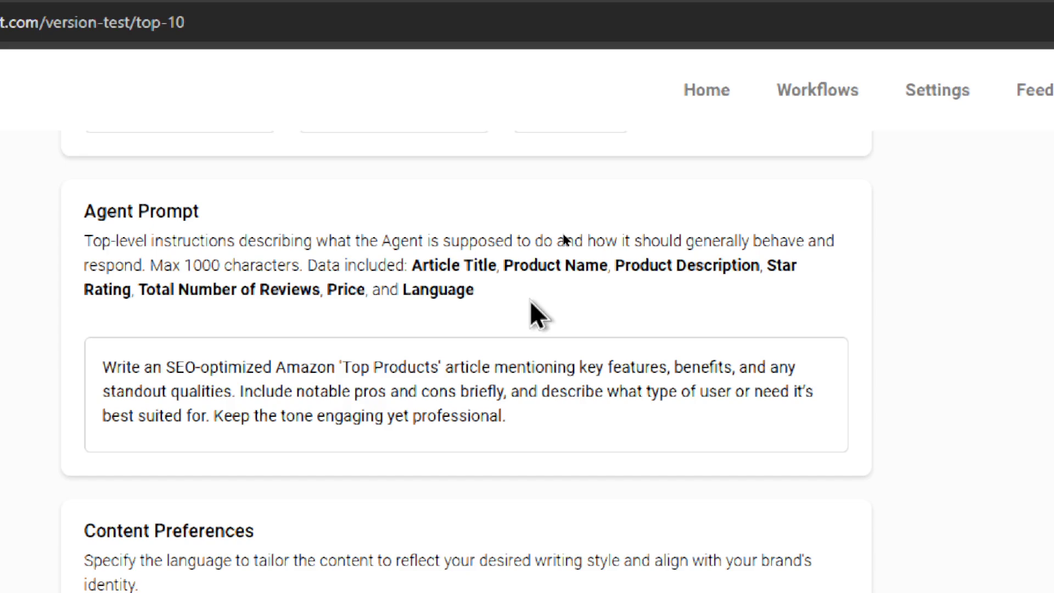
scroll("down", 3)
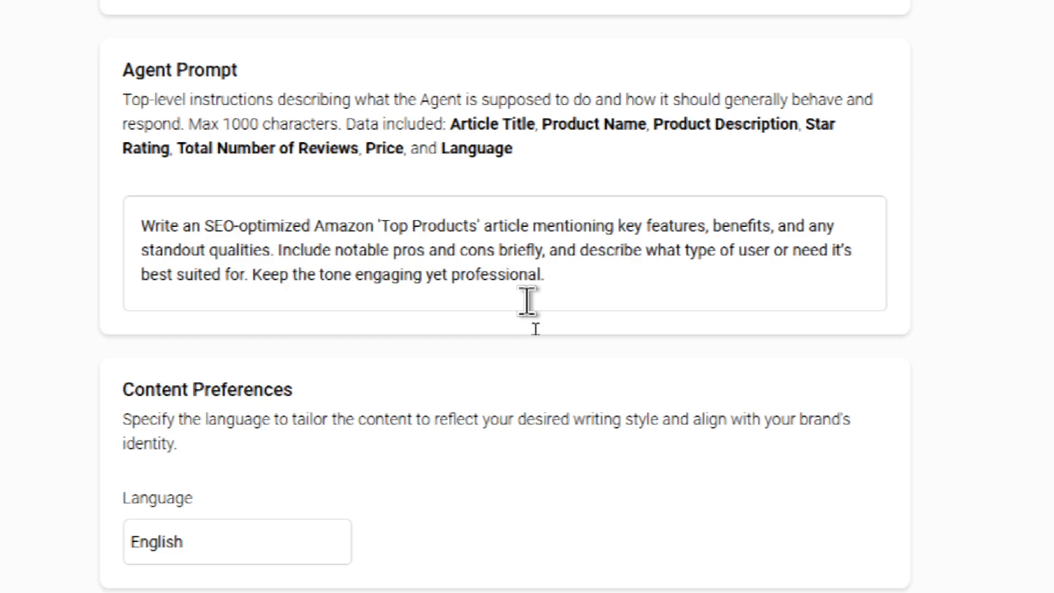
scroll("down", 3)
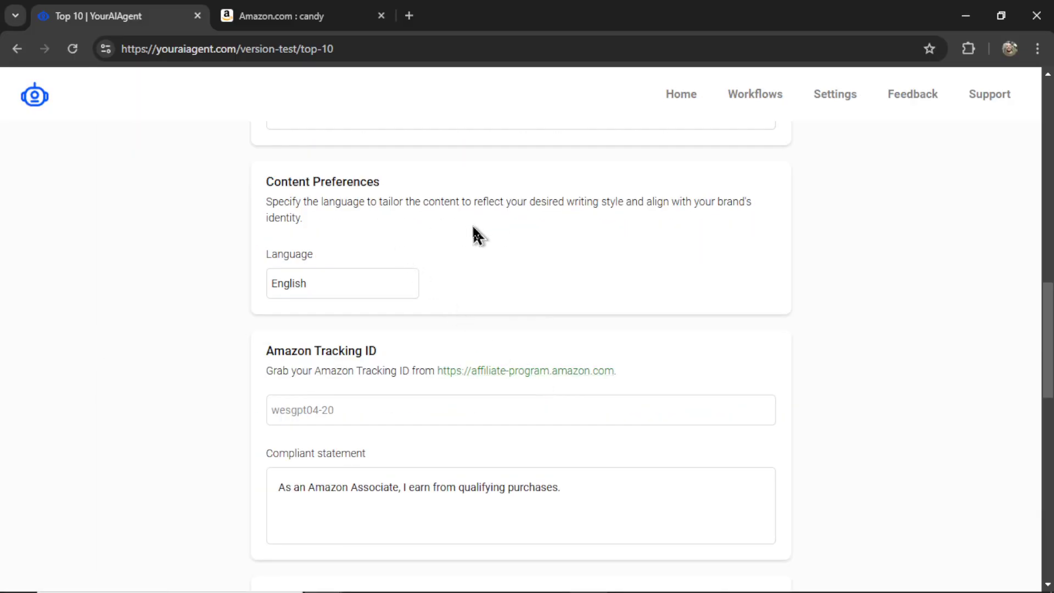
mouse_move(350, 286)
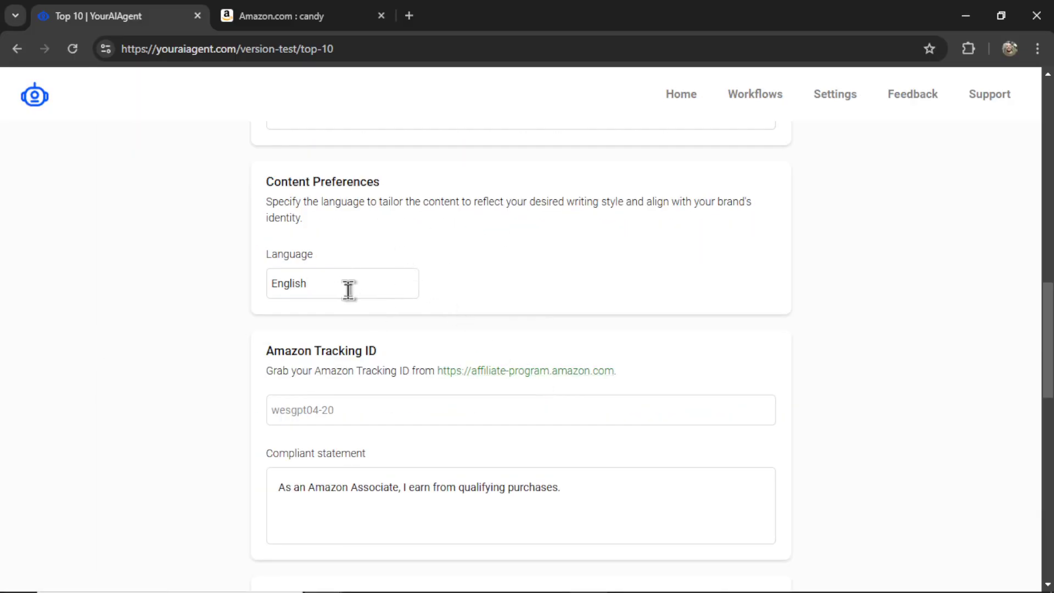
mouse_move(459, 324)
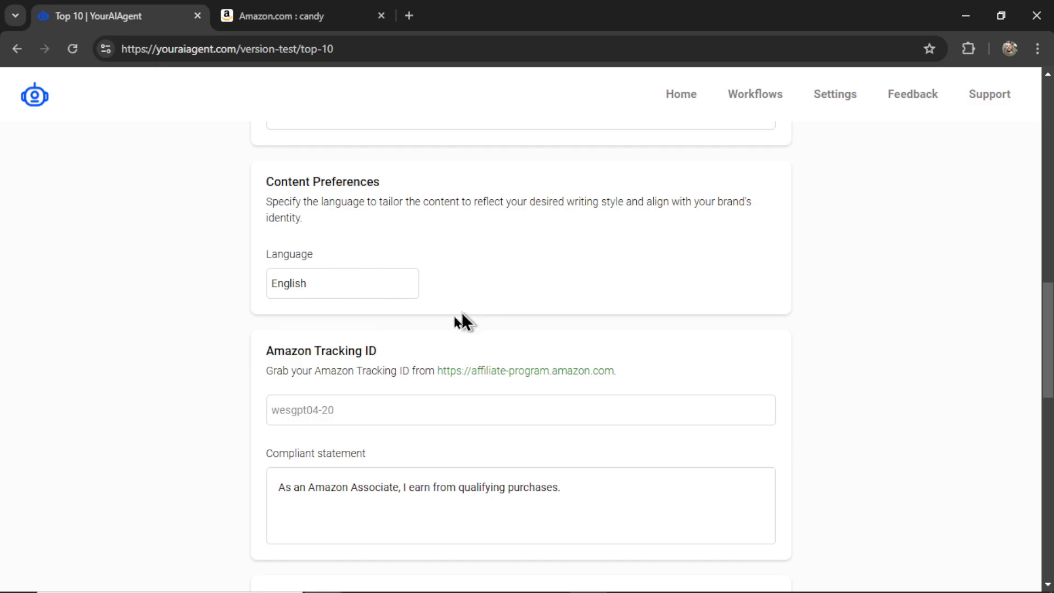
- Enter topics candy, chocolate, sugar crash and treats, and start the agent
scroll("down", 3)
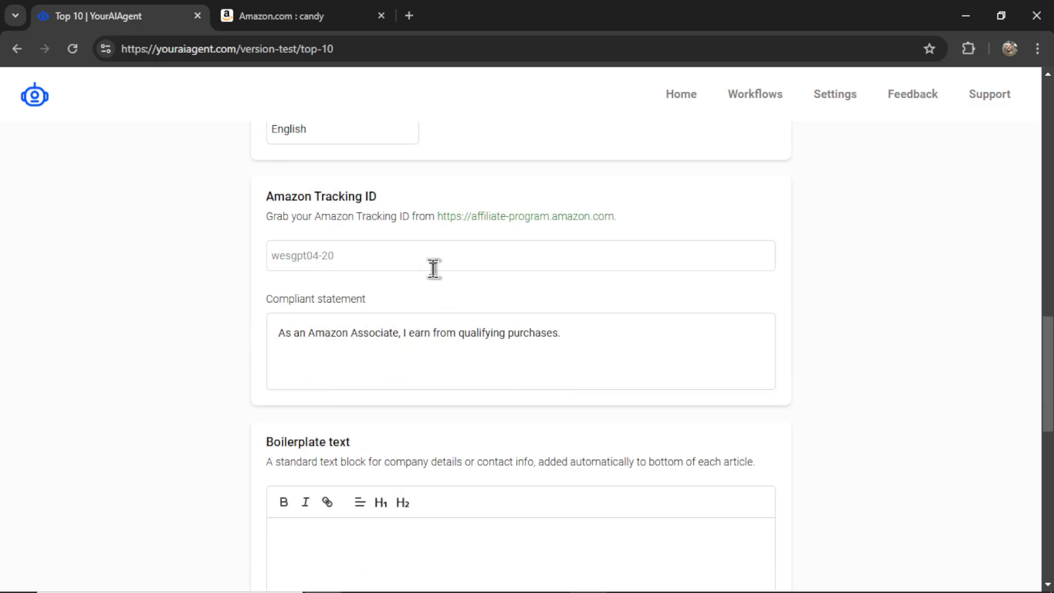
mouse_move(435, 260)
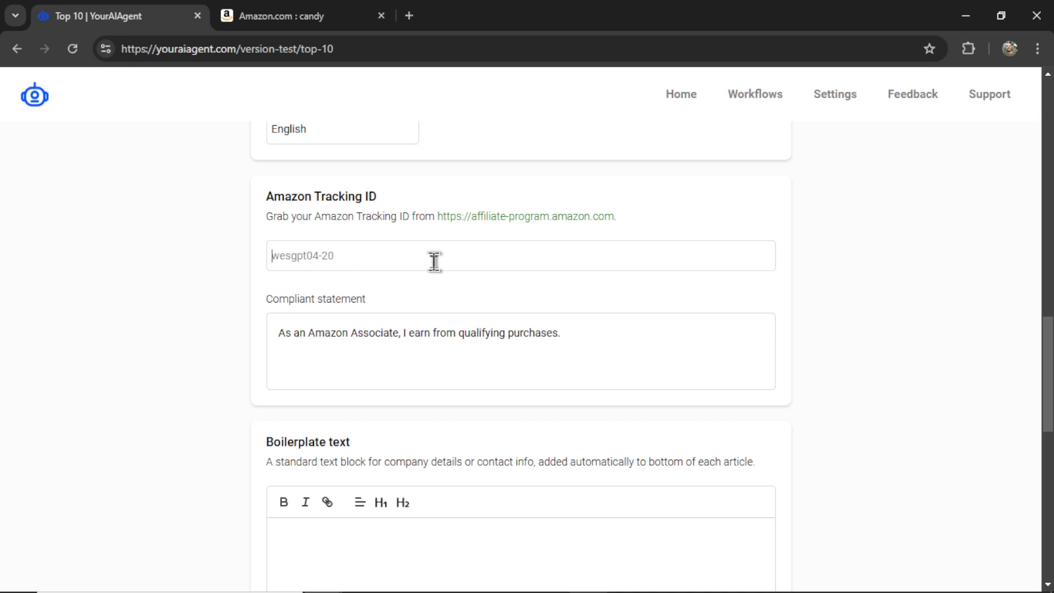
mouse_move(431, 255)
type("wesgpt04-20")
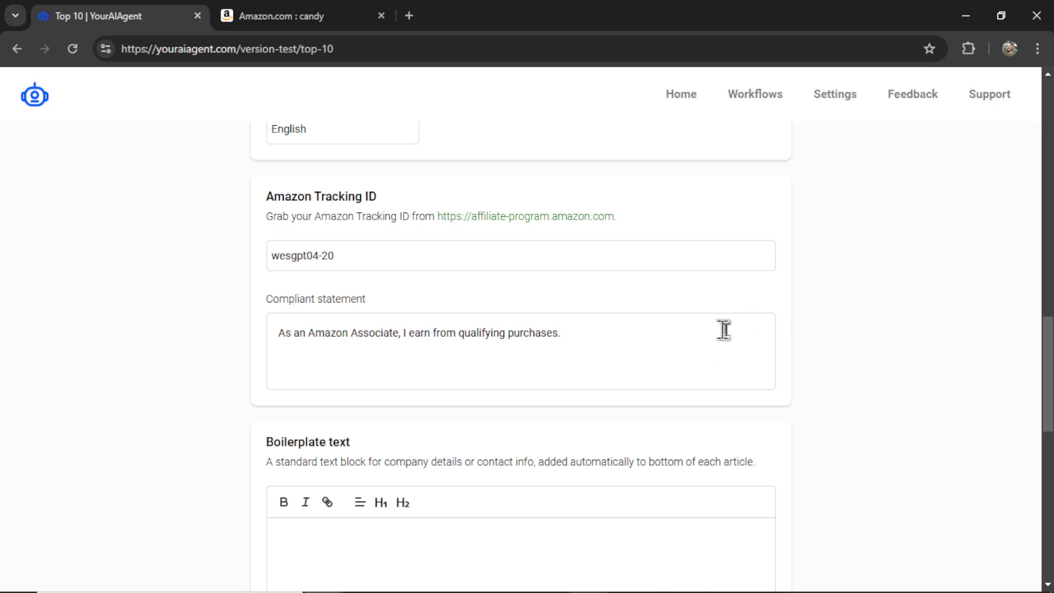
mouse_move(697, 336)
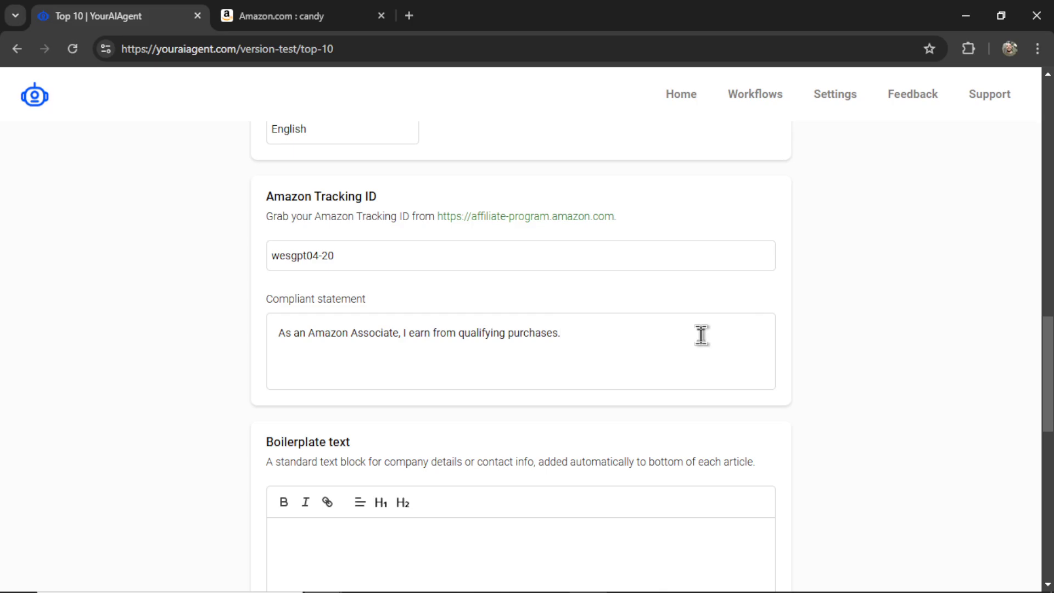
scroll("down", 3)
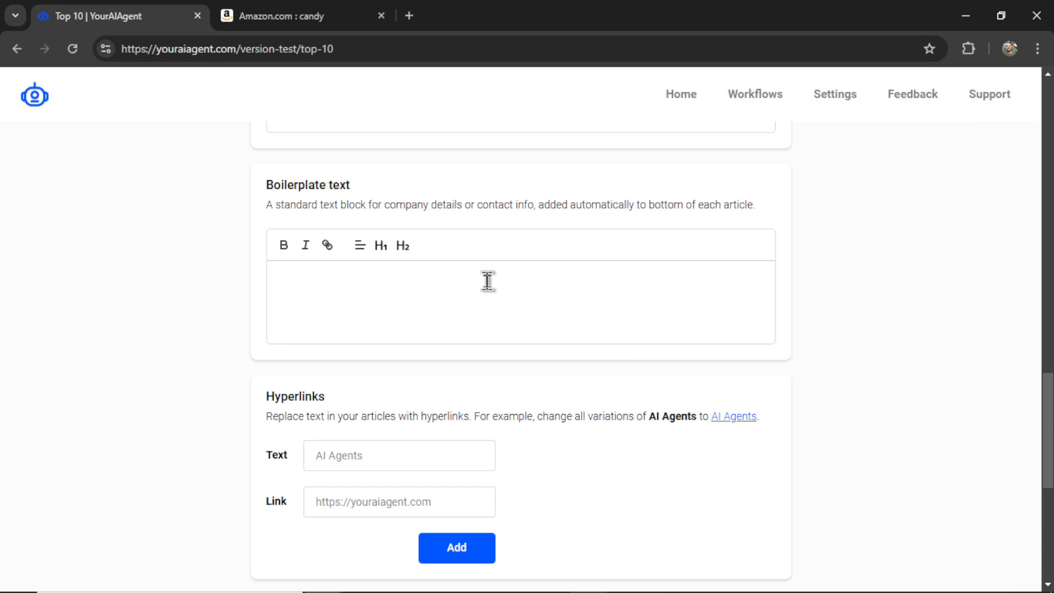
left_click(488, 282)
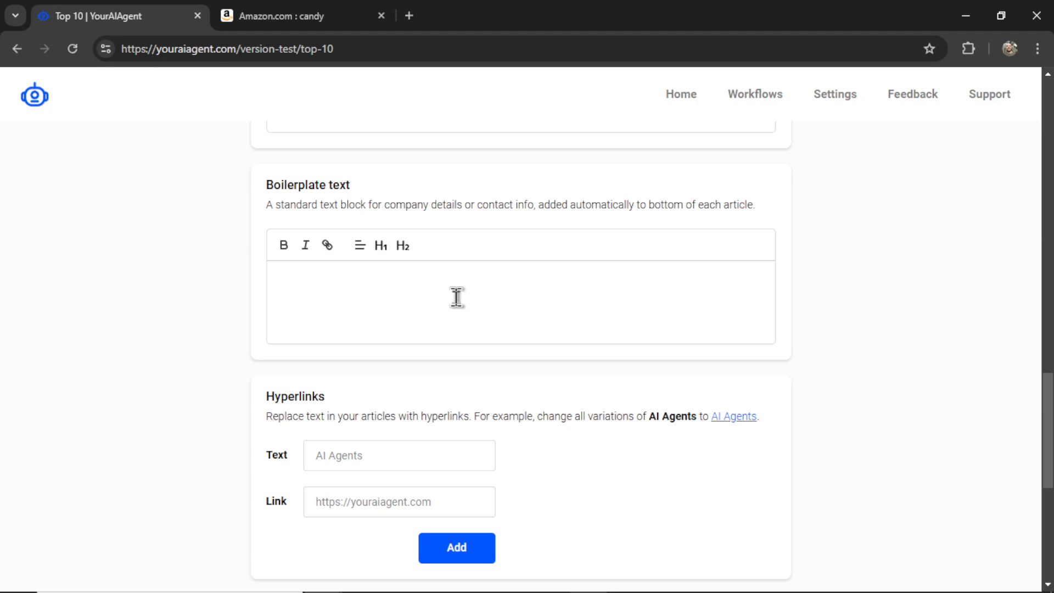
mouse_move(514, 331)
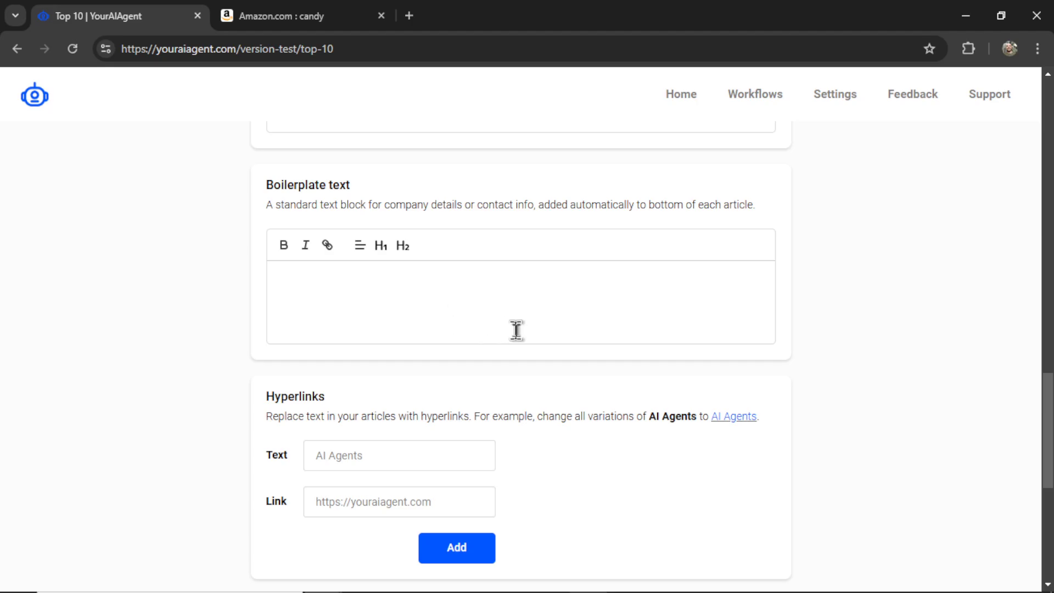
scroll("down", 3)
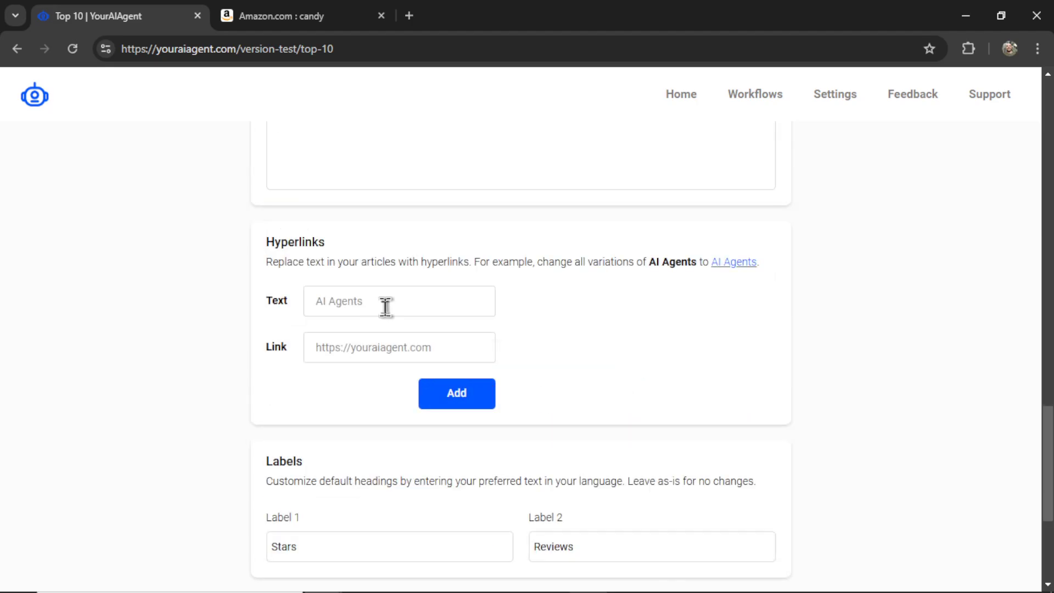
mouse_move(505, 259)
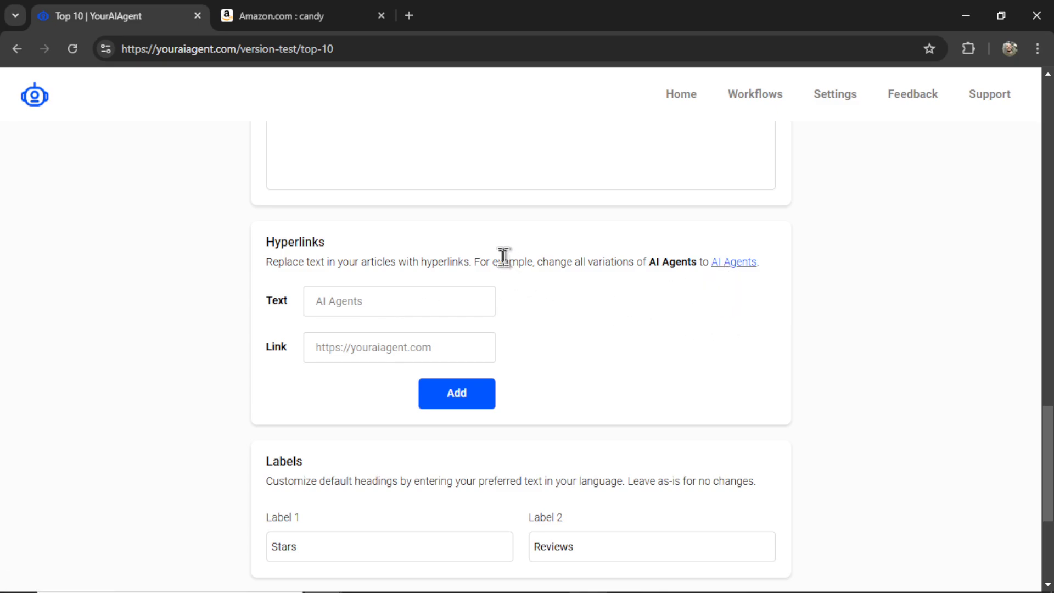
mouse_move(699, 365)
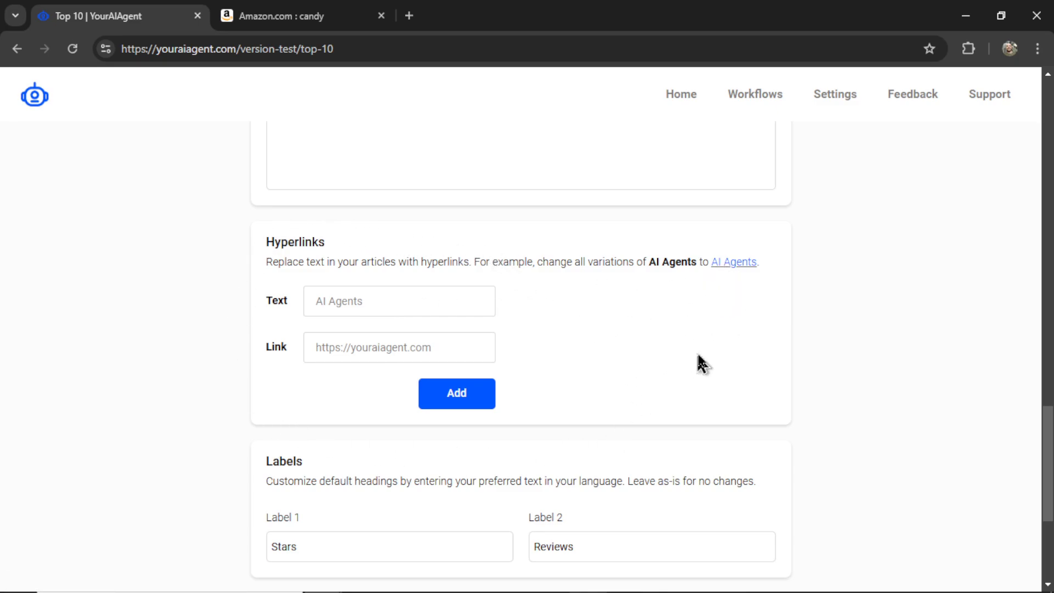
scroll("down", 3)
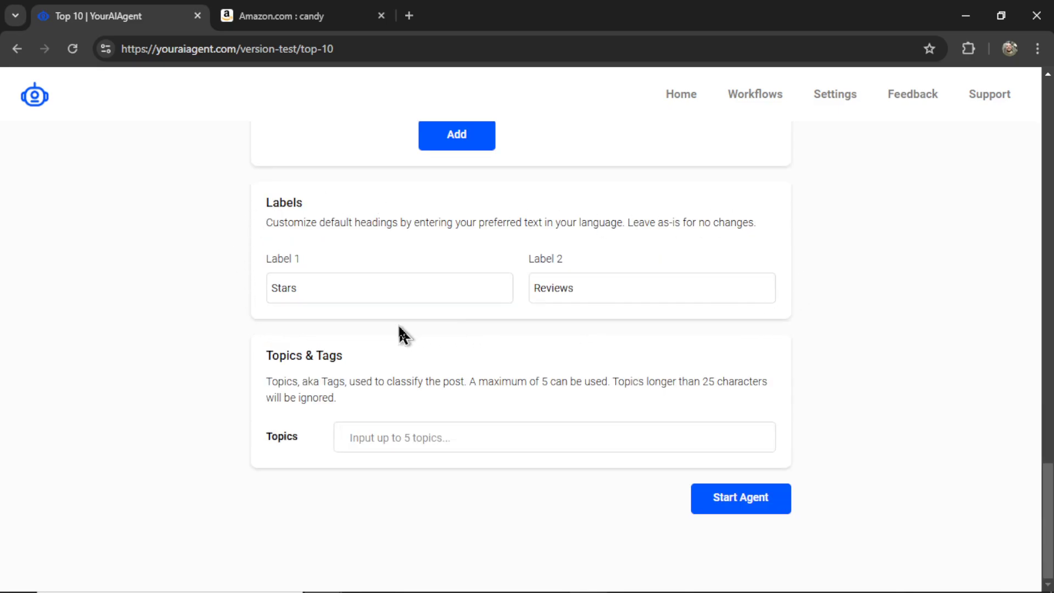
mouse_move(209, 303)
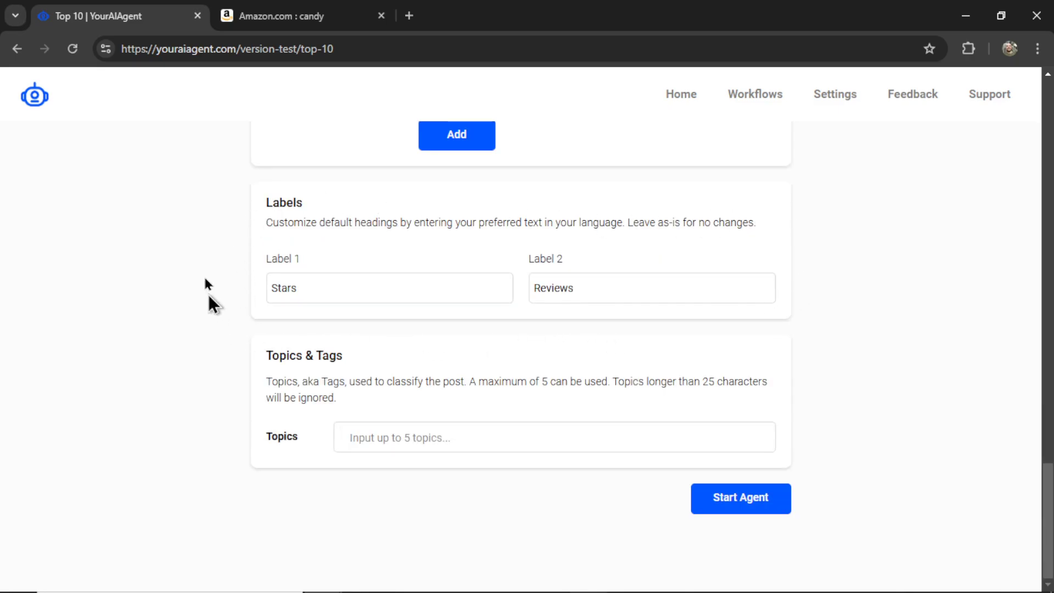
mouse_move(436, 328)
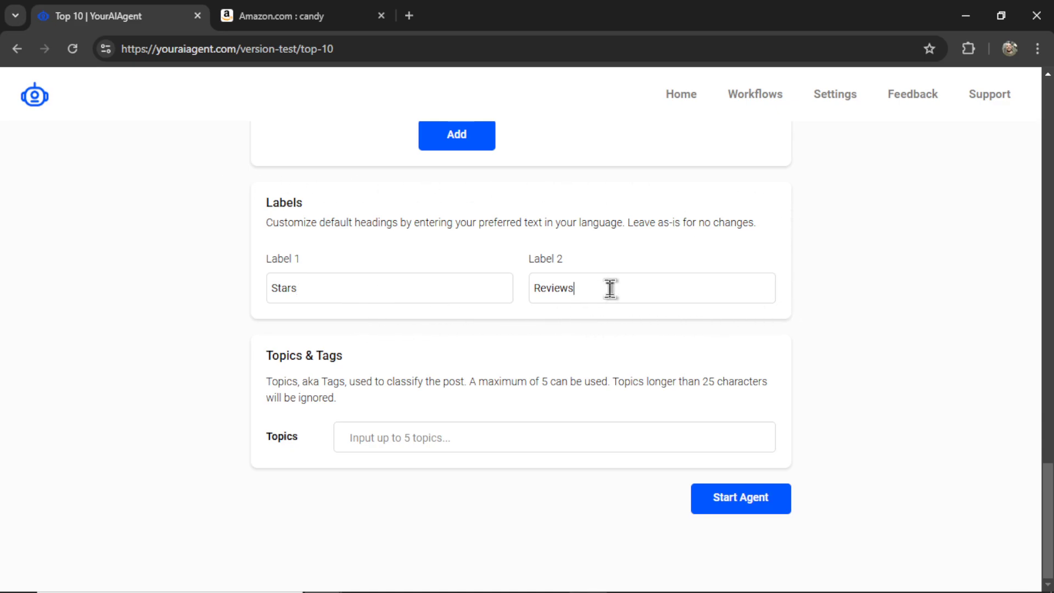
mouse_move(638, 293)
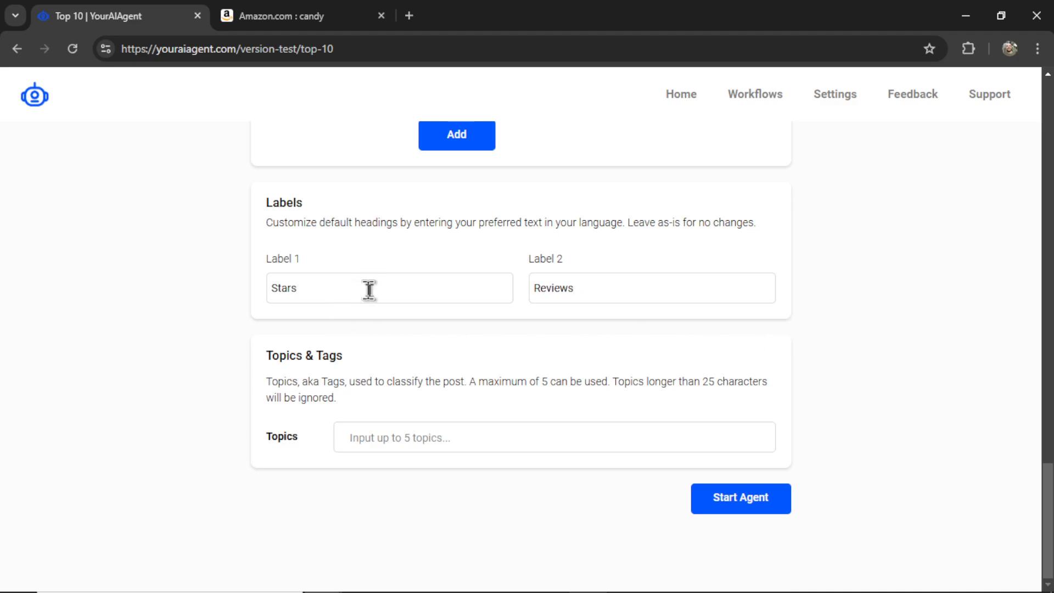
mouse_move(694, 284)
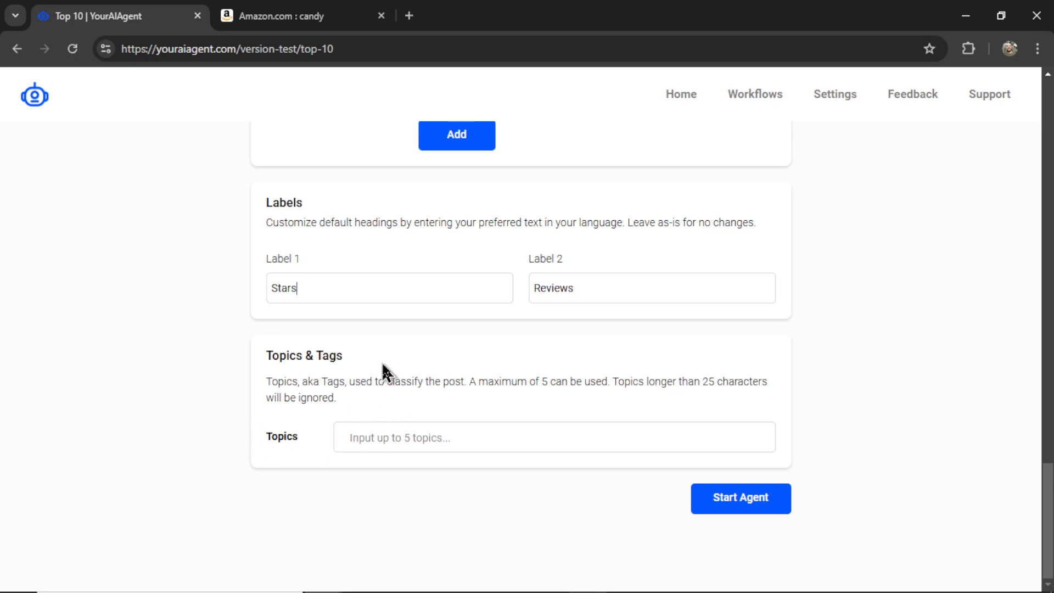
mouse_move(382, 405)
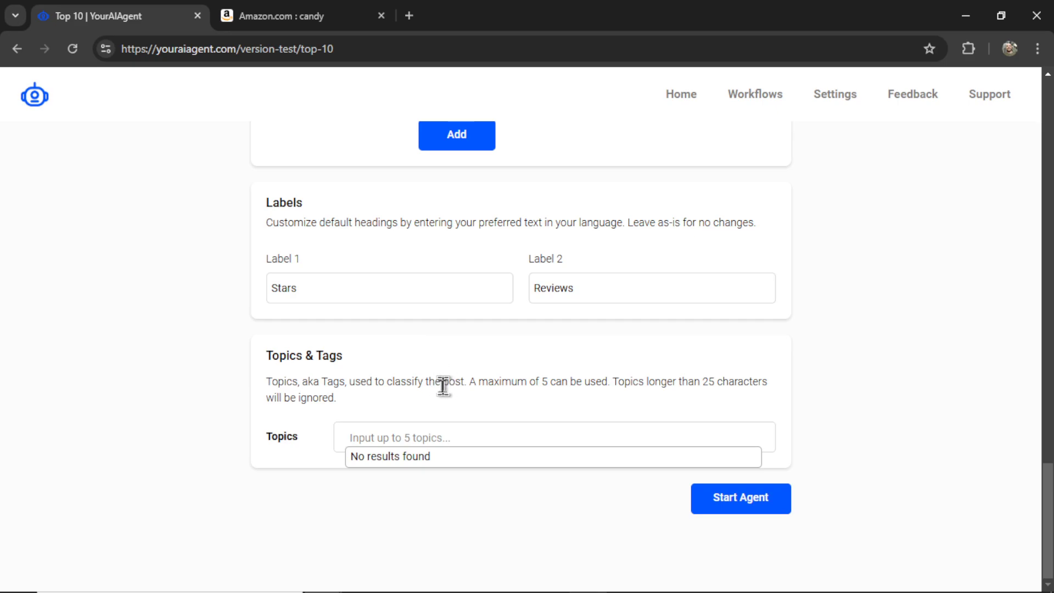
type("candy ×chocolate ×sugar crash ×treats")
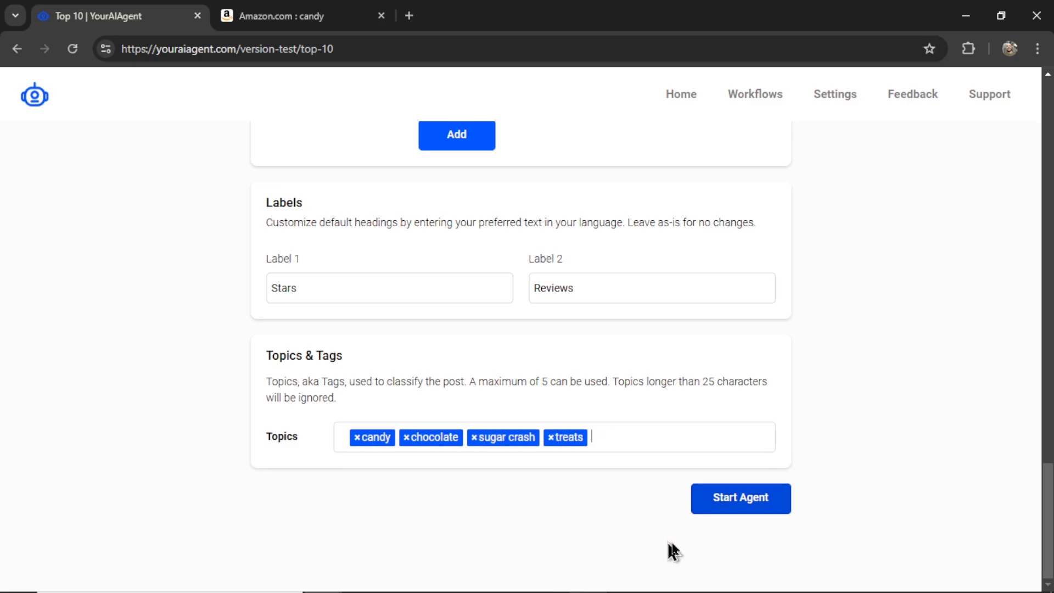
left_click(755, 94)
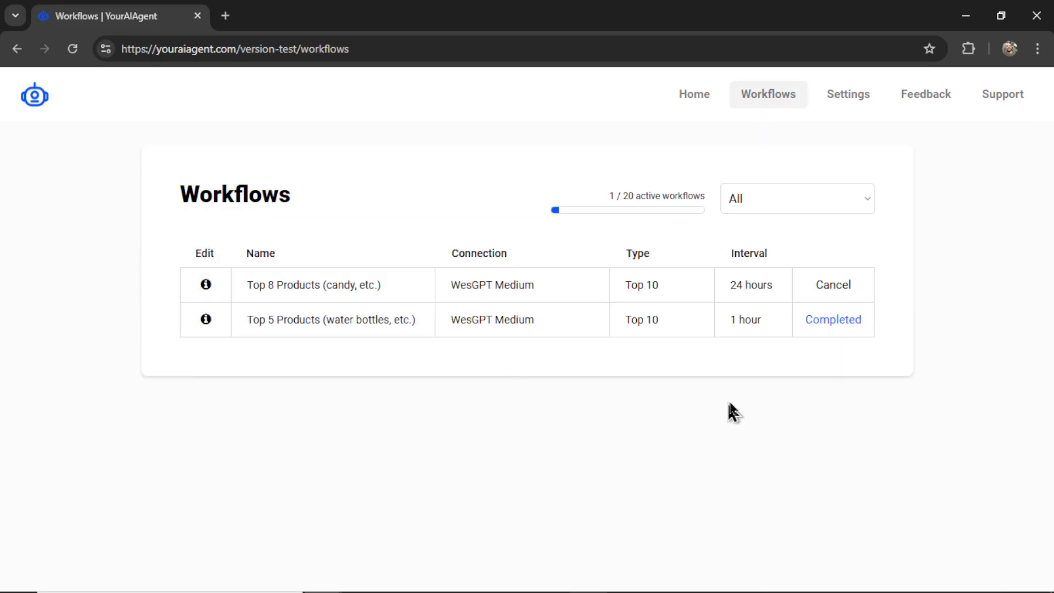
mouse_move(306, 235)
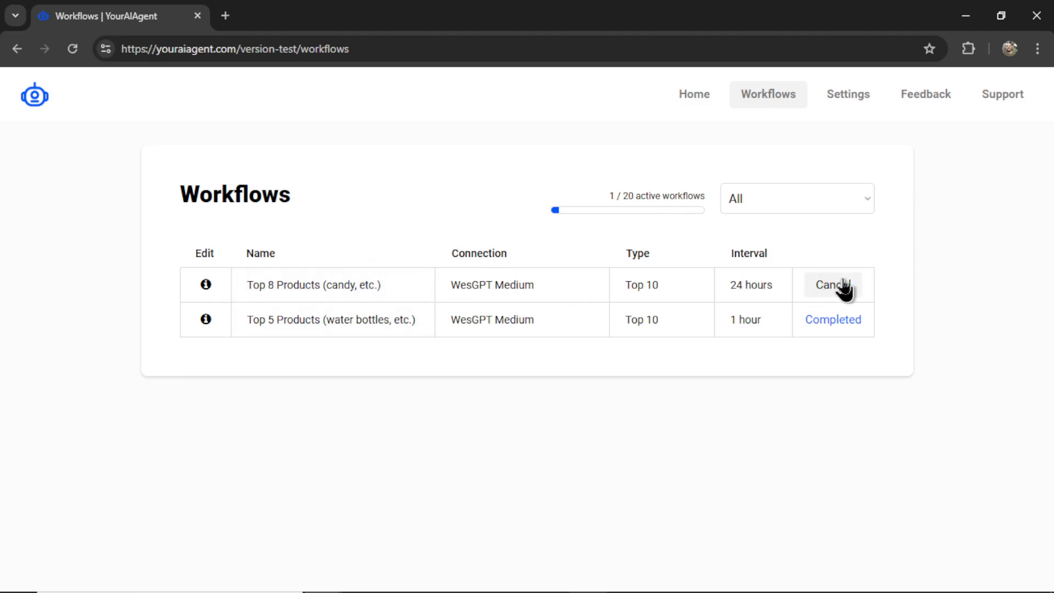
mouse_move(207, 289)
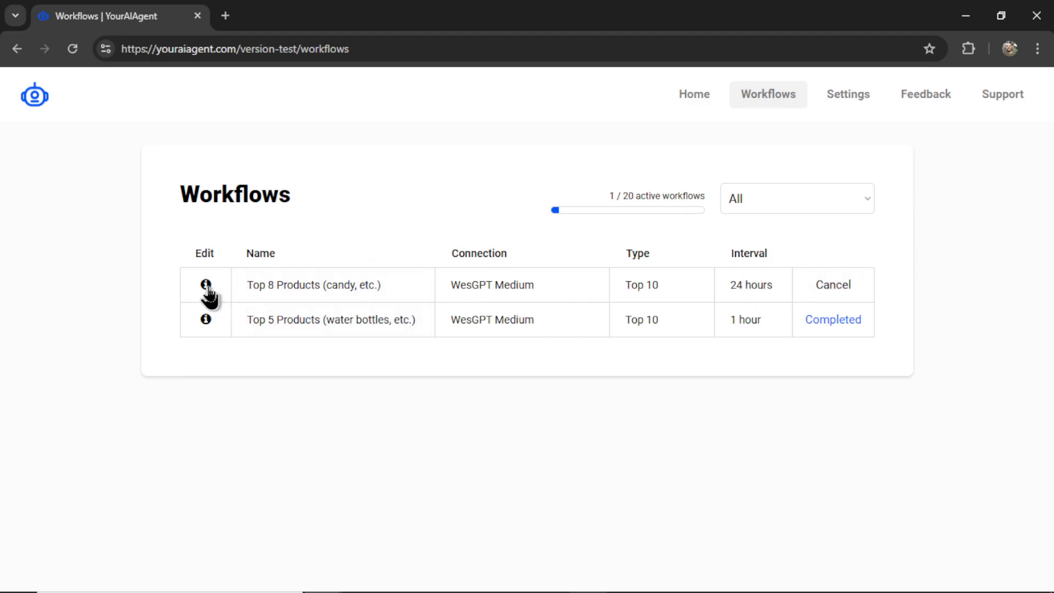
- Review the Top 8 Products workflow's tracking ID, labels and topics, then close it
left_click(205, 285)
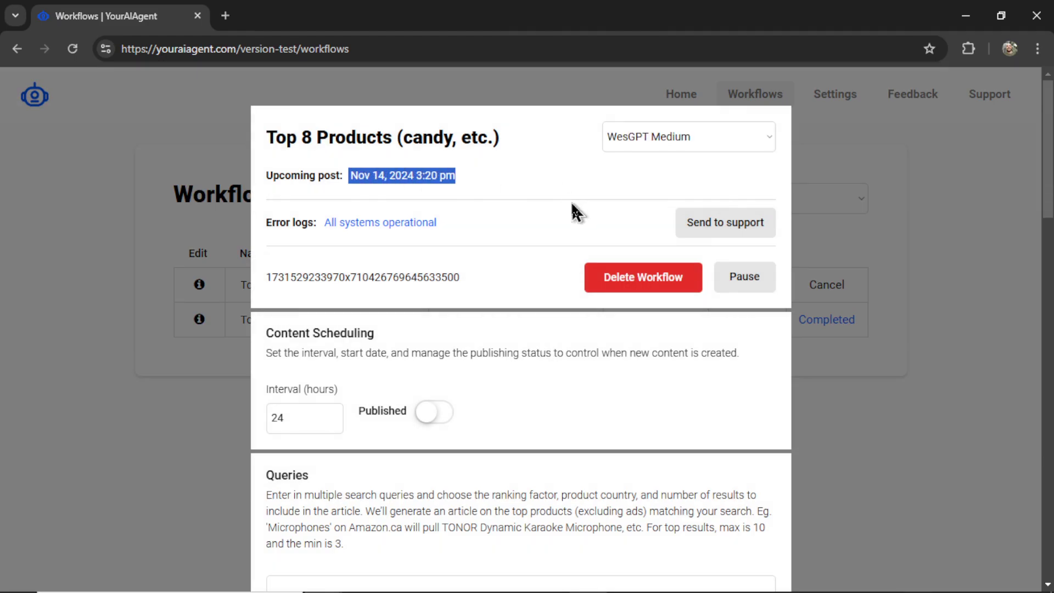
scroll("down", 3)
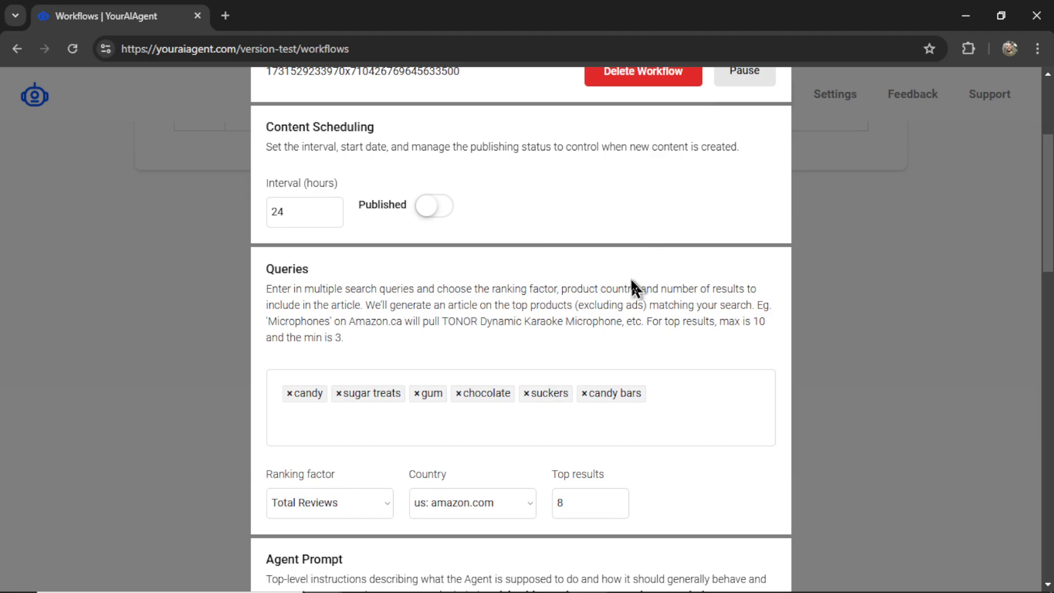
scroll("down", 3)
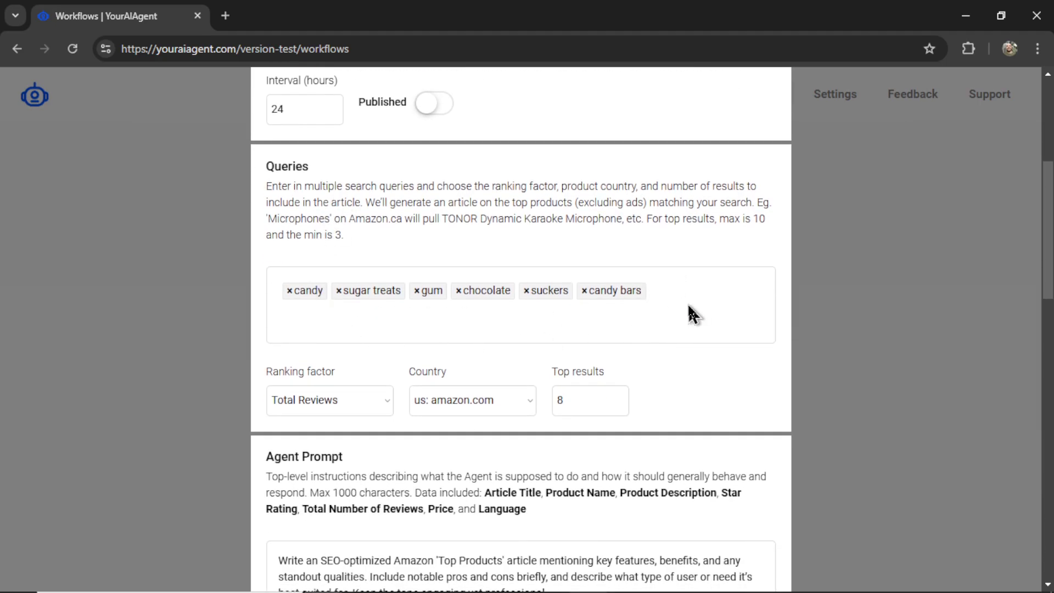
scroll("down", 3)
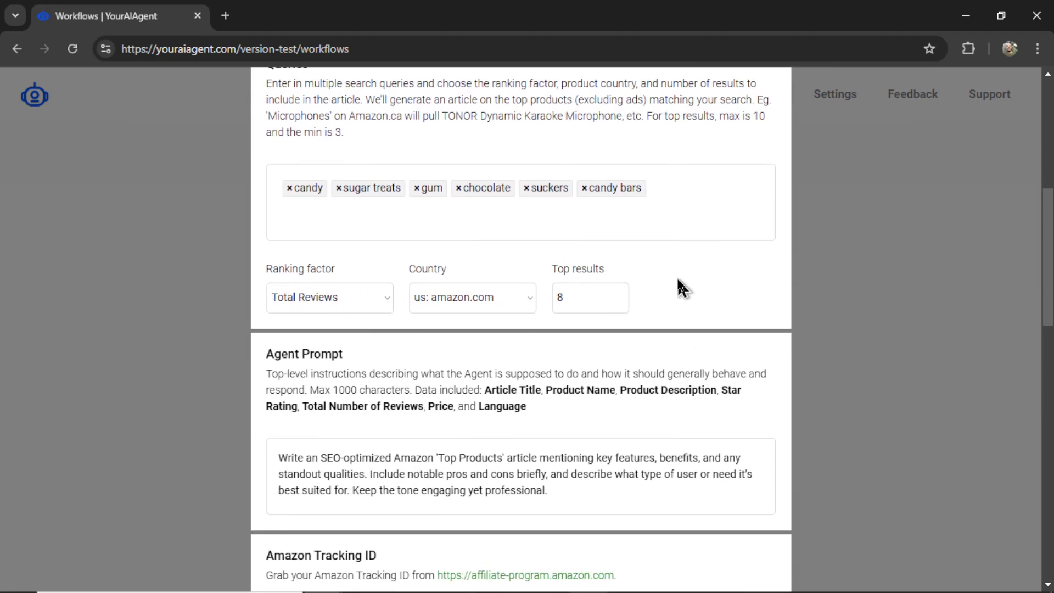
scroll("down", 3)
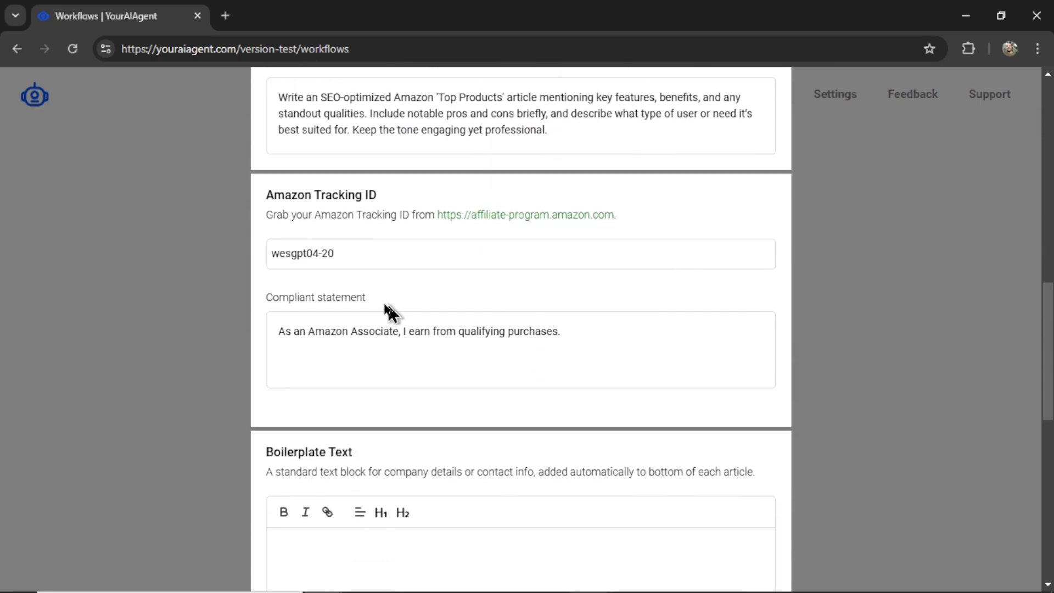
scroll("down", 3)
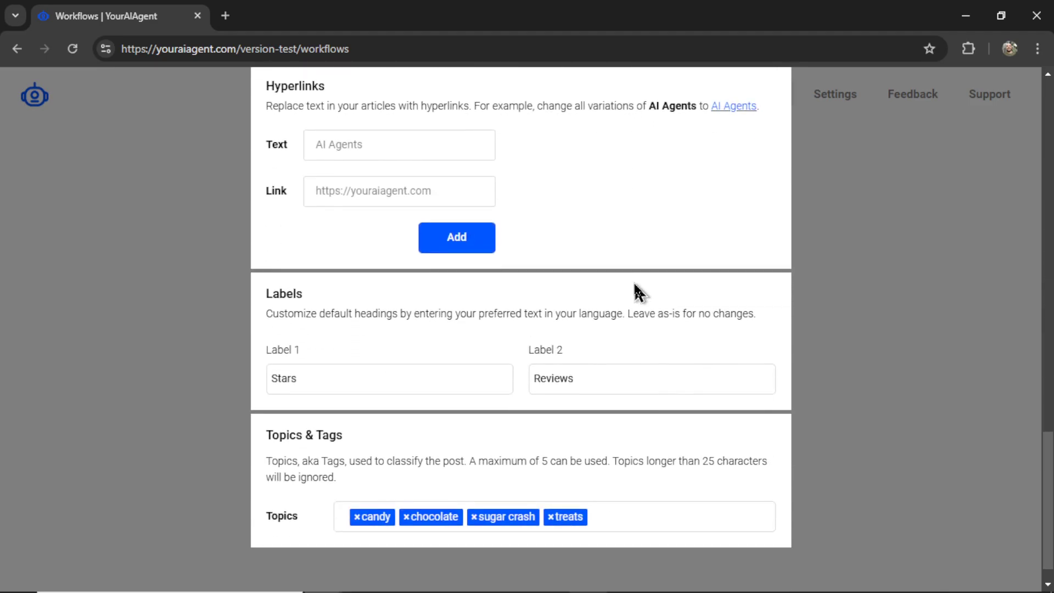
scroll("down", 3)
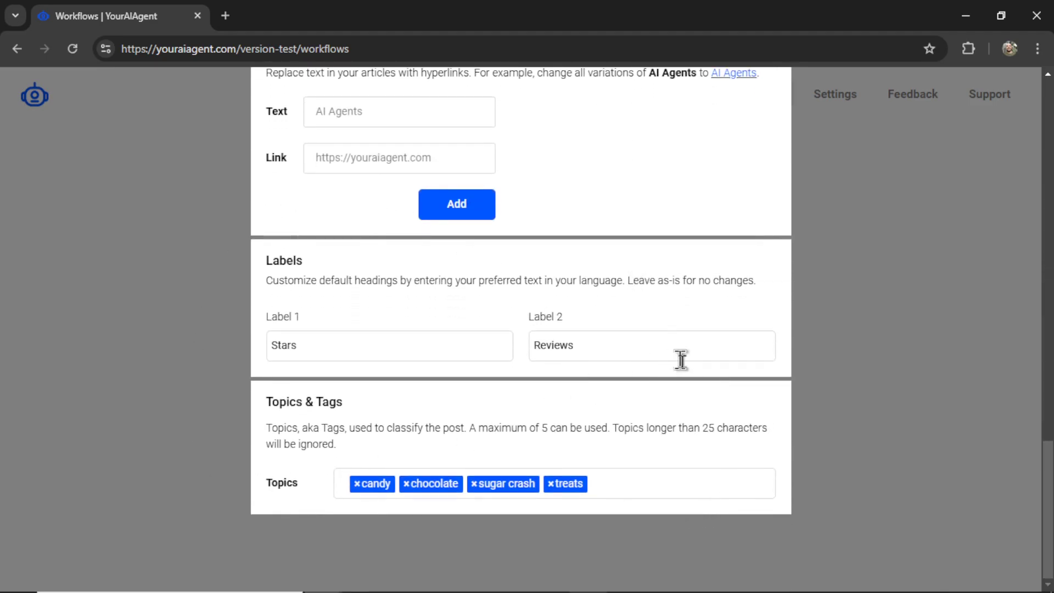
left_click(768, 94)
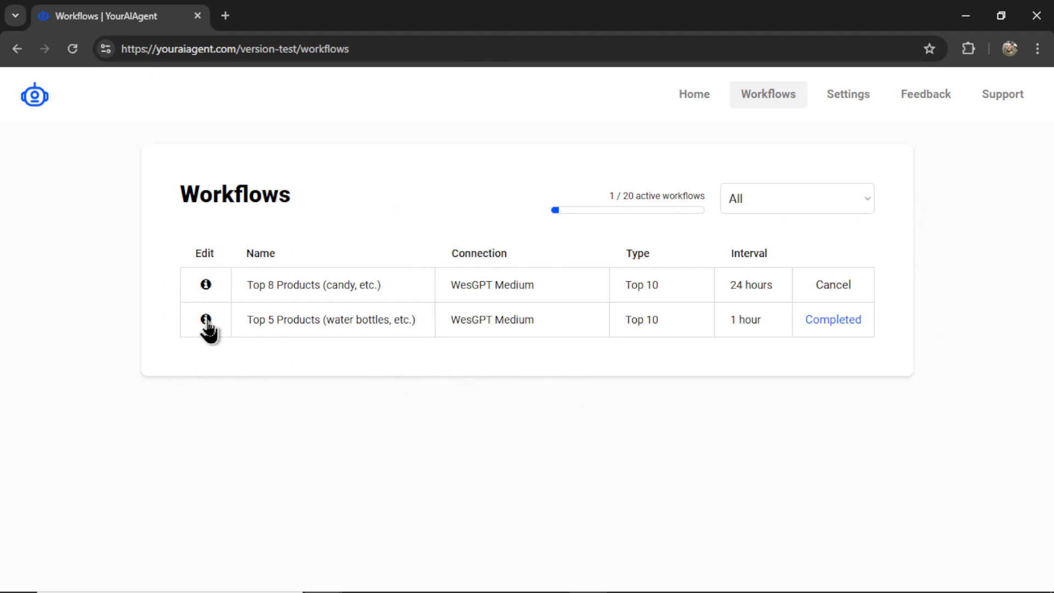
- Open the water bottles workflow's last Medium article and scroll to its third product
left_click(205, 319)
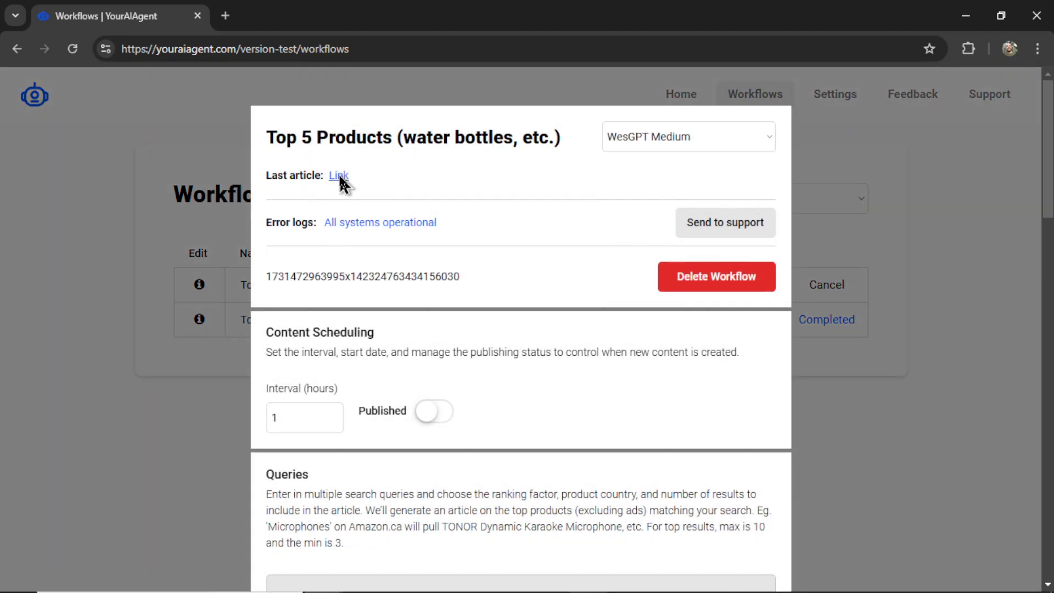
left_click(337, 176)
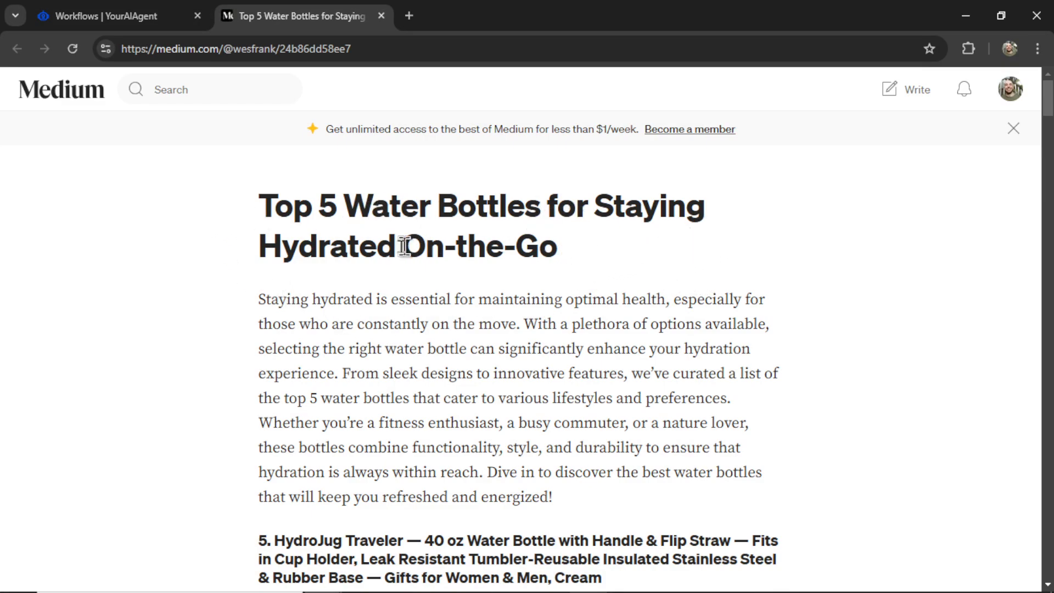
mouse_move(585, 255)
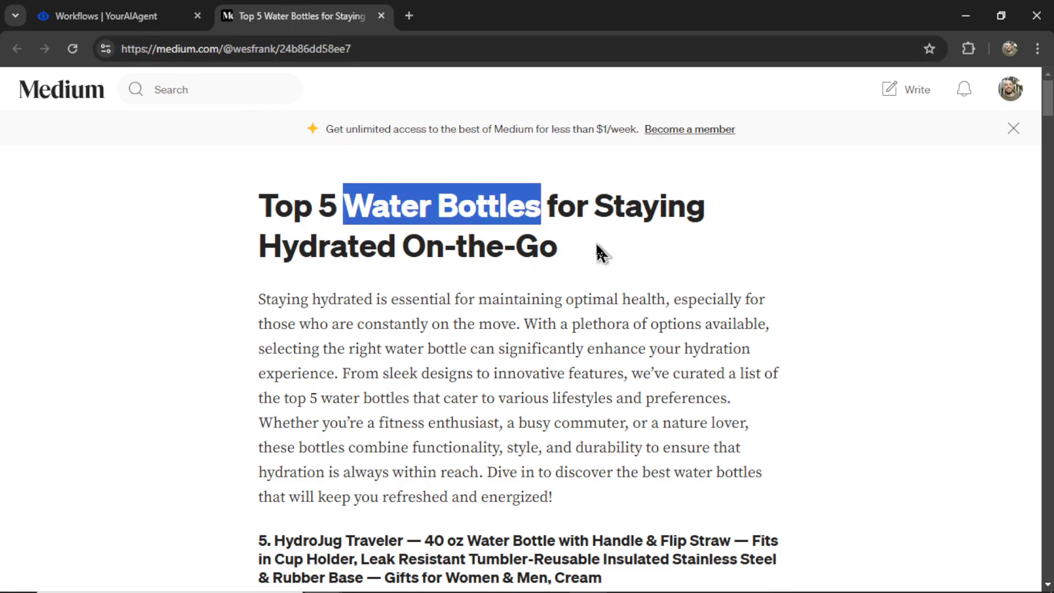
left_click(387, 287)
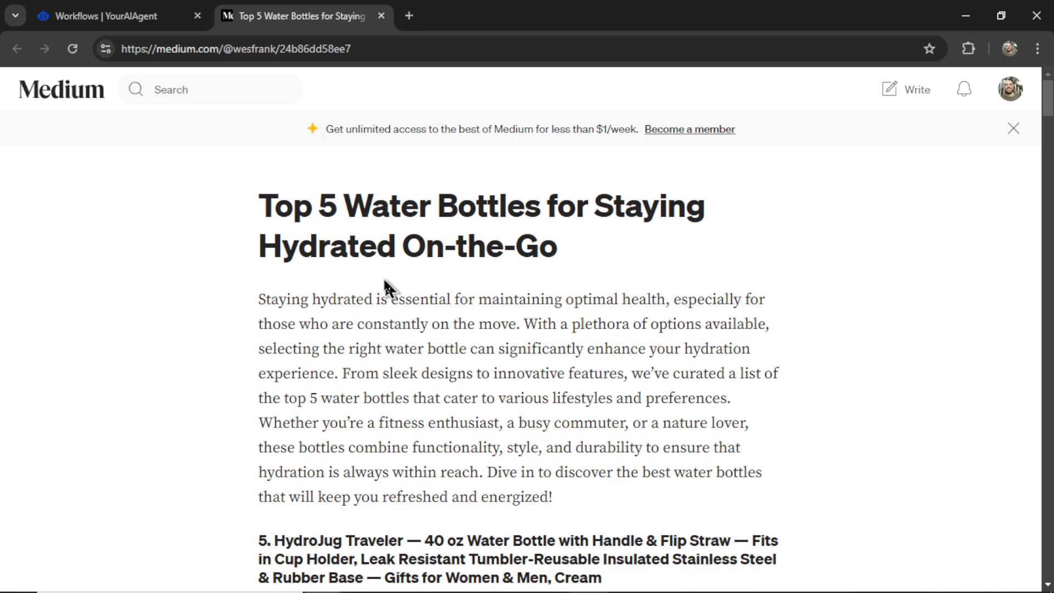
scroll("down", 3)
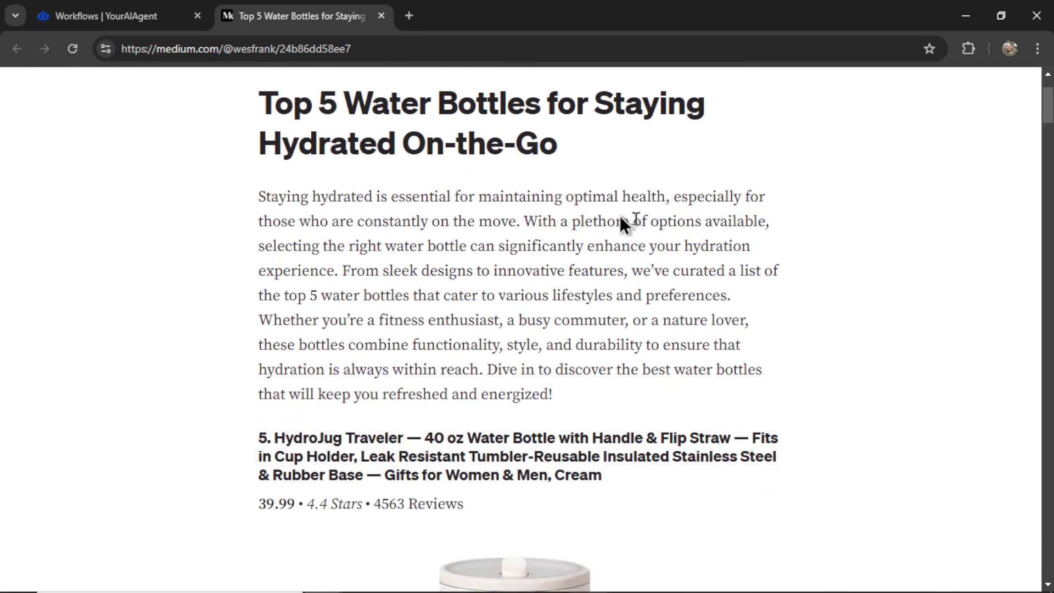
scroll("down", 3)
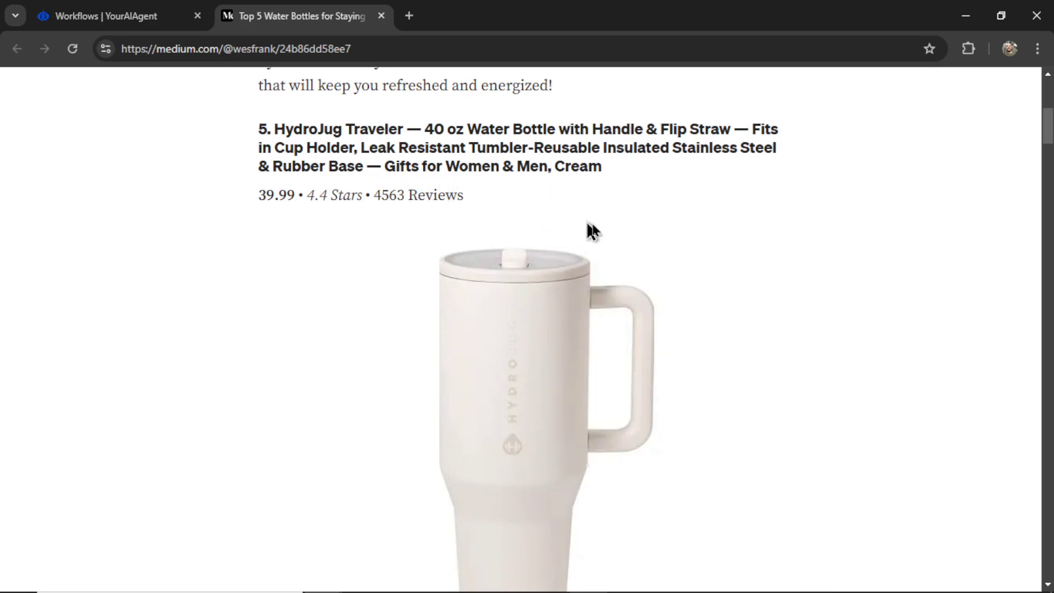
scroll("down", 3)
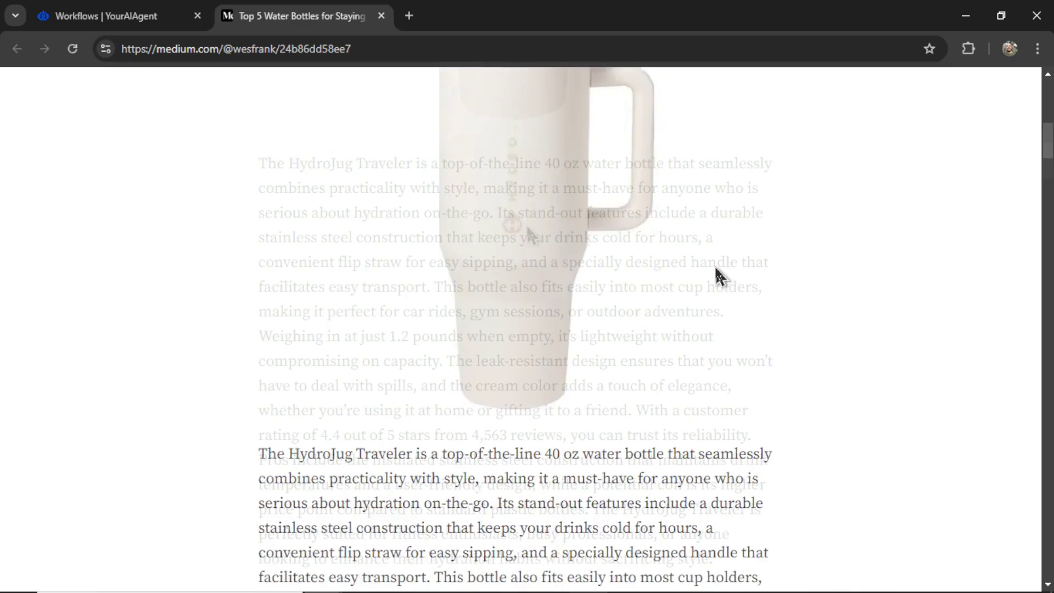
scroll("down", 3)
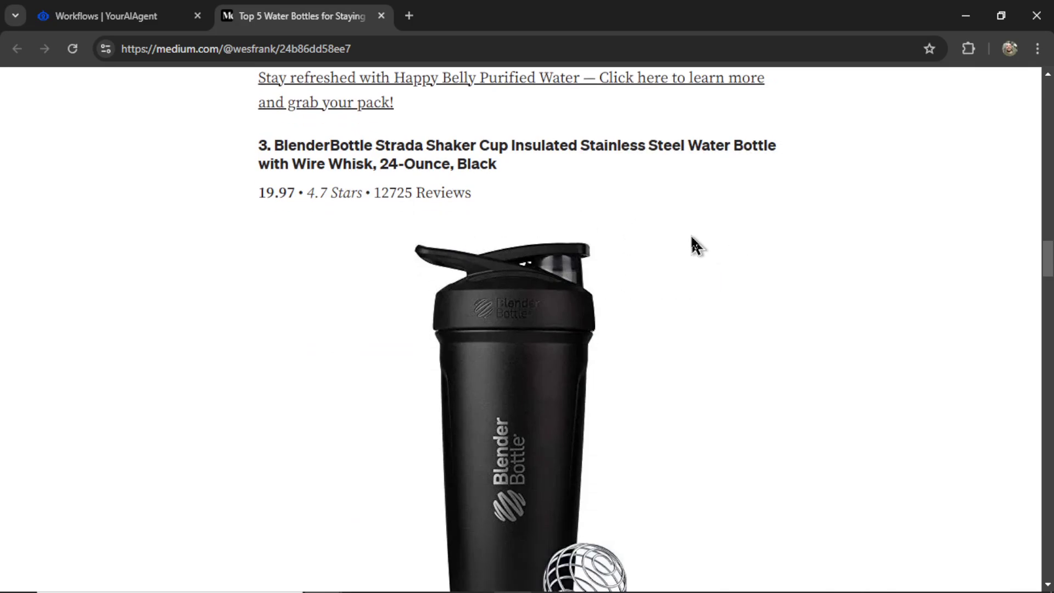
mouse_move(735, 321)
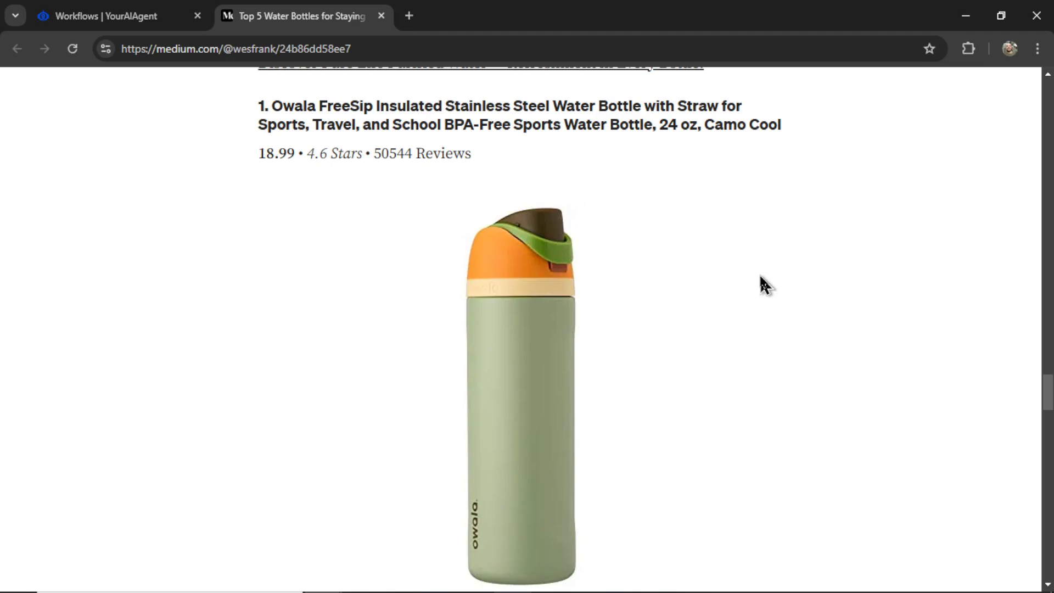
mouse_move(758, 284)
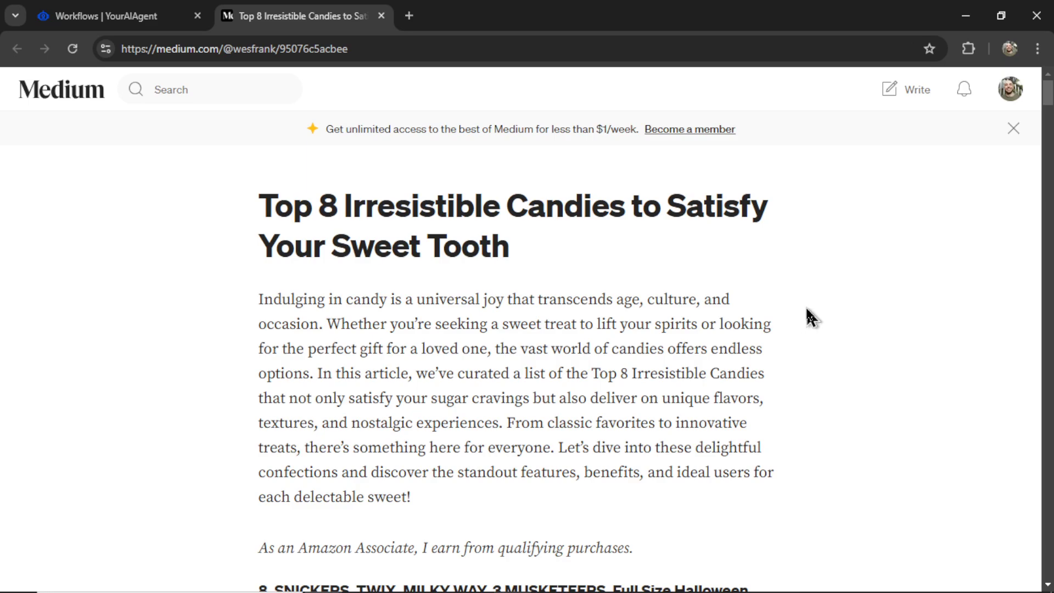
mouse_move(805, 313)
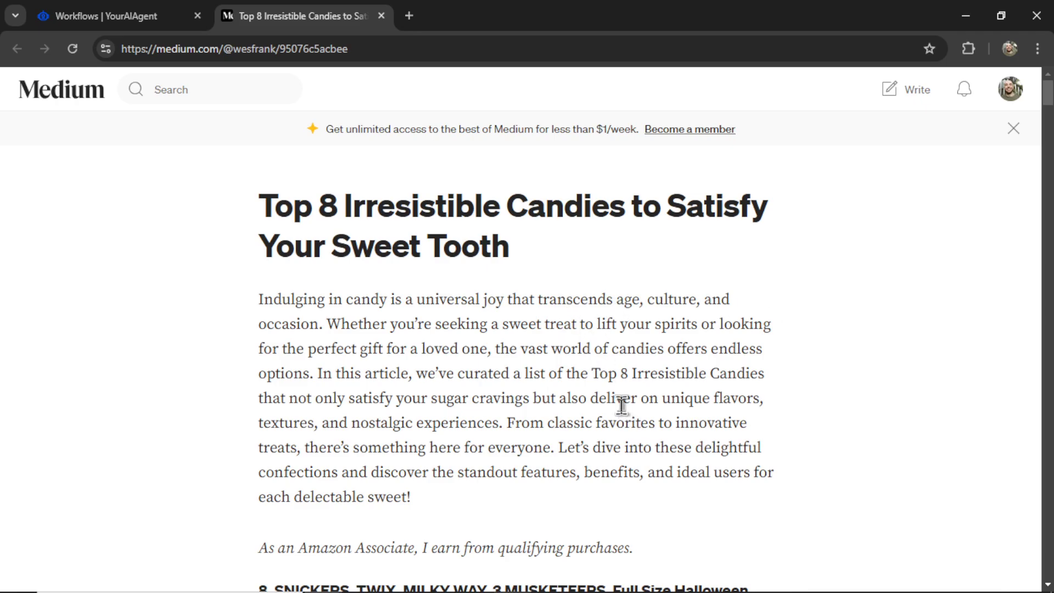
- Check the candy workflow's search queries, then scroll the Medium candy article down to pick number 1
left_click(101, 15)
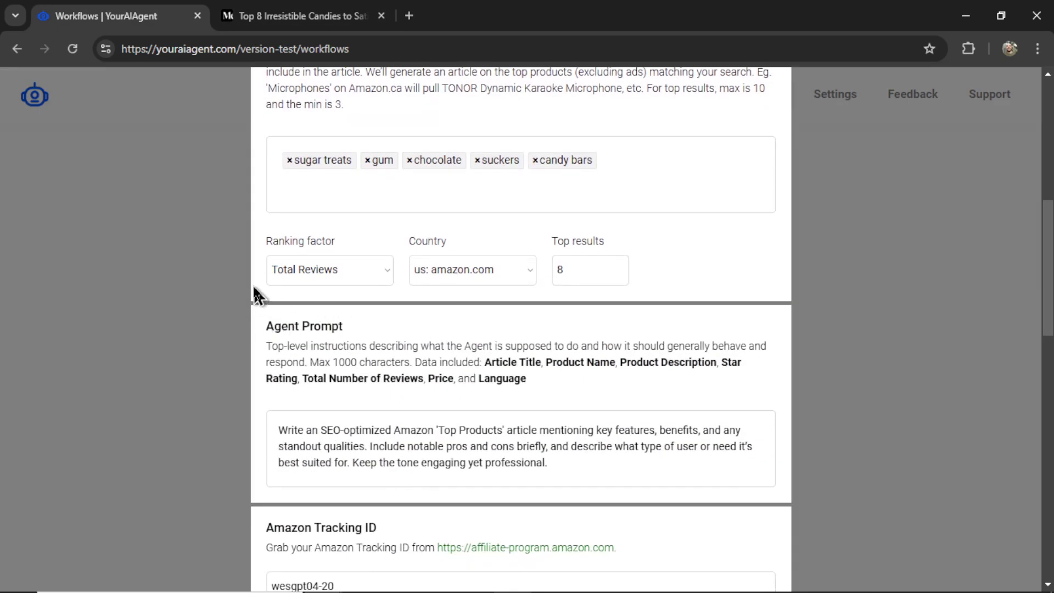
left_click(305, 16)
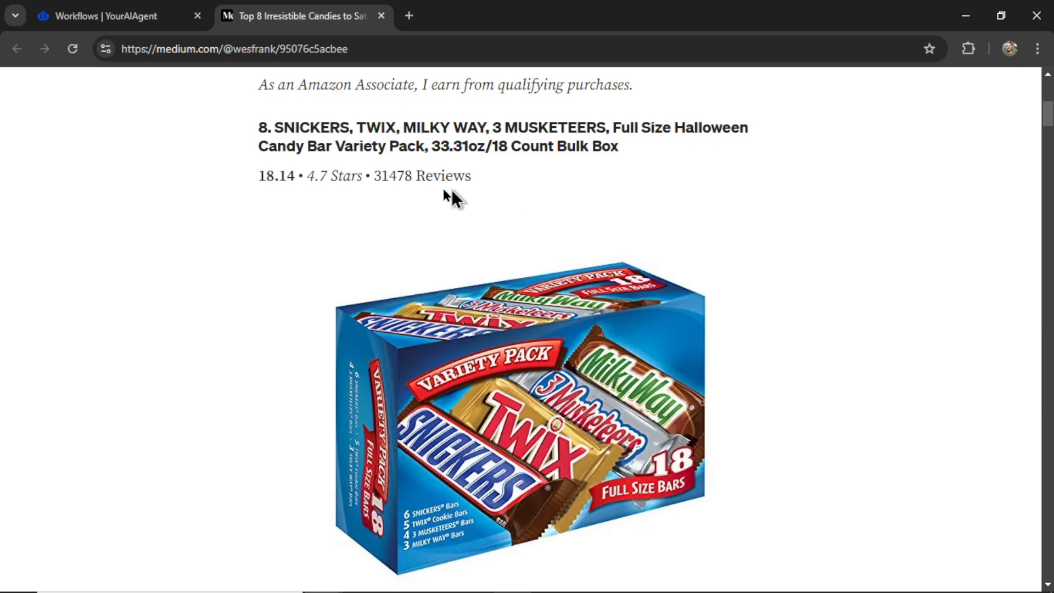
scroll("down", 3)
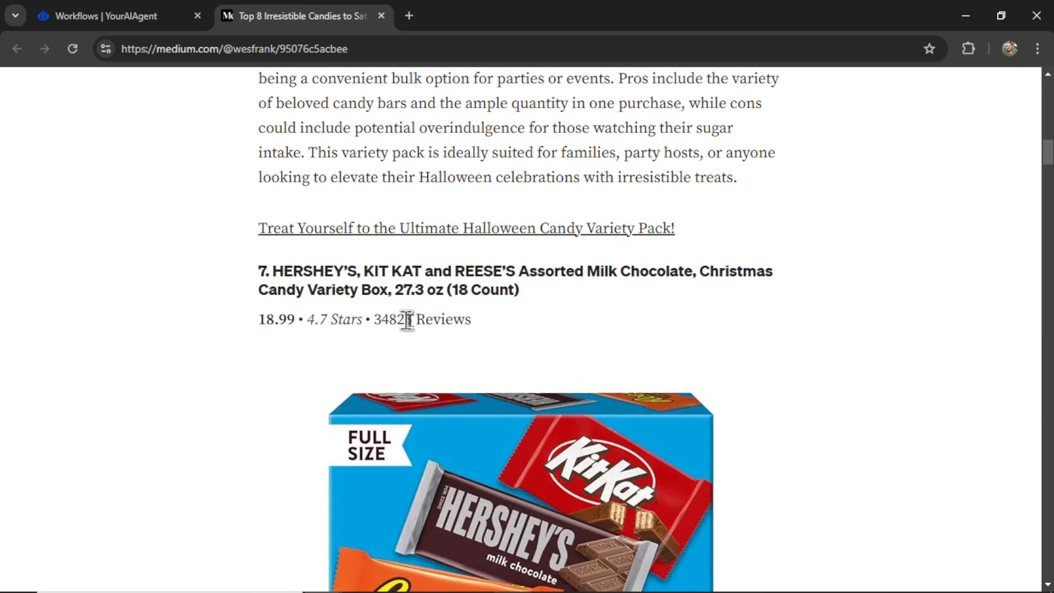
scroll("down", 3)
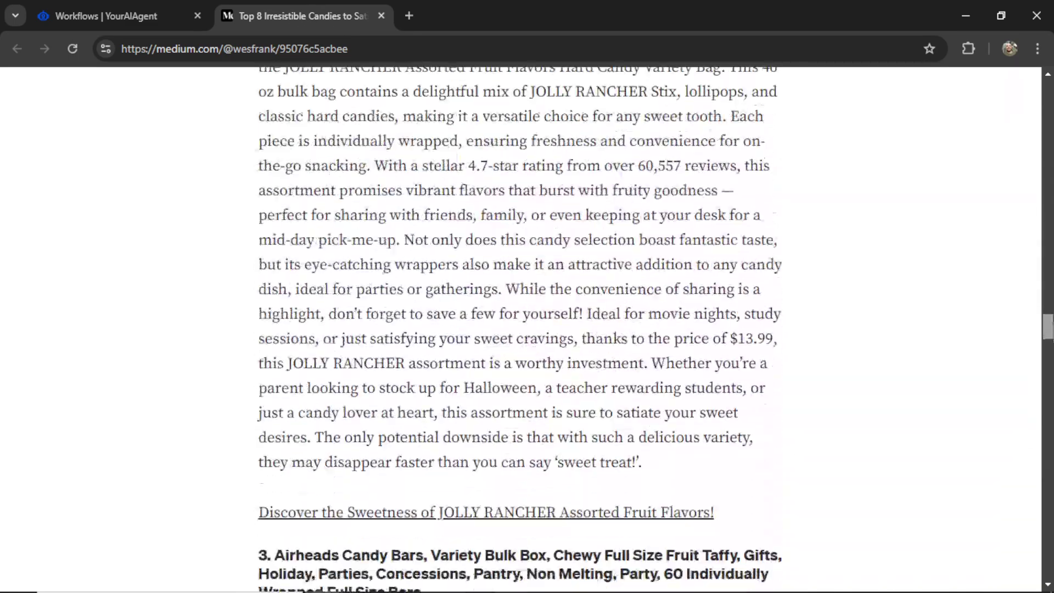
scroll("down", 3)
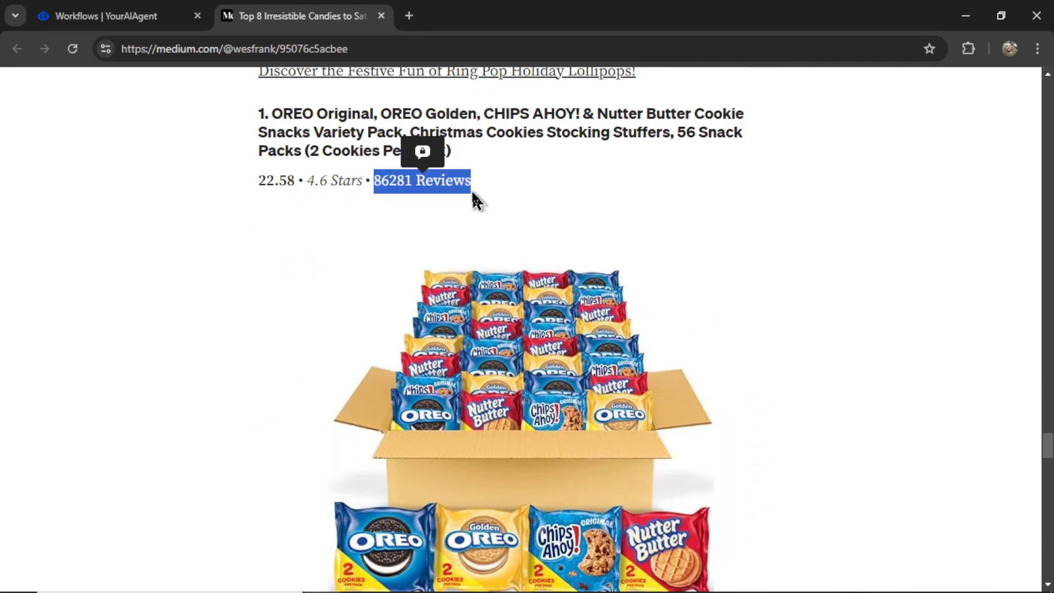
scroll("down", 3)
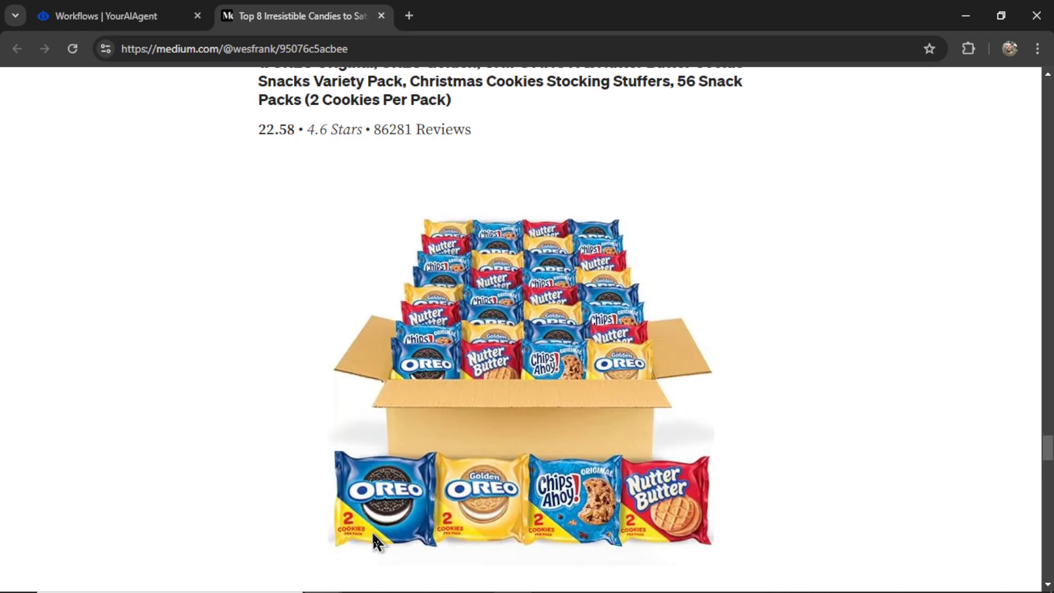
mouse_move(600, 439)
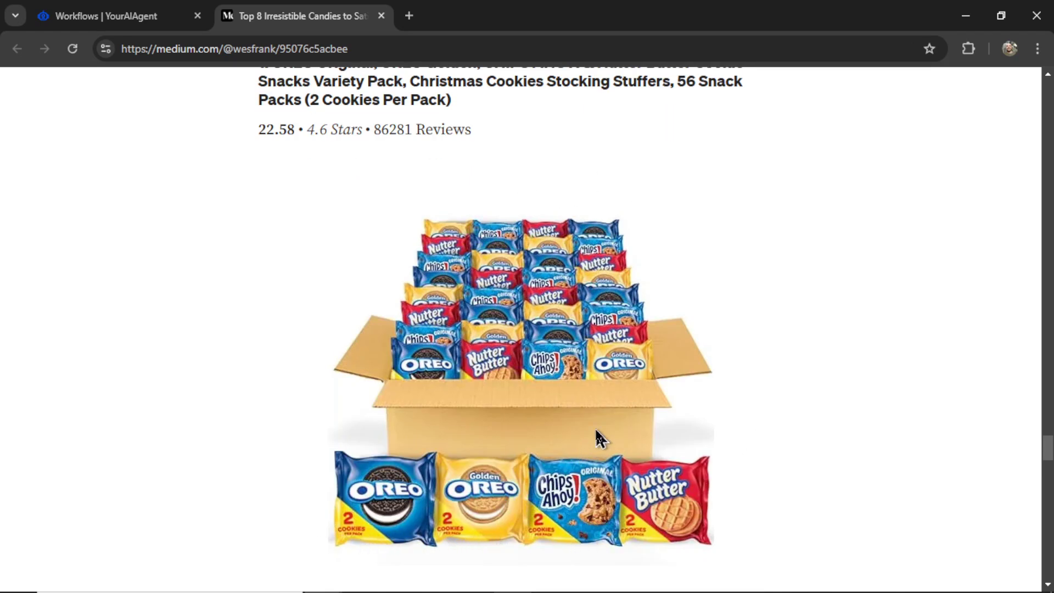
mouse_move(695, 356)
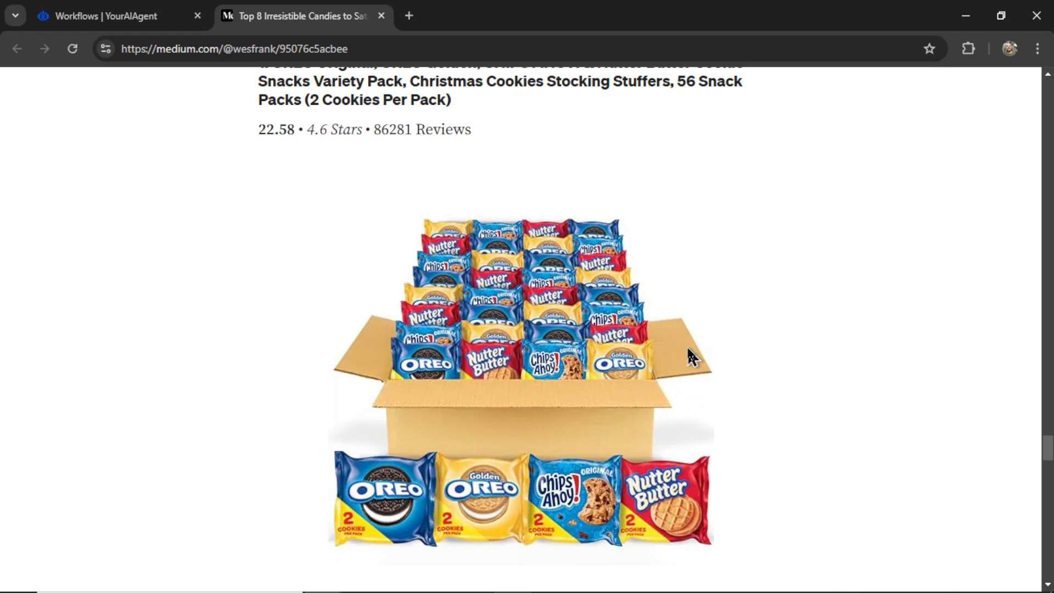
left_click(110, 16)
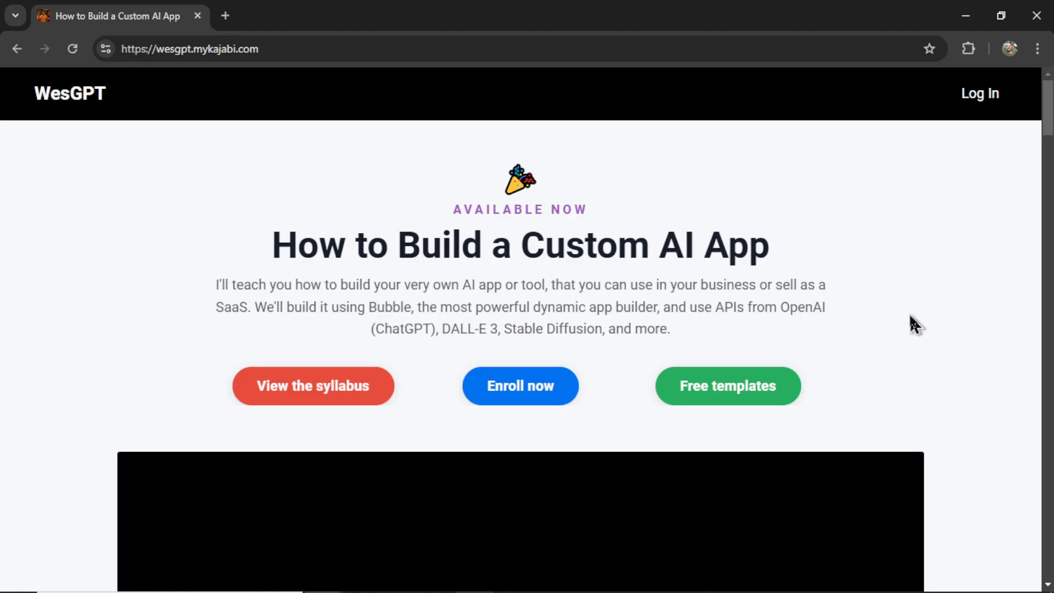
mouse_move(295, 281)
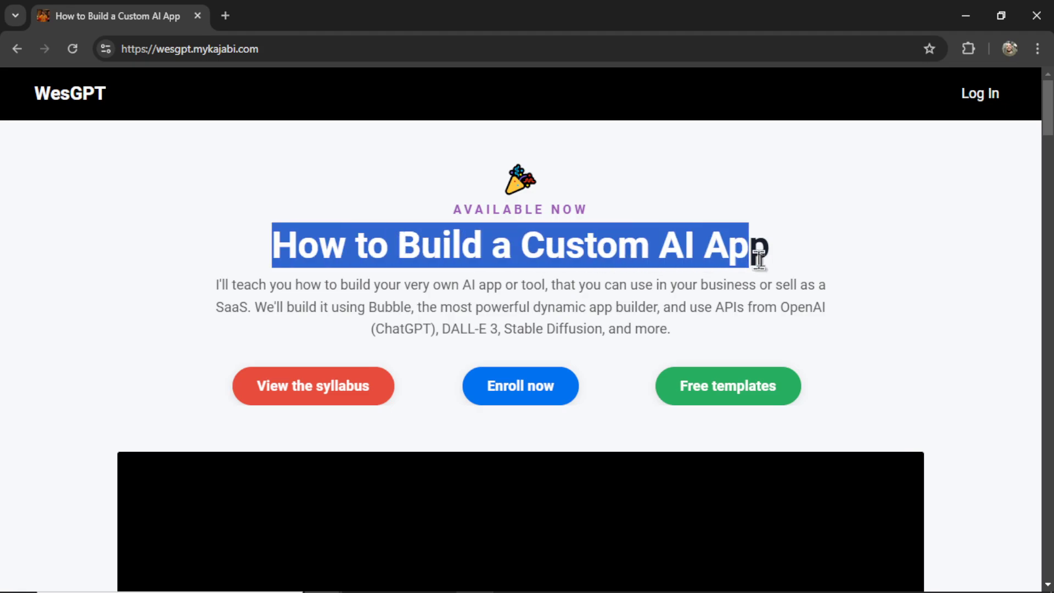
- Clear the highlight from the 'How to Build a Custom AI App' course headline
left_click(836, 264)
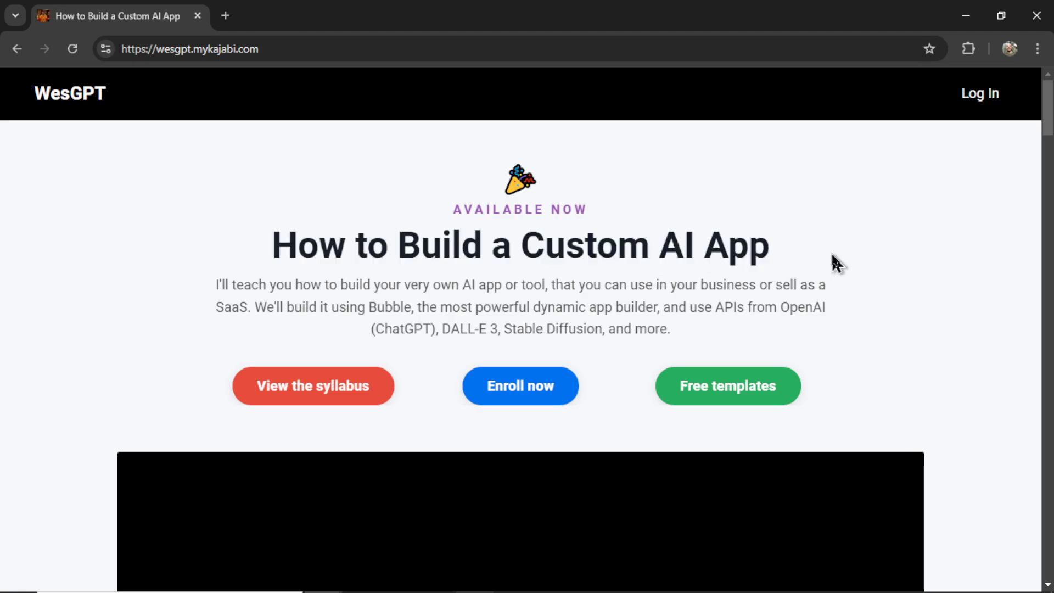